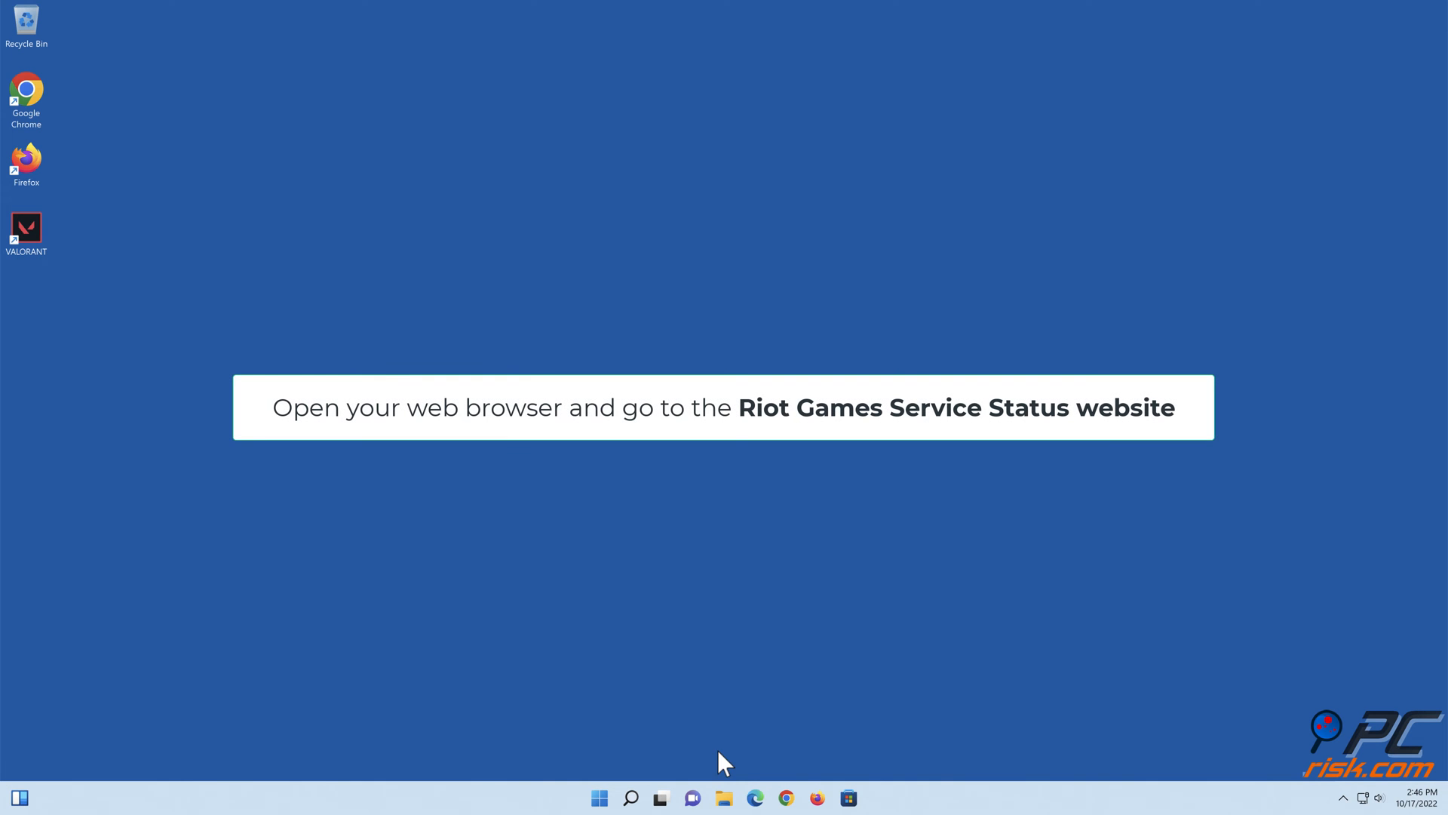
Open Riot Games Service Status in Edge in English and choose the VALORANT tile.
left_click(756, 797)
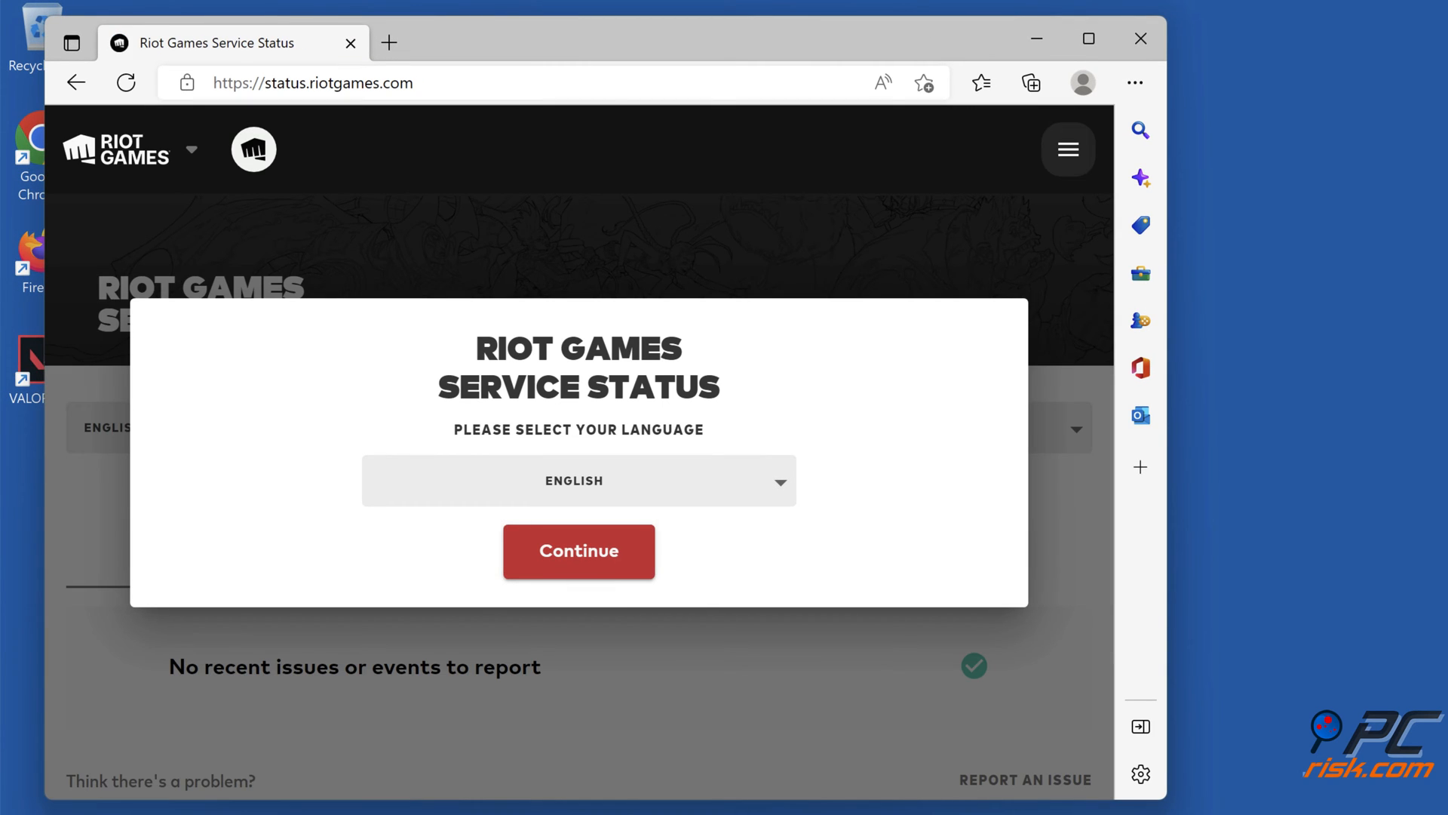
left_click(577, 550)
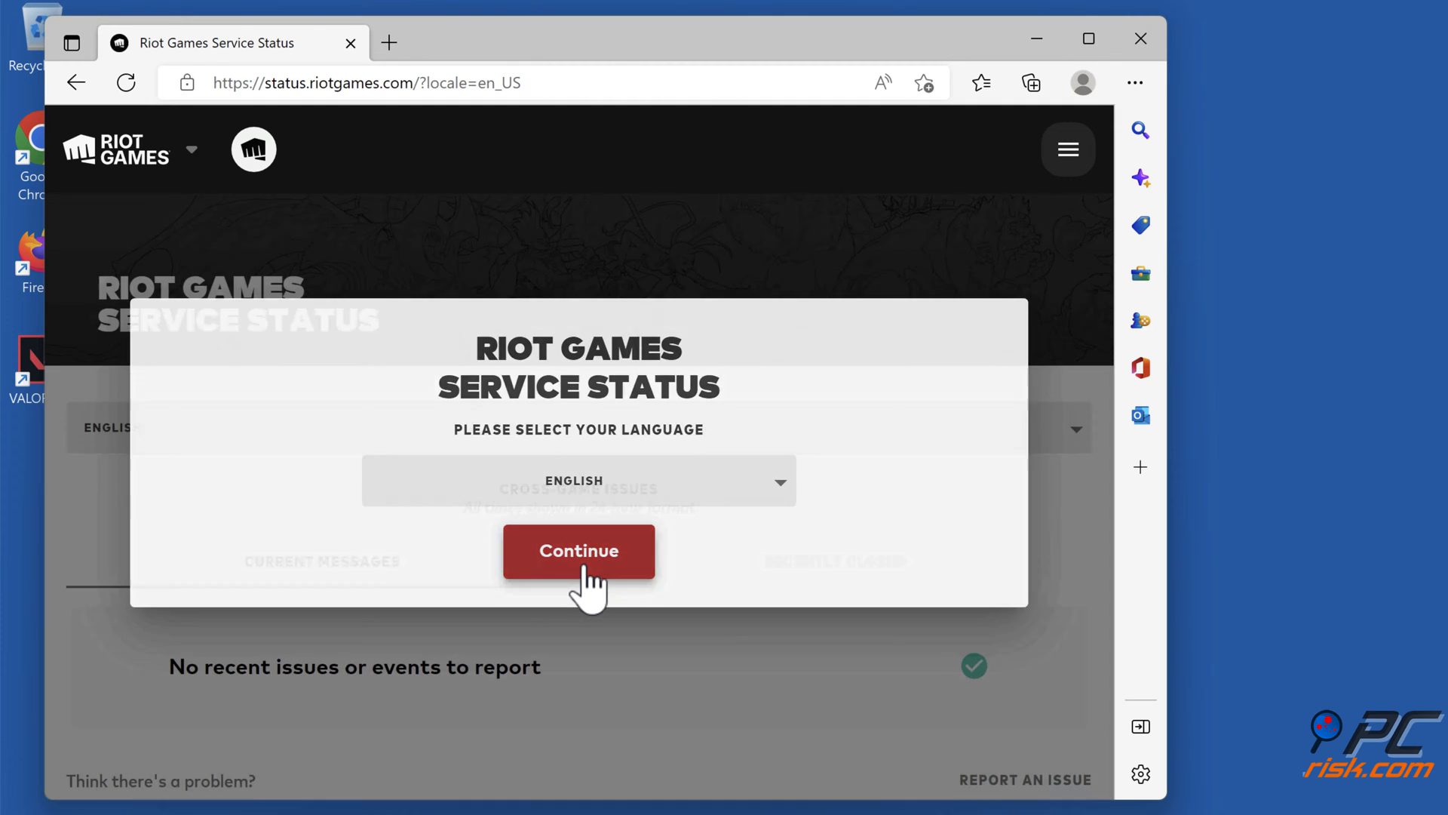
left_click(578, 550)
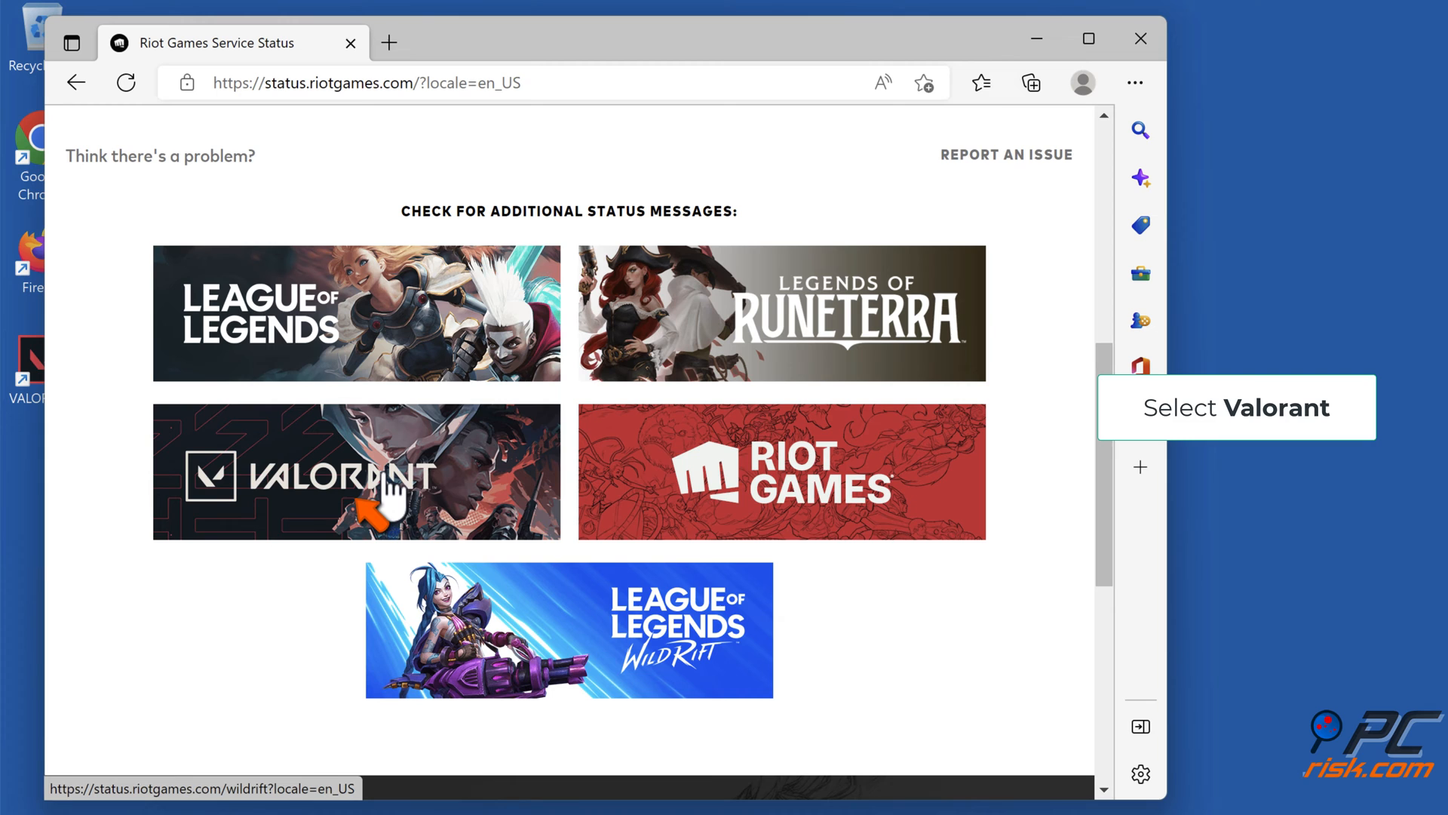
left_click(355, 471)
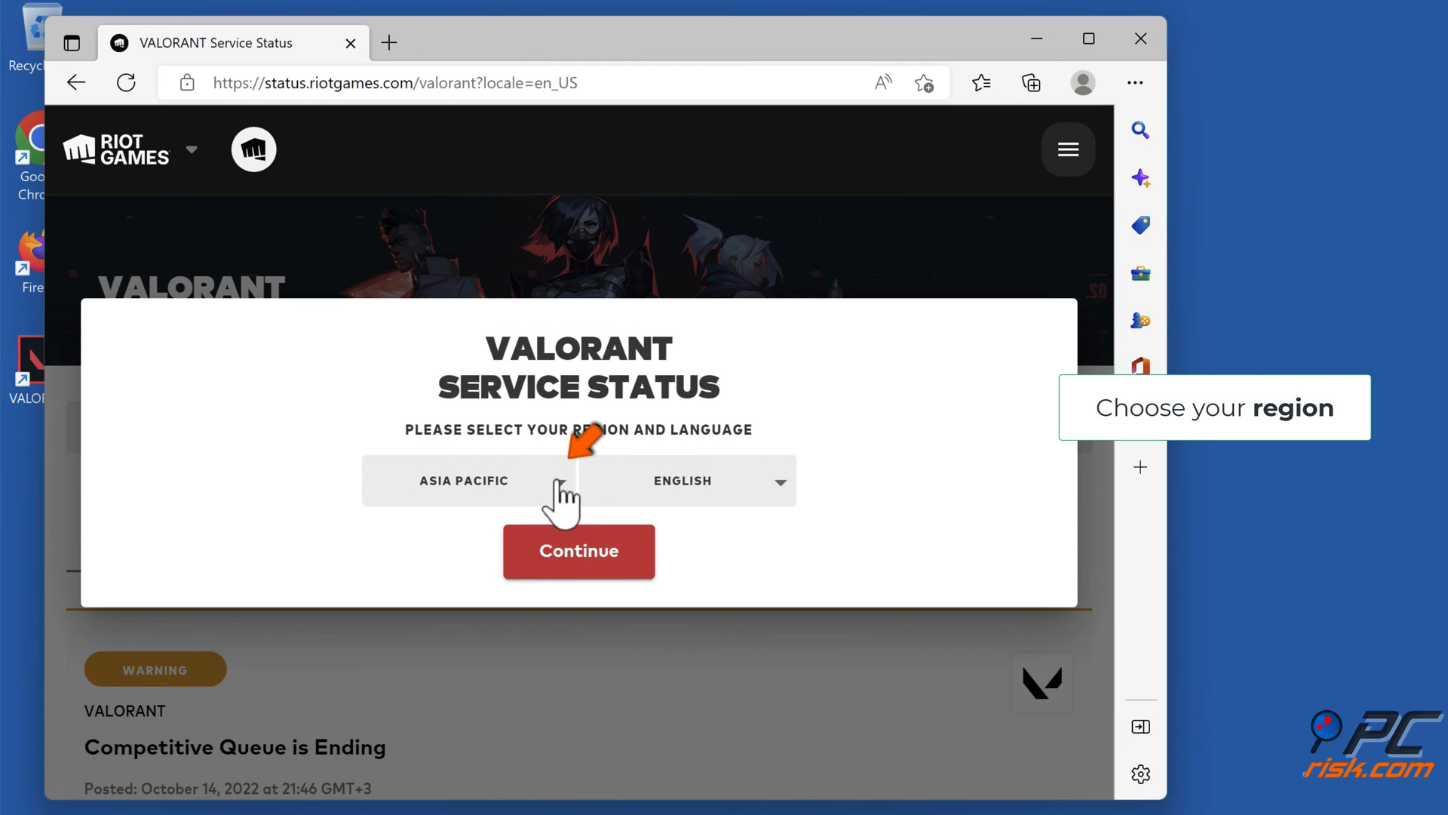
Set the region to North America and scroll to the Competitive Queue warning.
left_click(465, 480)
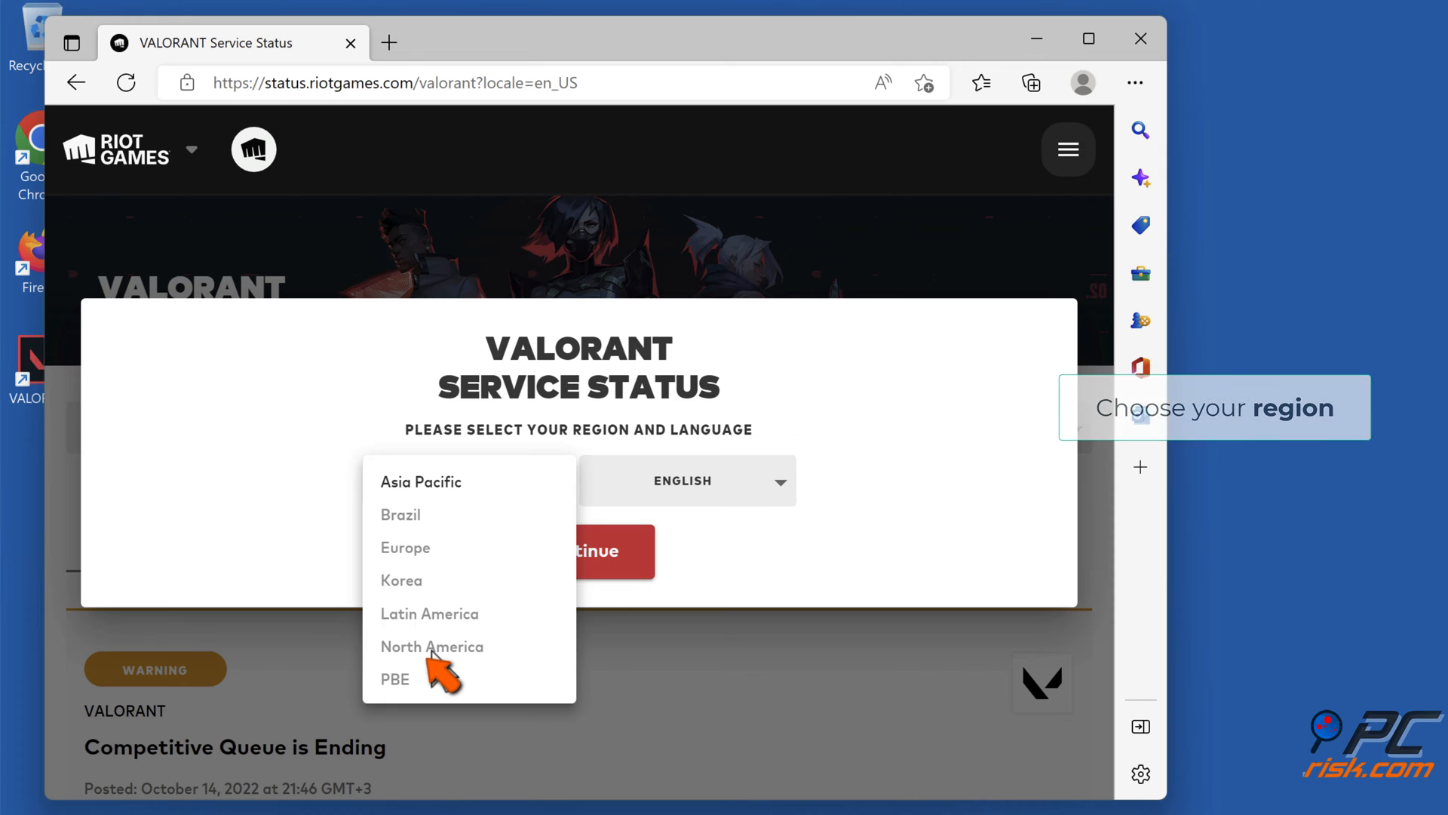
left_click(431, 645)
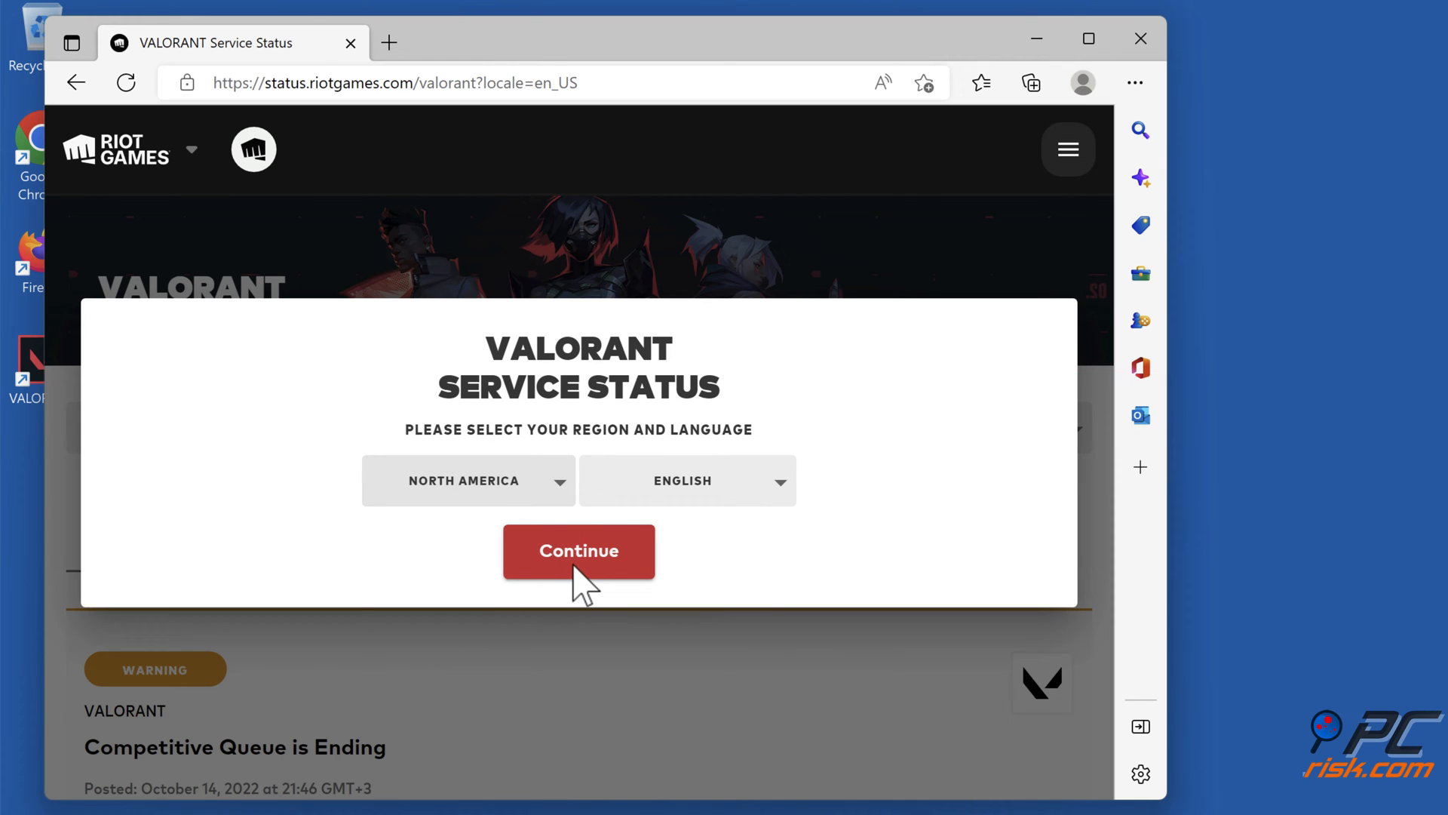
left_click(579, 551)
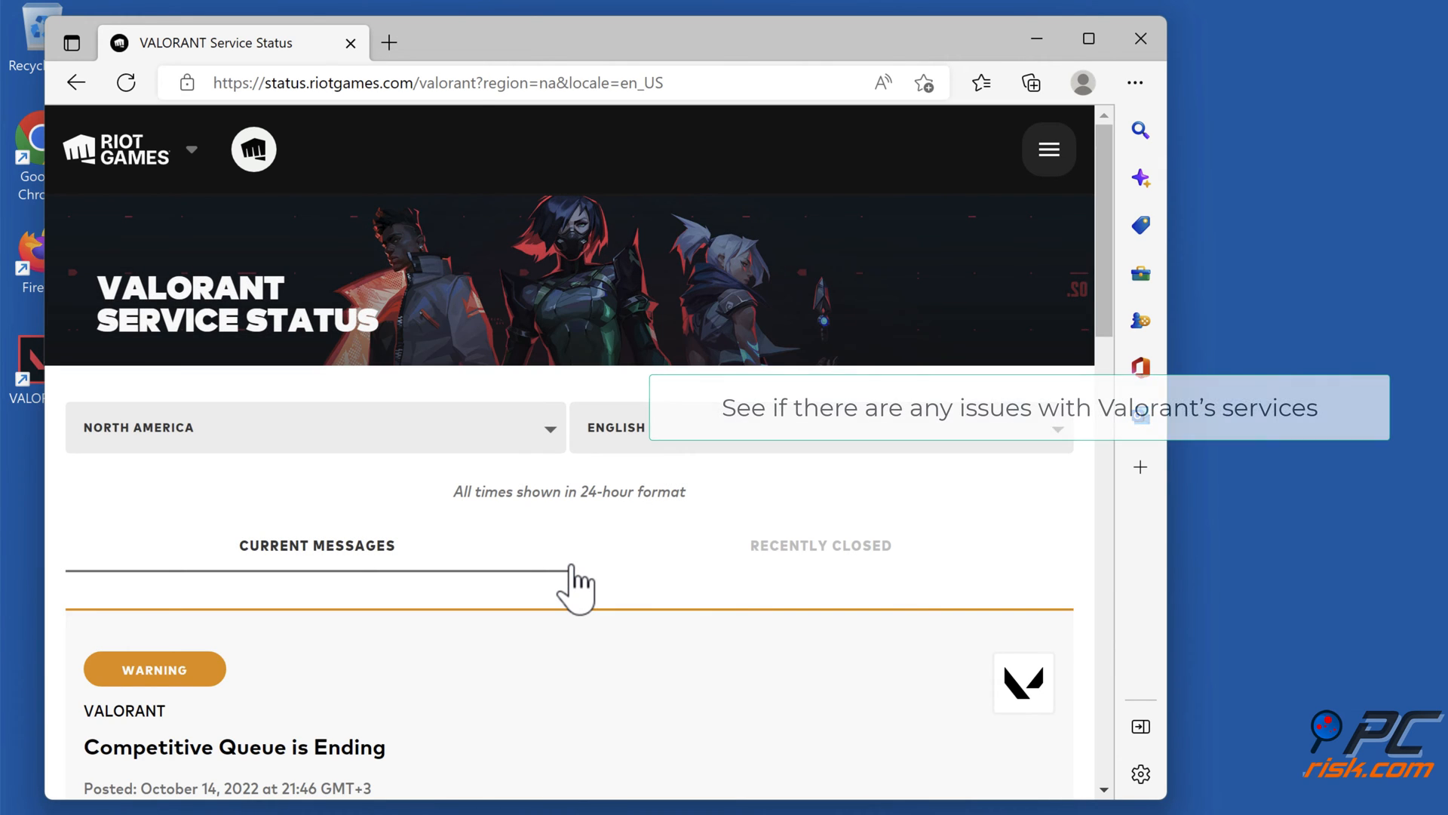
scroll("down", 3)
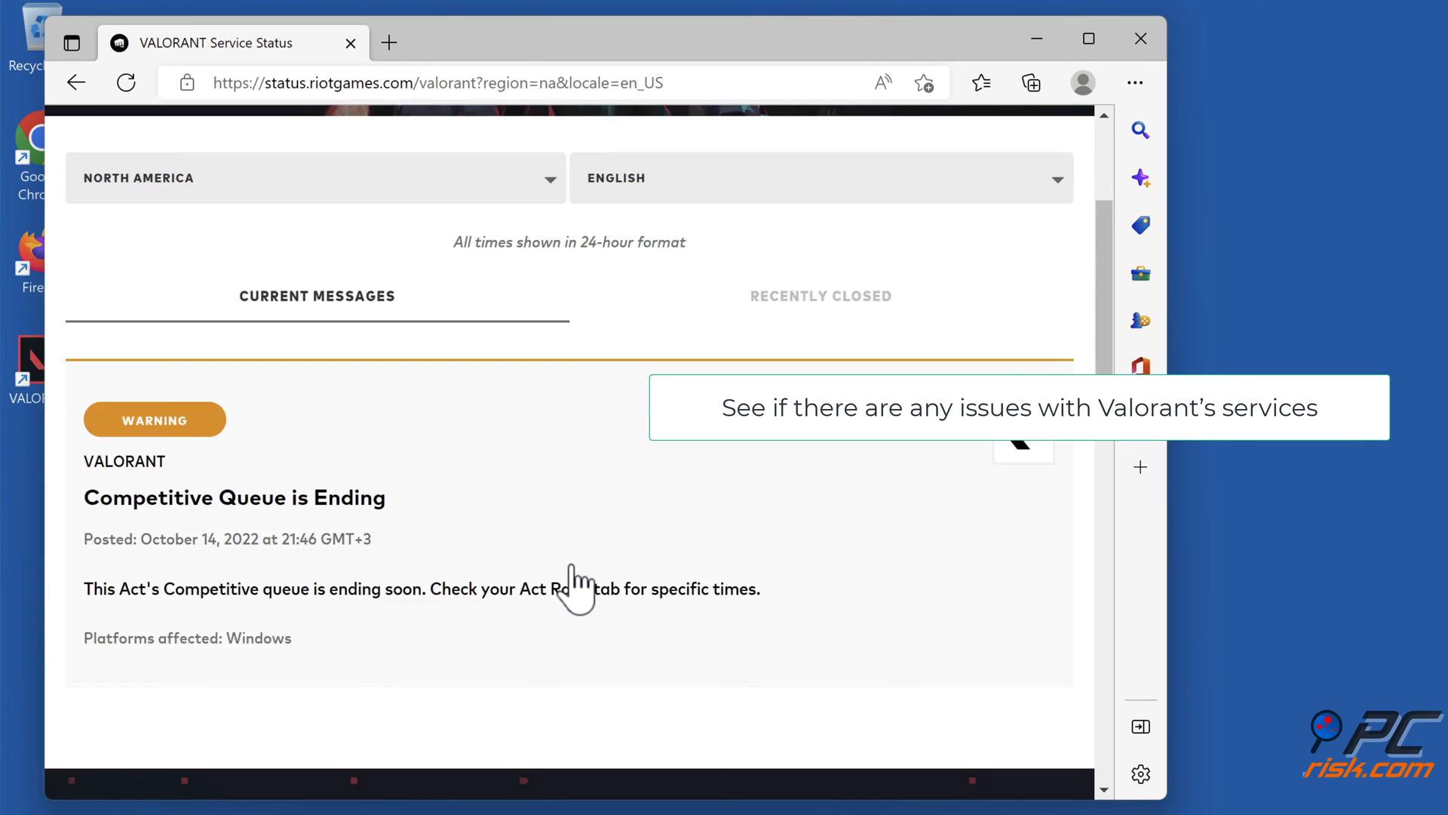
scroll("down", 3)
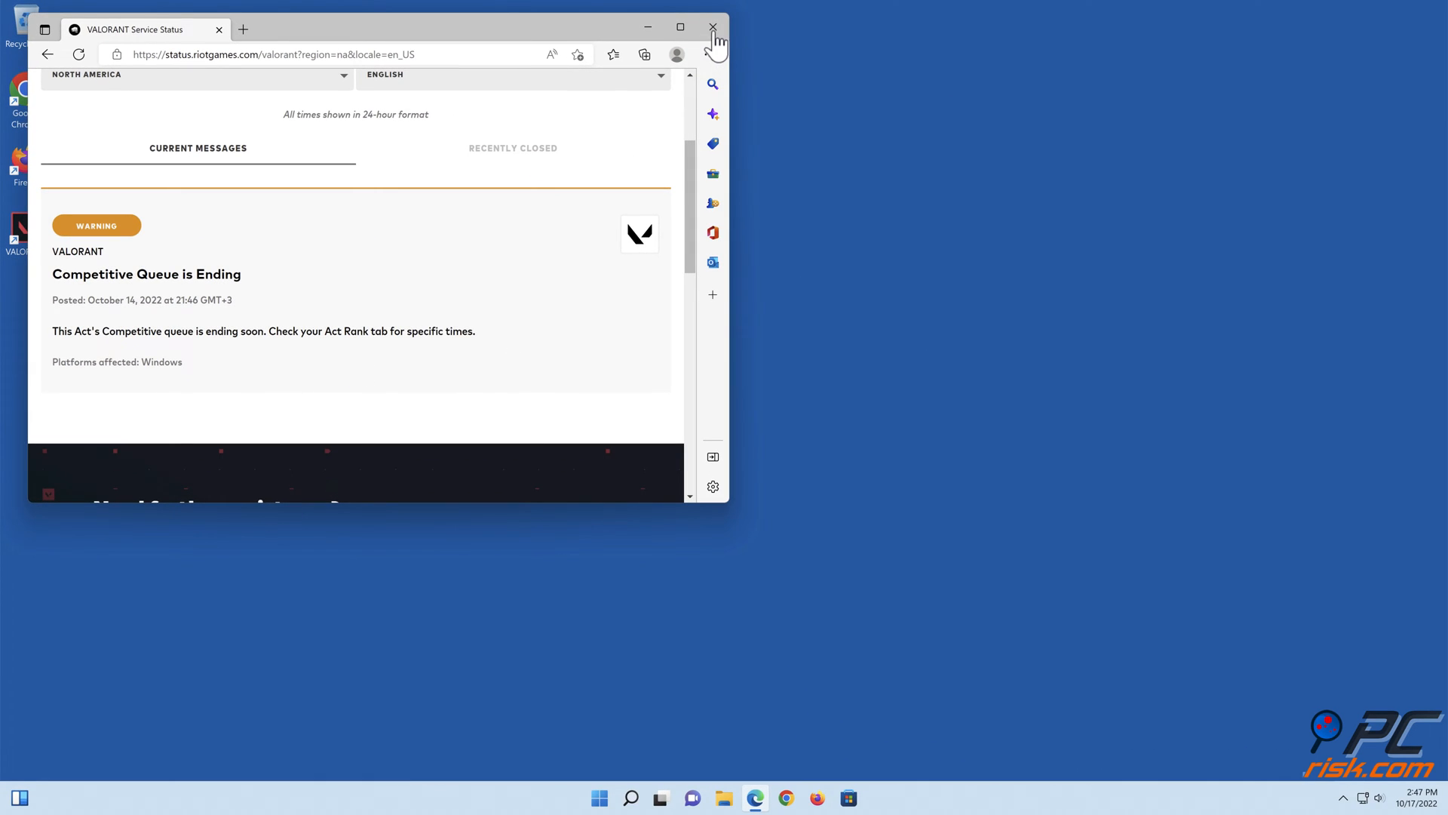
Close Edge and tick 'Run this program as an administrator' in the VALORANT shortcut's Compatibility settings.
left_click(712, 27)
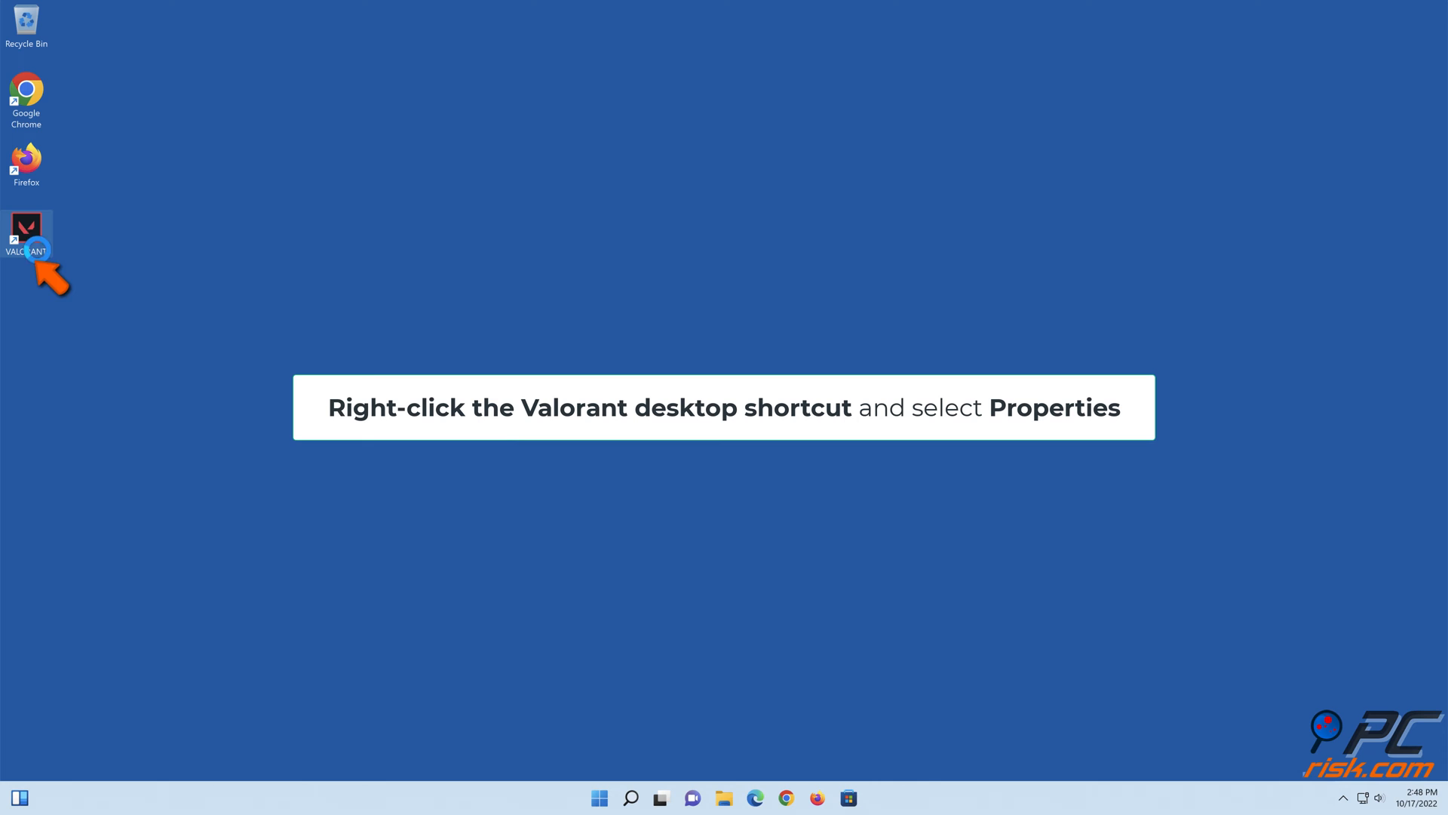
right_click(26, 236)
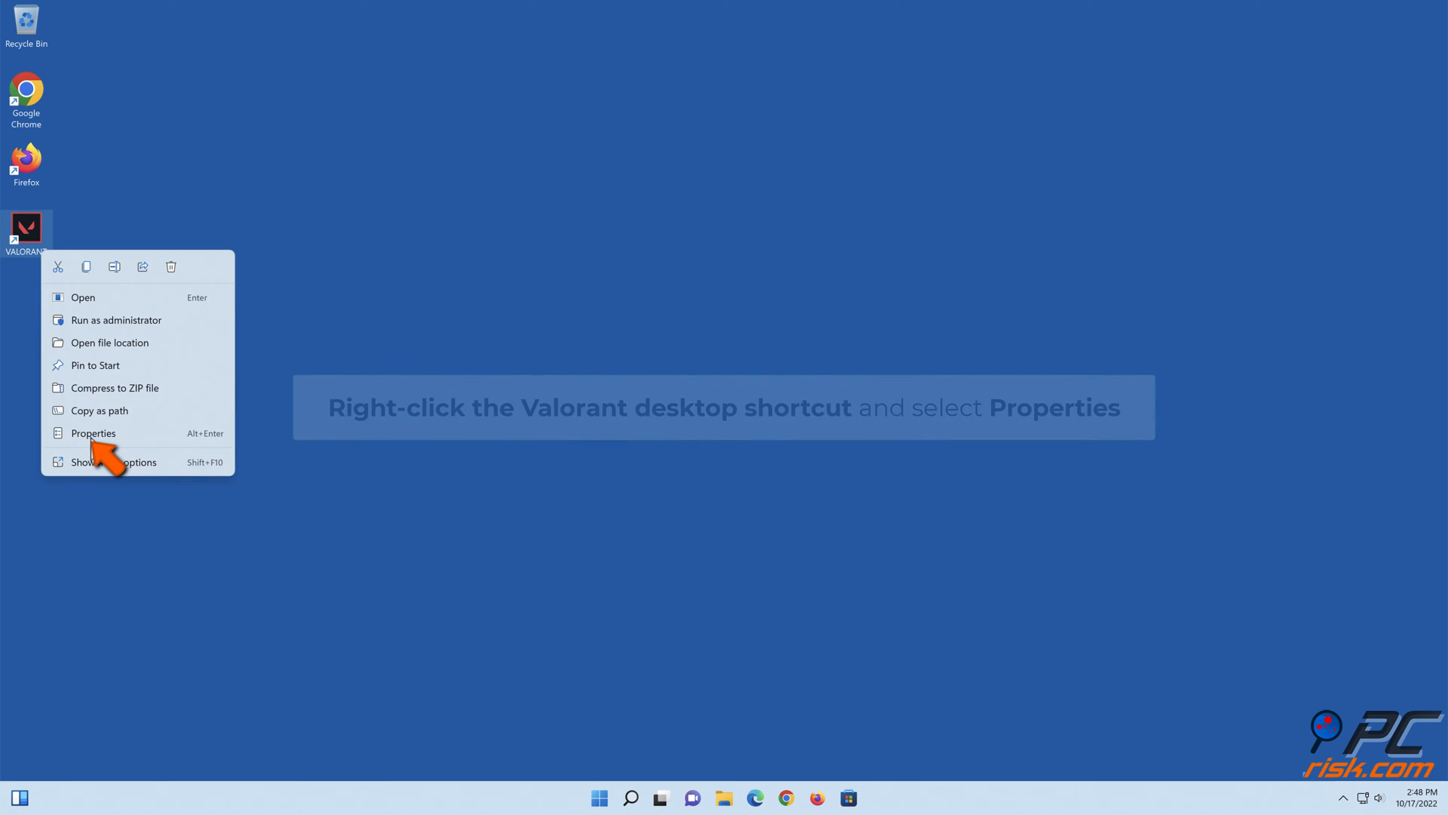
left_click(92, 432)
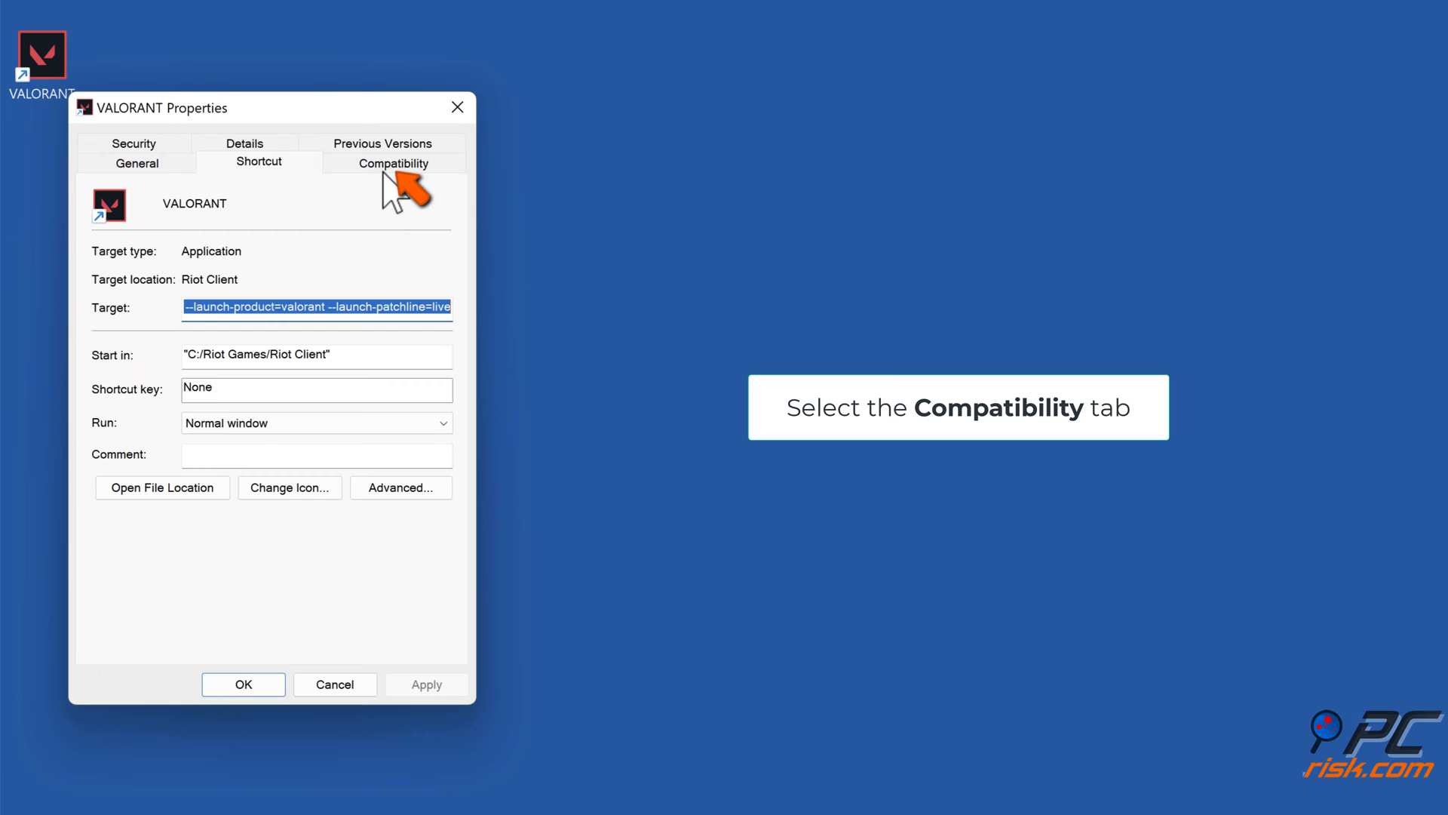
left_click(392, 161)
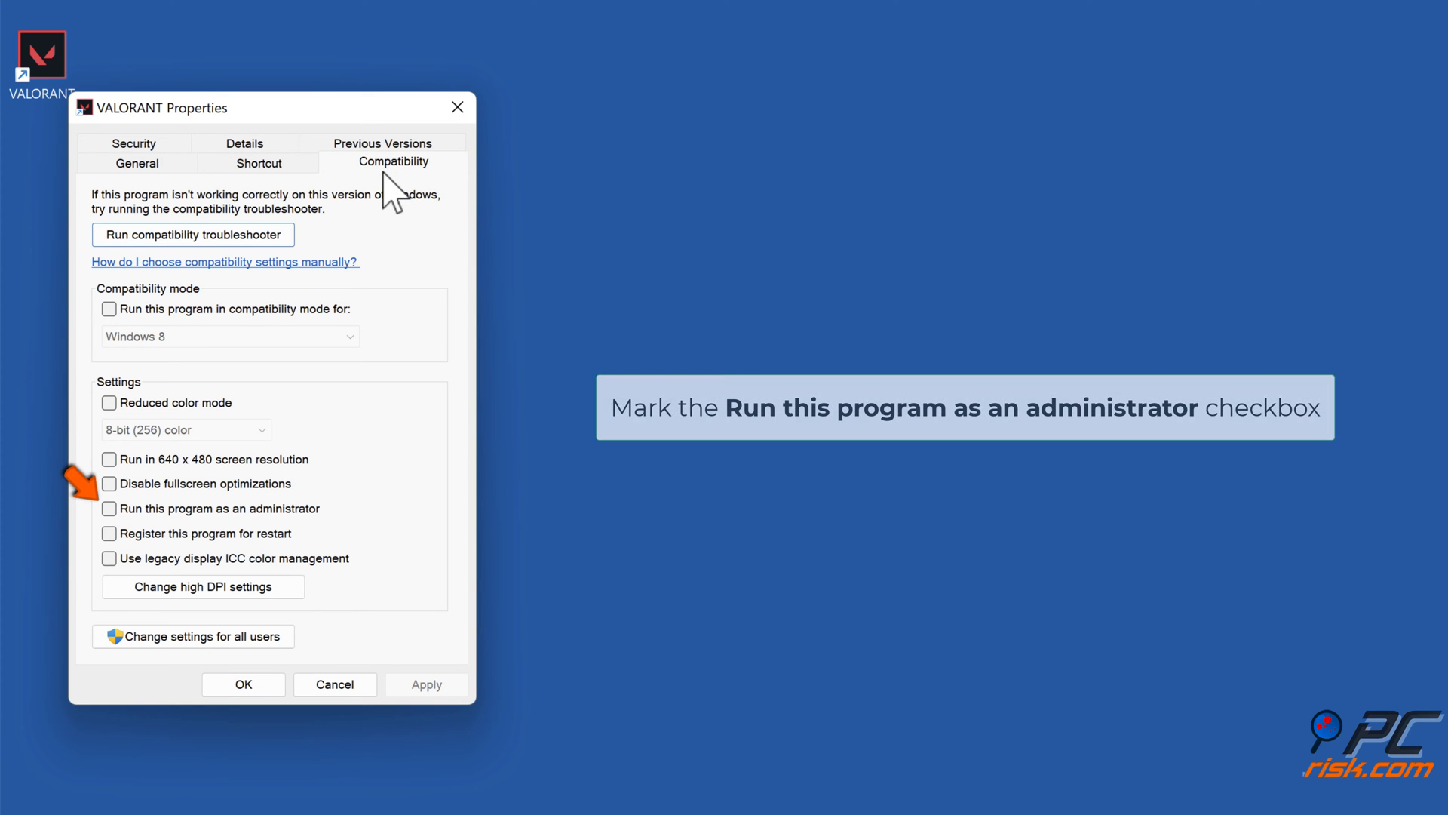
left_click(108, 508)
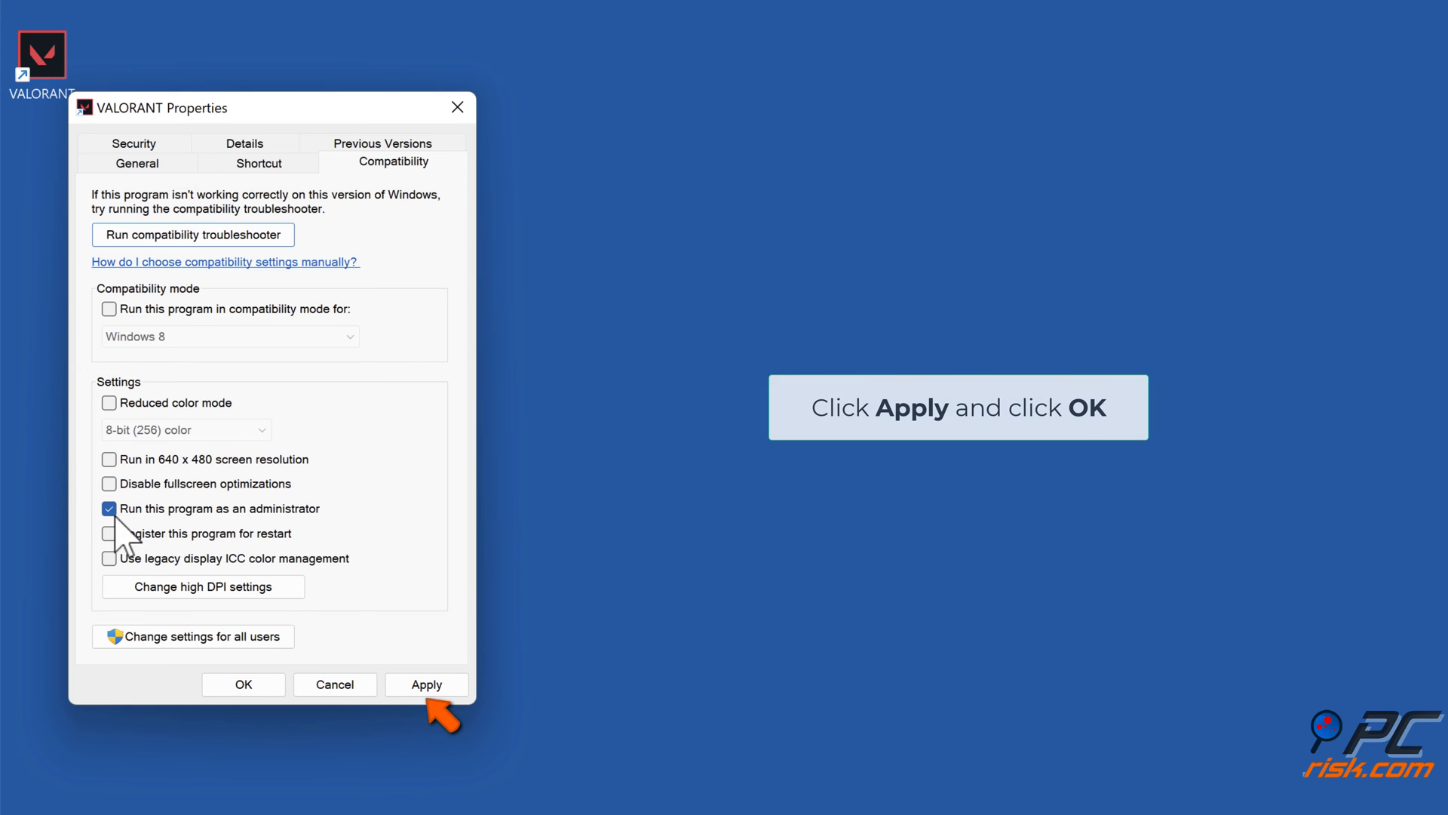
left_click(426, 684)
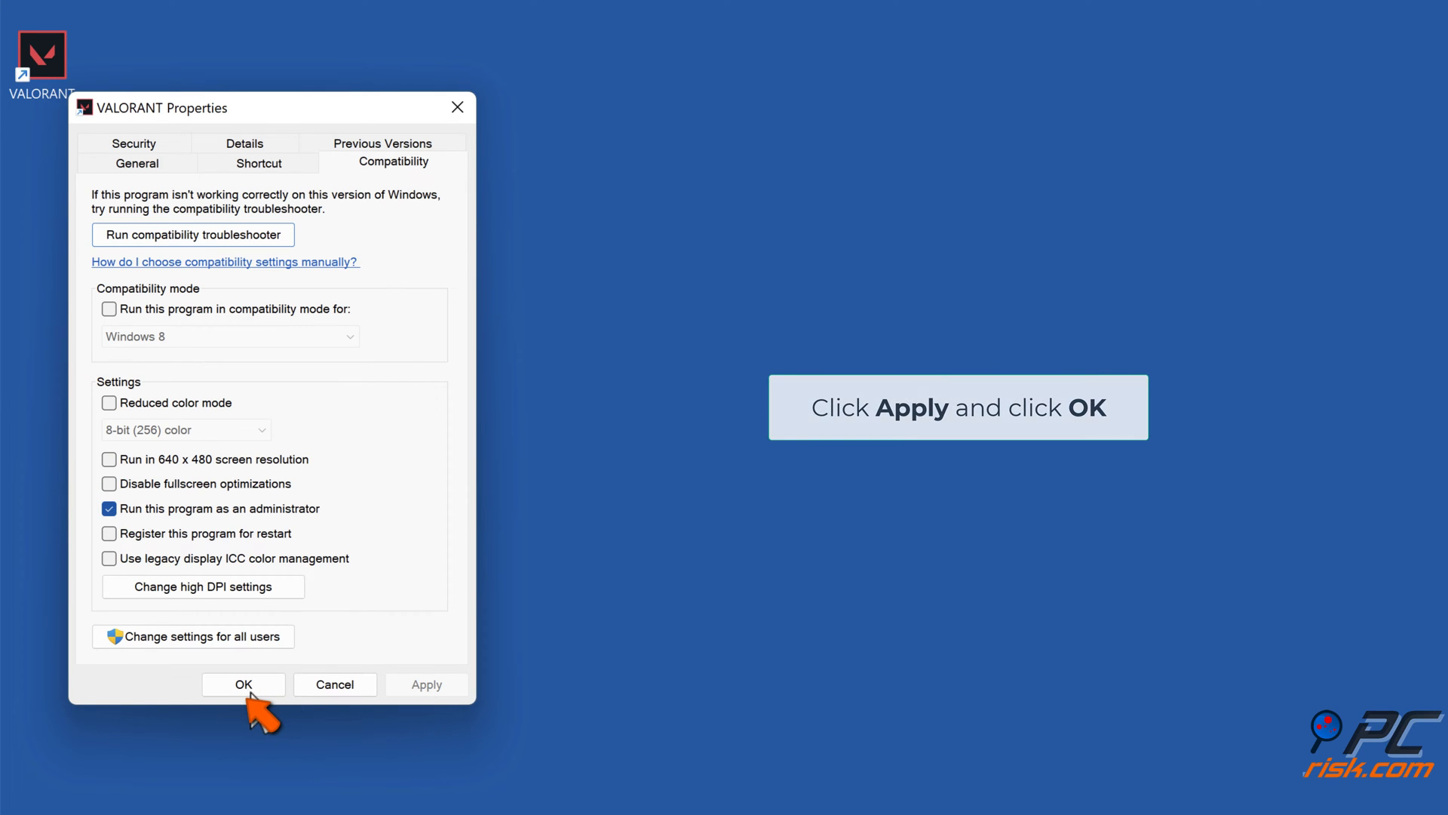
left_click(243, 684)
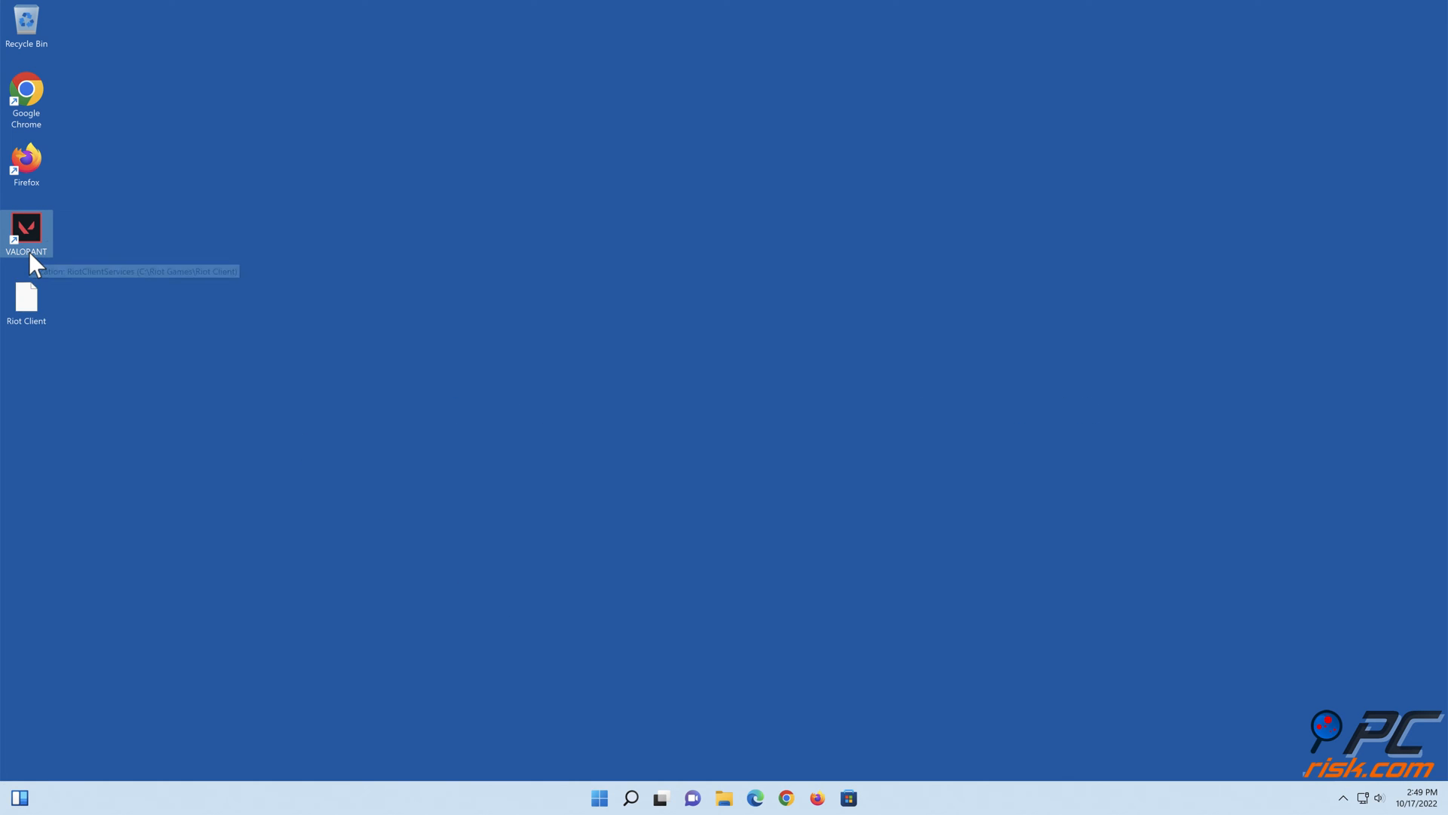
Launch VALORANT and run Repair from Riot Client Settings, acknowledging no repair is needed.
double_click(26, 228)
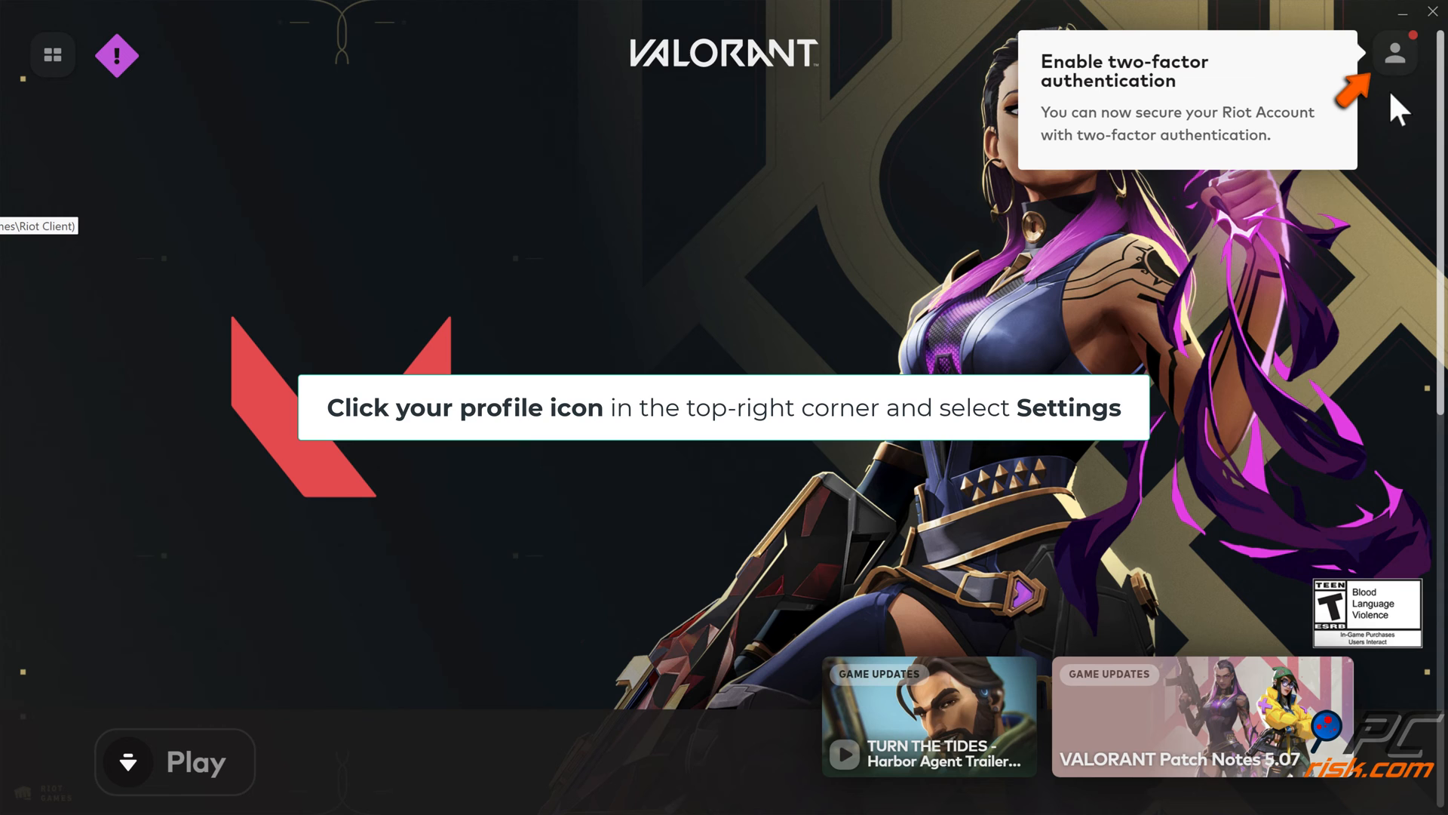
left_click(1396, 53)
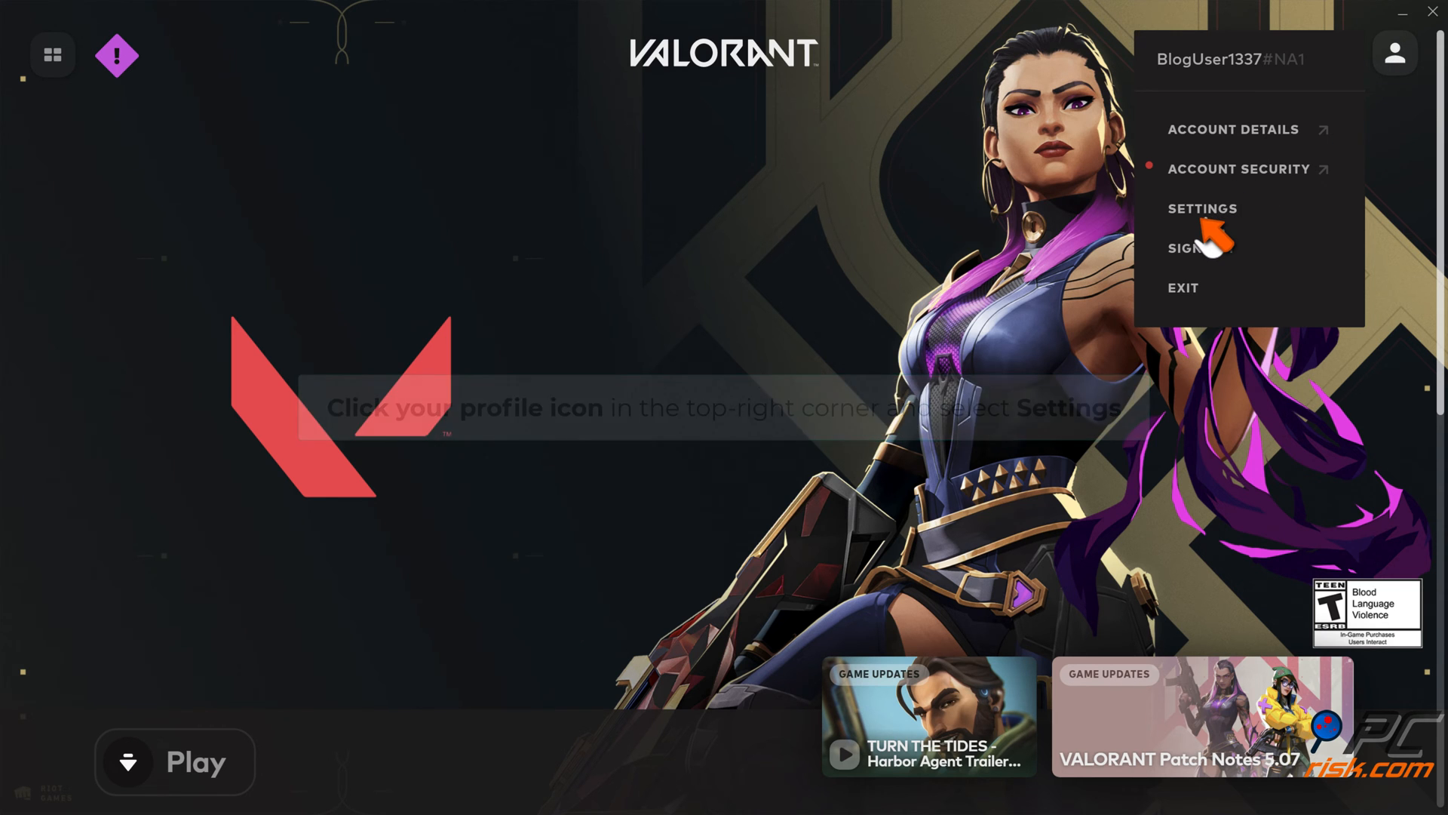
left_click(1202, 208)
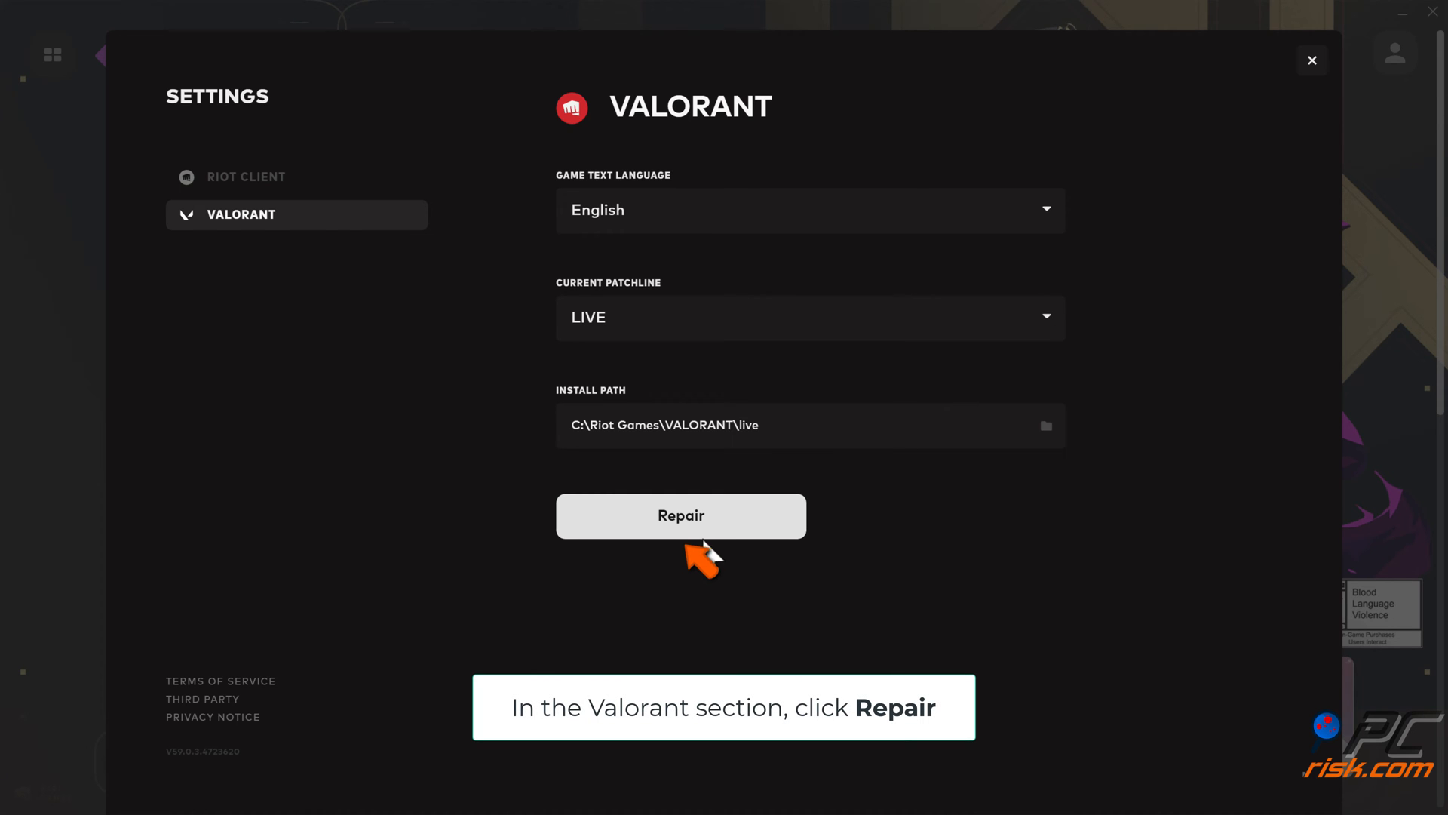
left_click(681, 516)
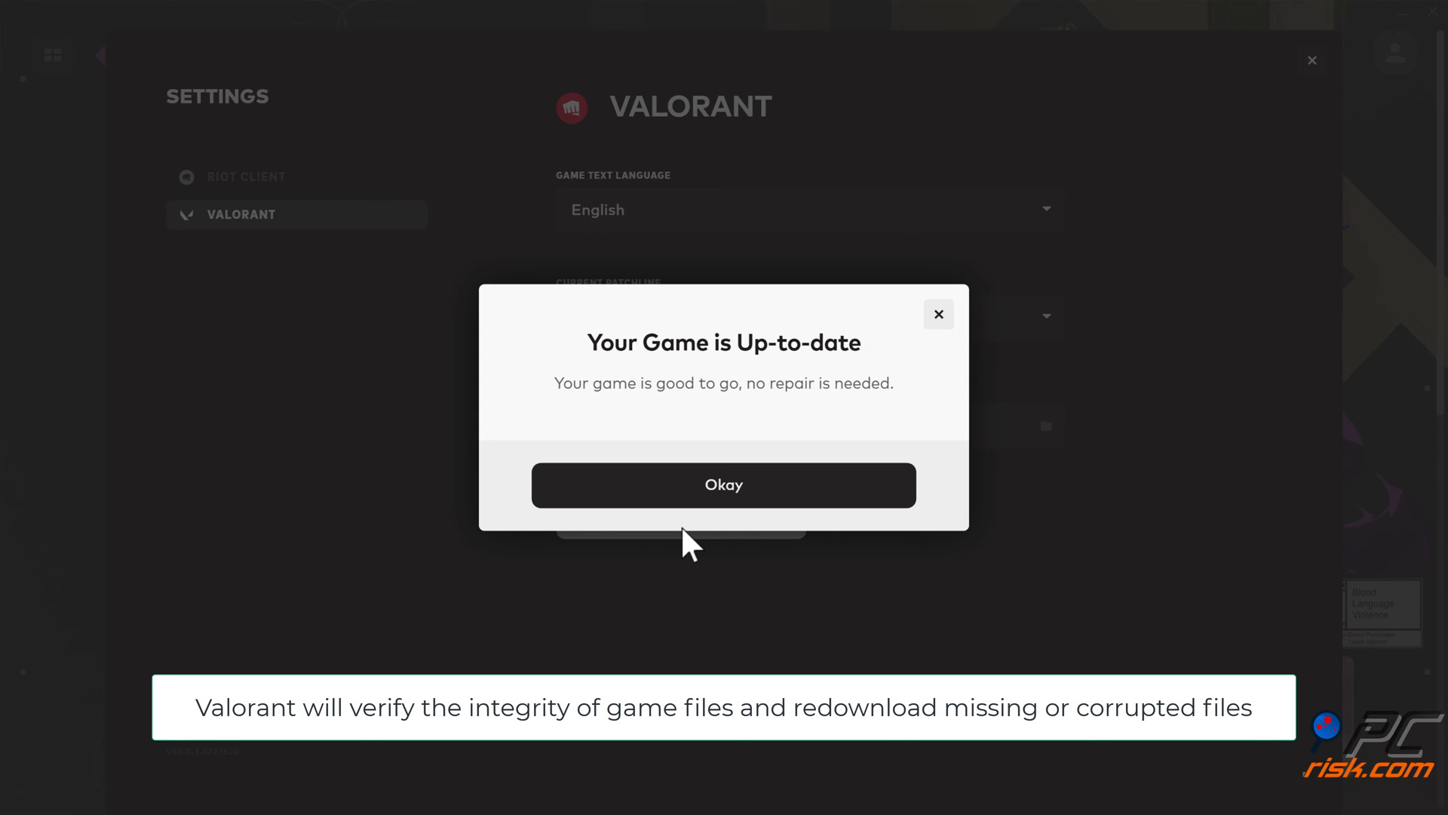
left_click(724, 484)
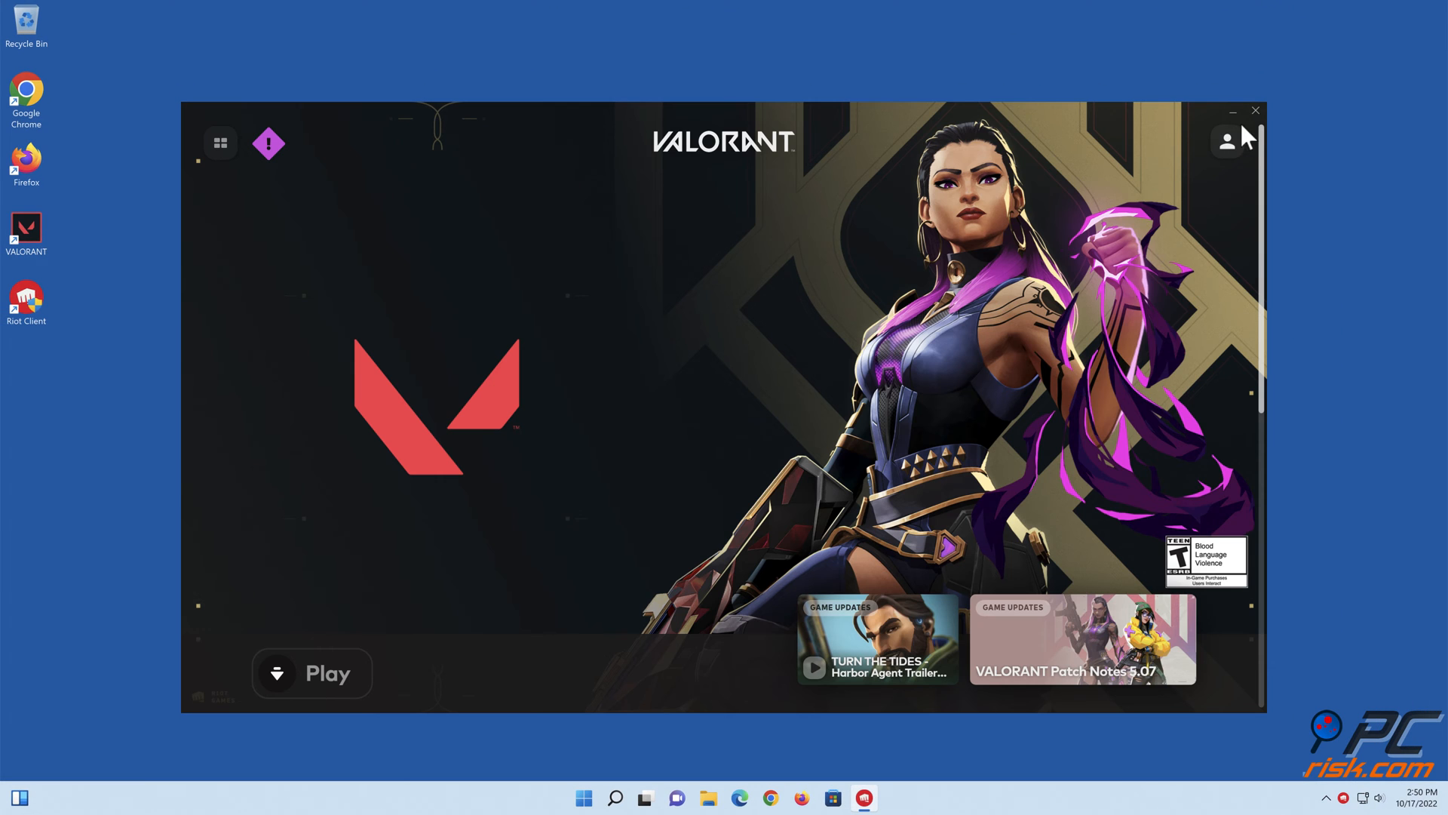
Close Riot Client and run cmd from the Run dialog with administrator rights.
left_click(1255, 110)
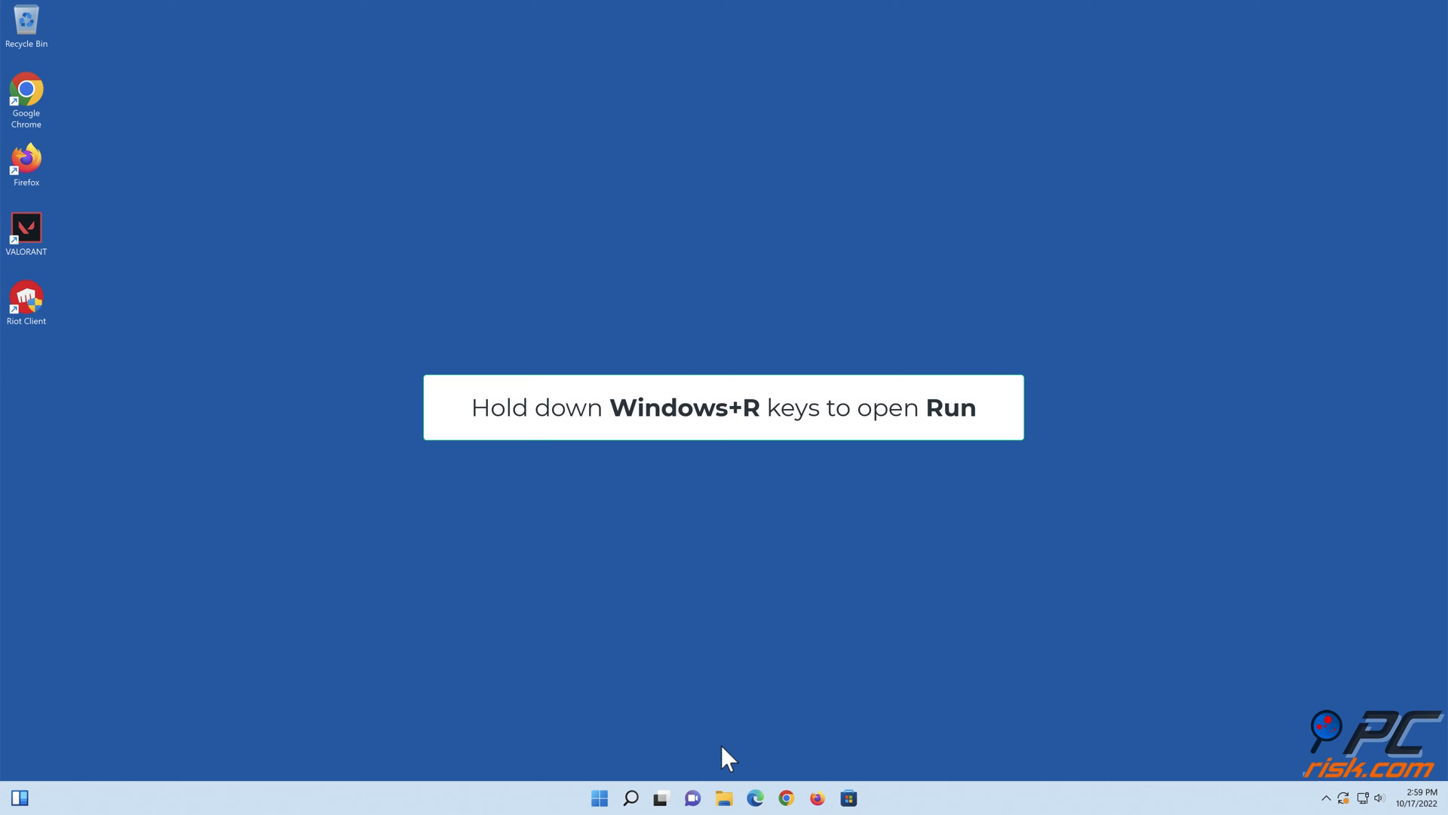
key("win+r")
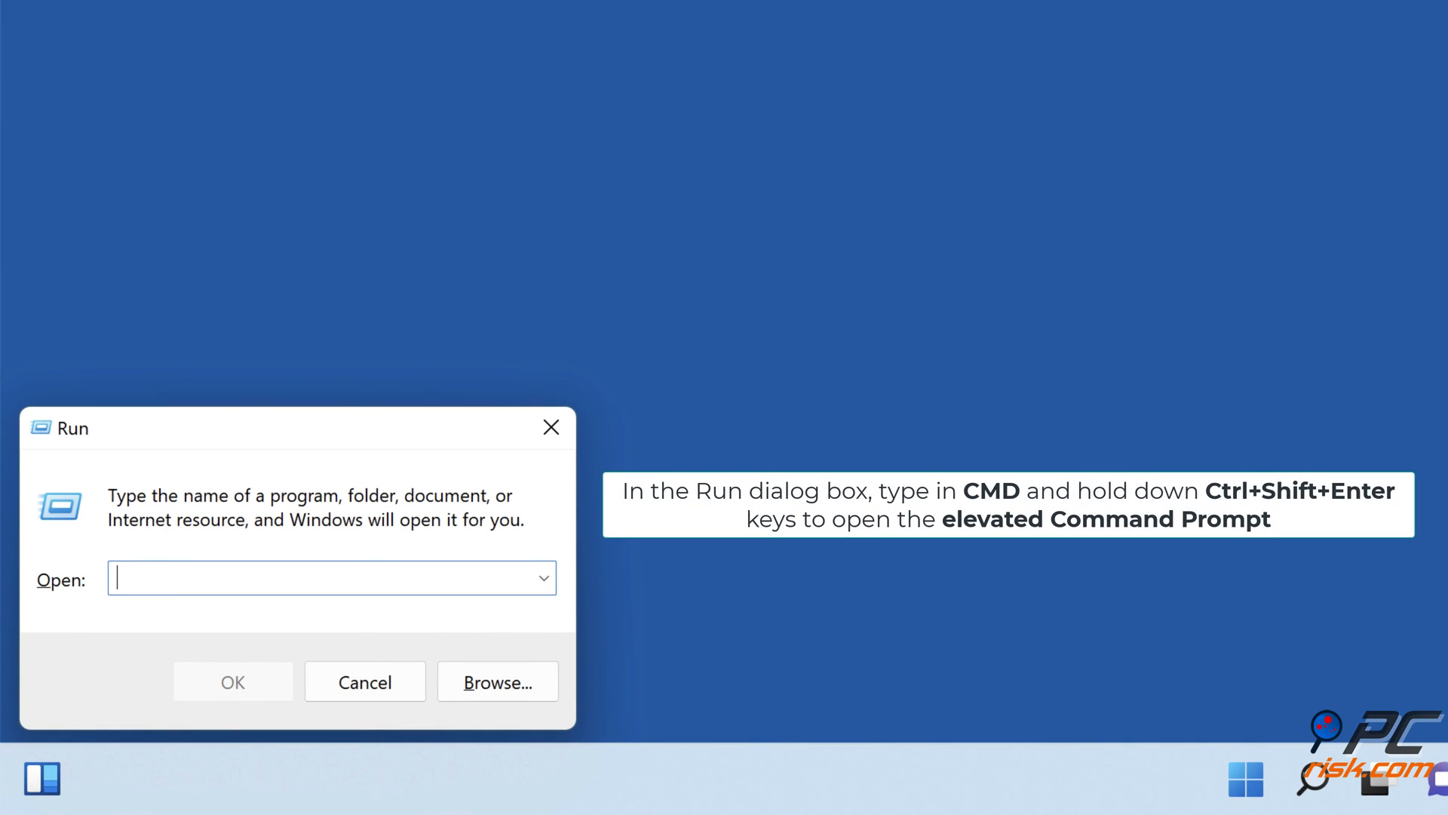
type("cmd")
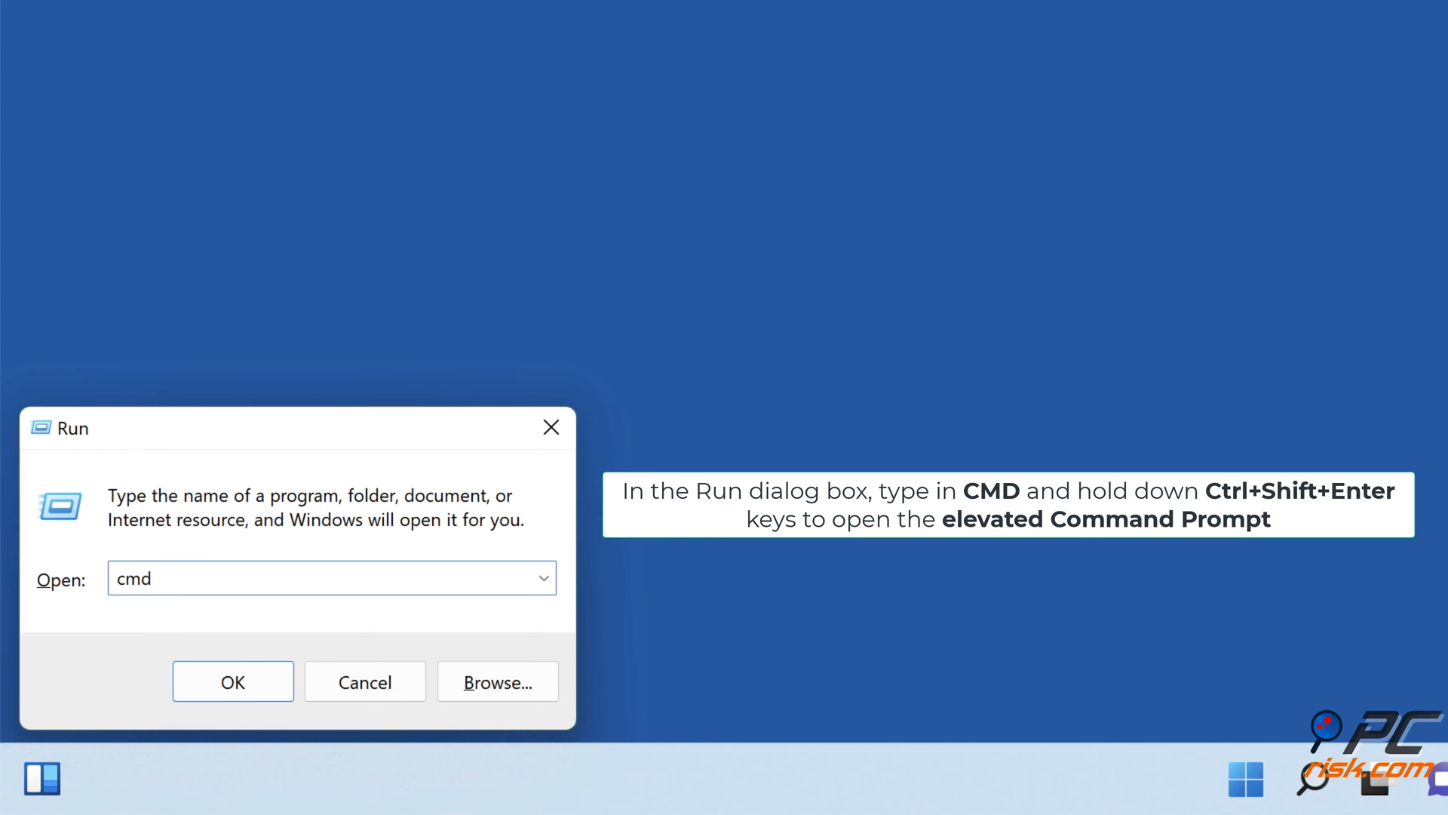
key("ctrl+shift+enter")
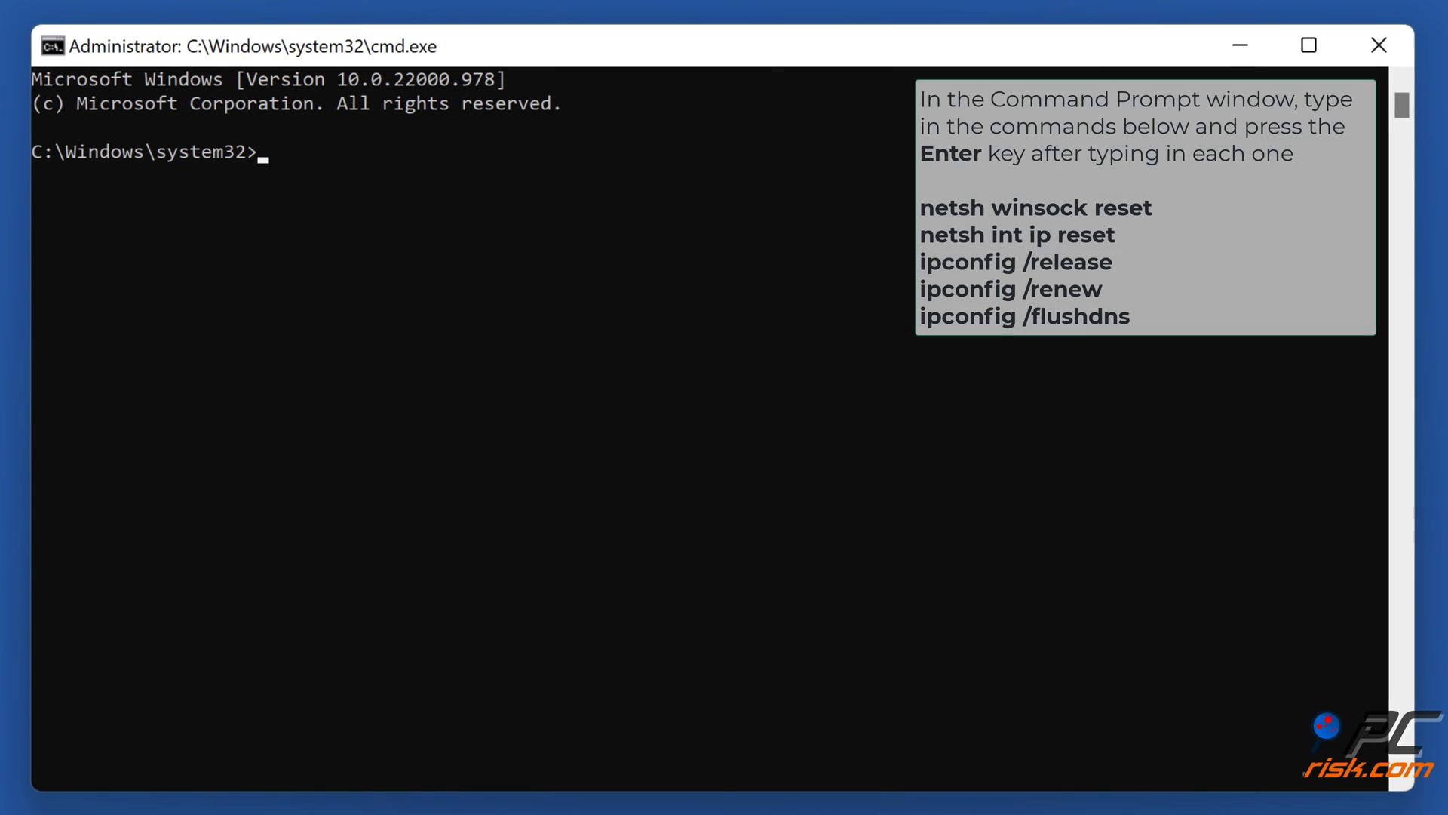
Enter 'netsh winsock' in the elevated Command Prompt.
type("netsh winsock")
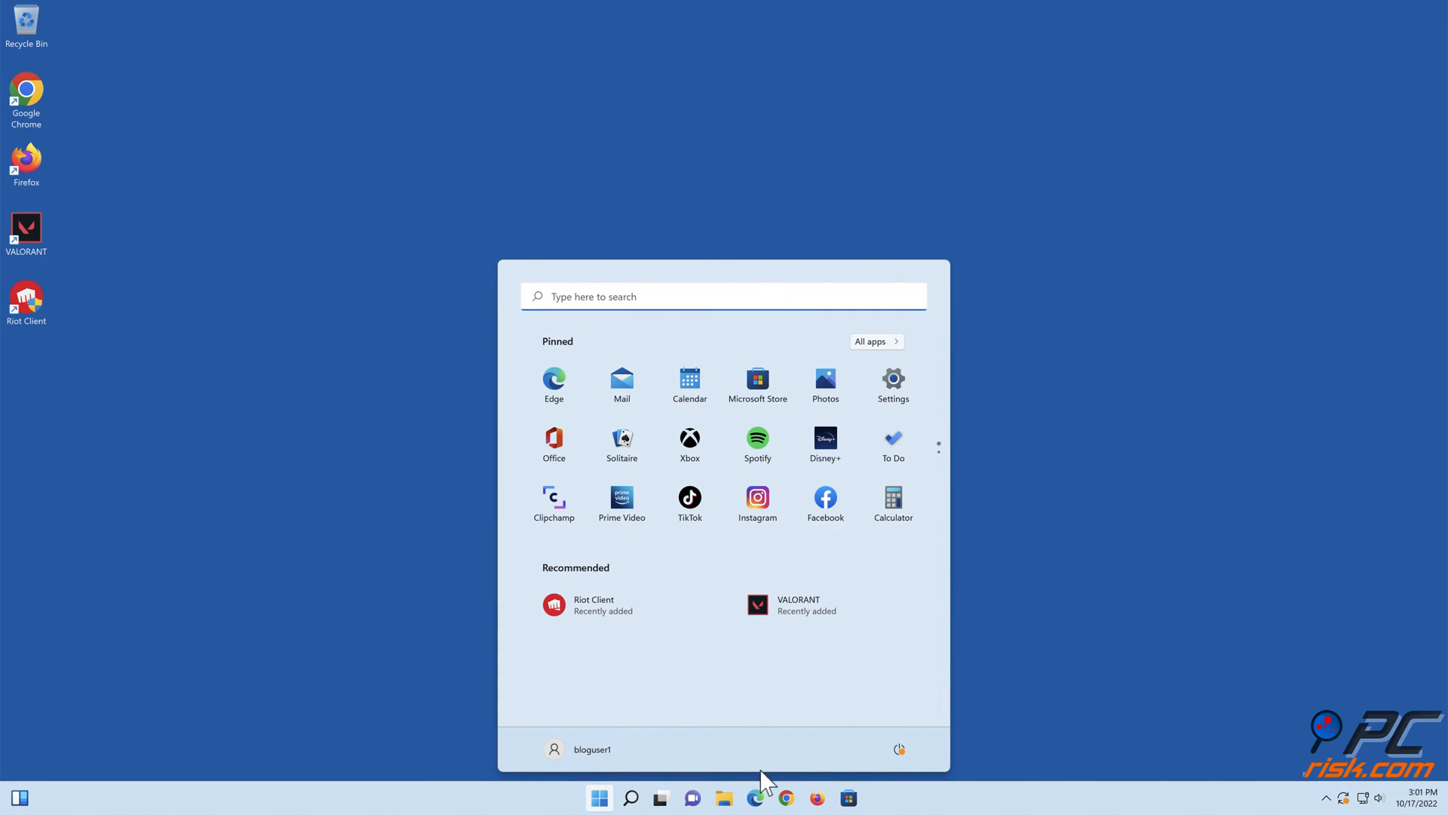
Restart Windows from the Start menu's power options.
left_click(897, 749)
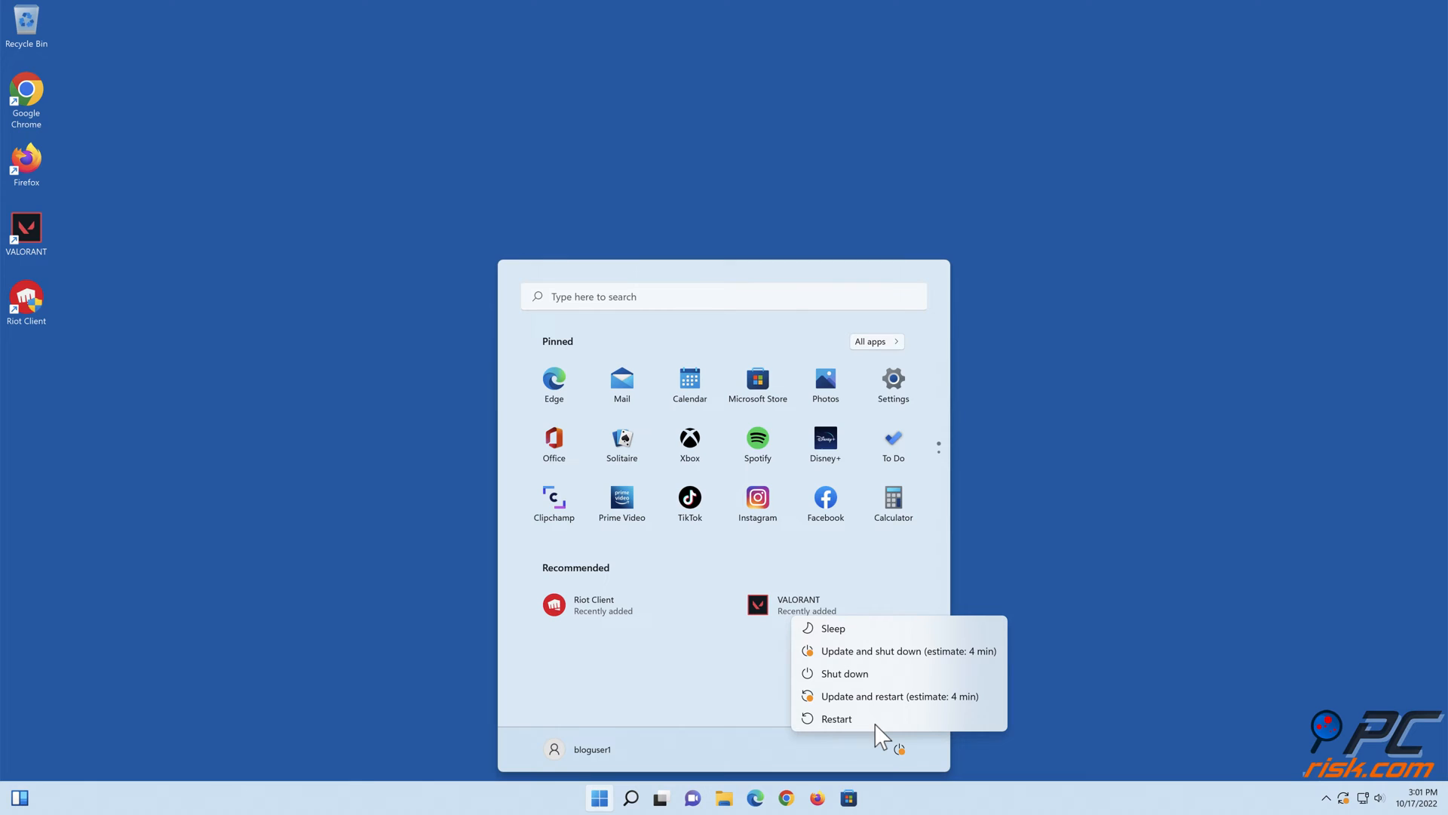
left_click(835, 719)
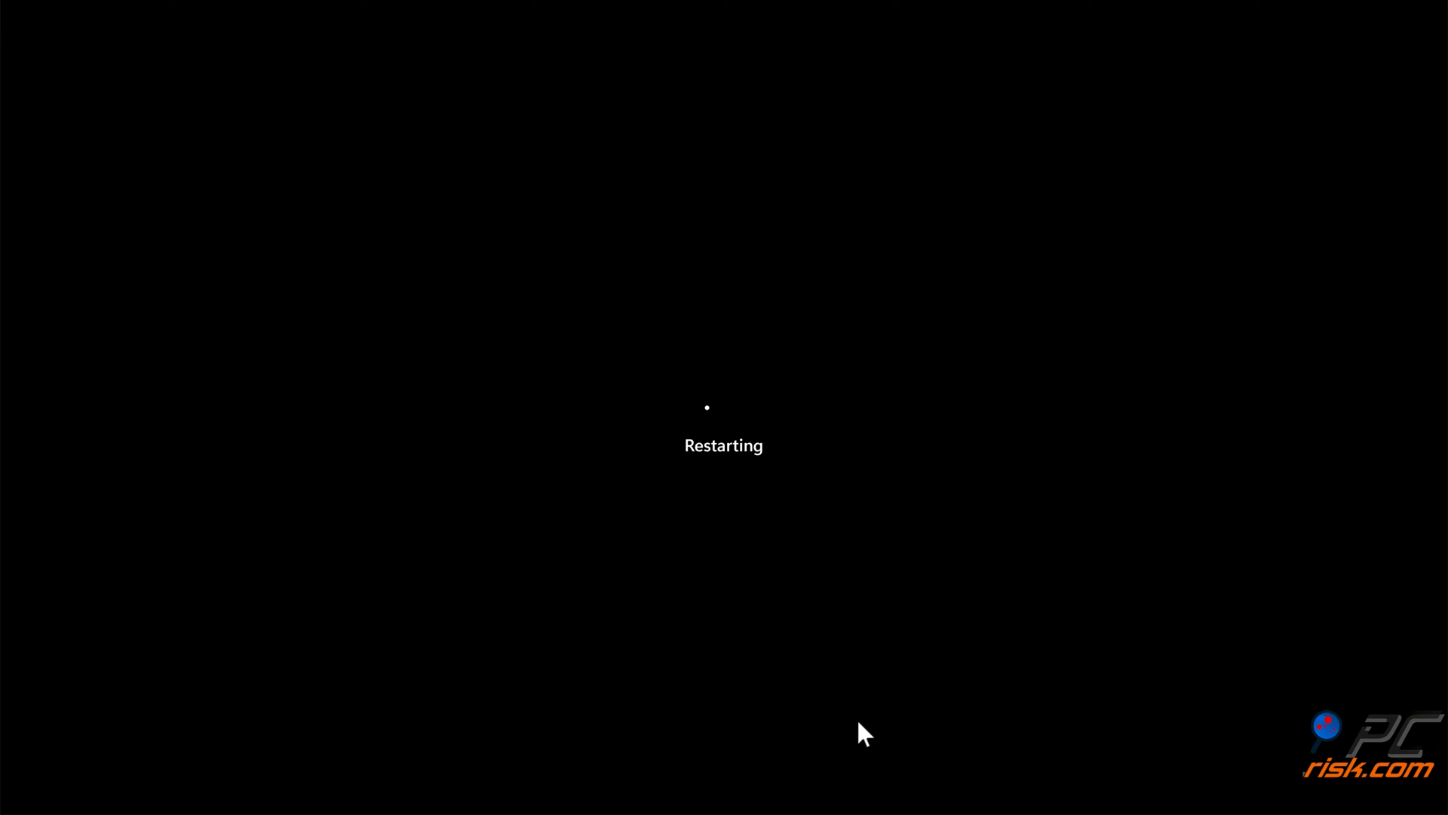
mouse_move(723, 747)
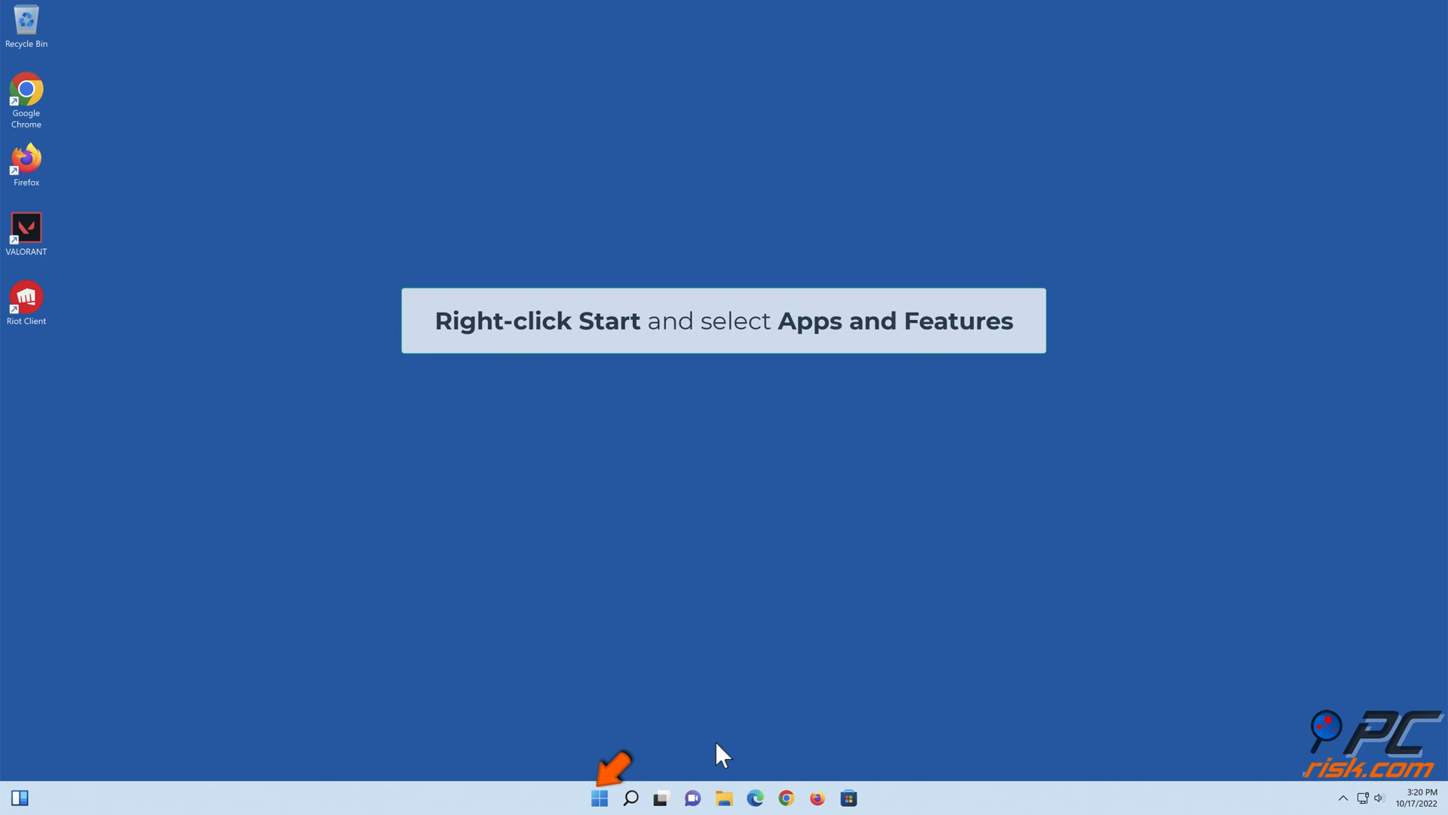
Uninstall Riot Vanguard from Apps and Features, confirming every removal prompt.
right_click(598, 797)
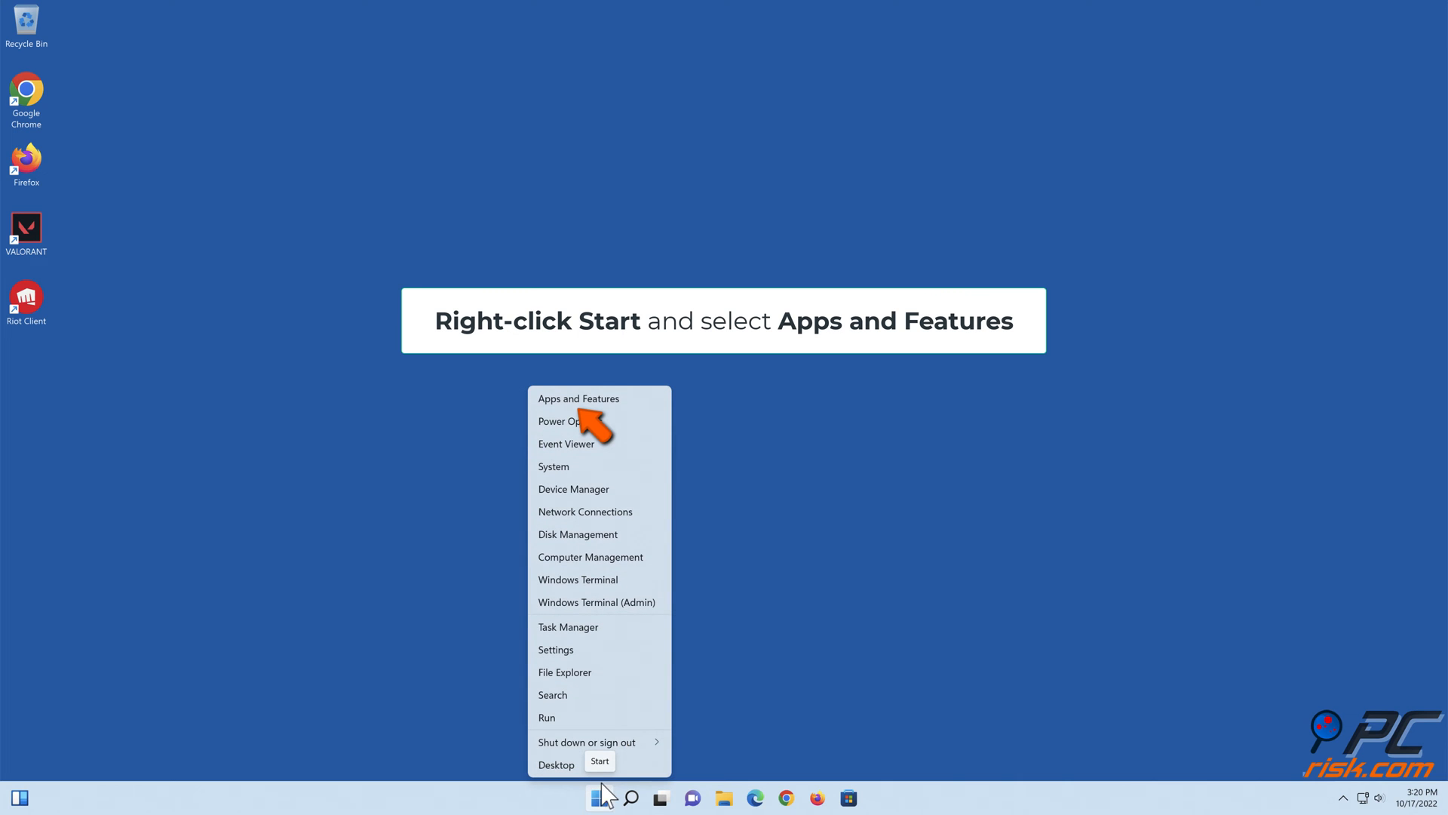
left_click(577, 399)
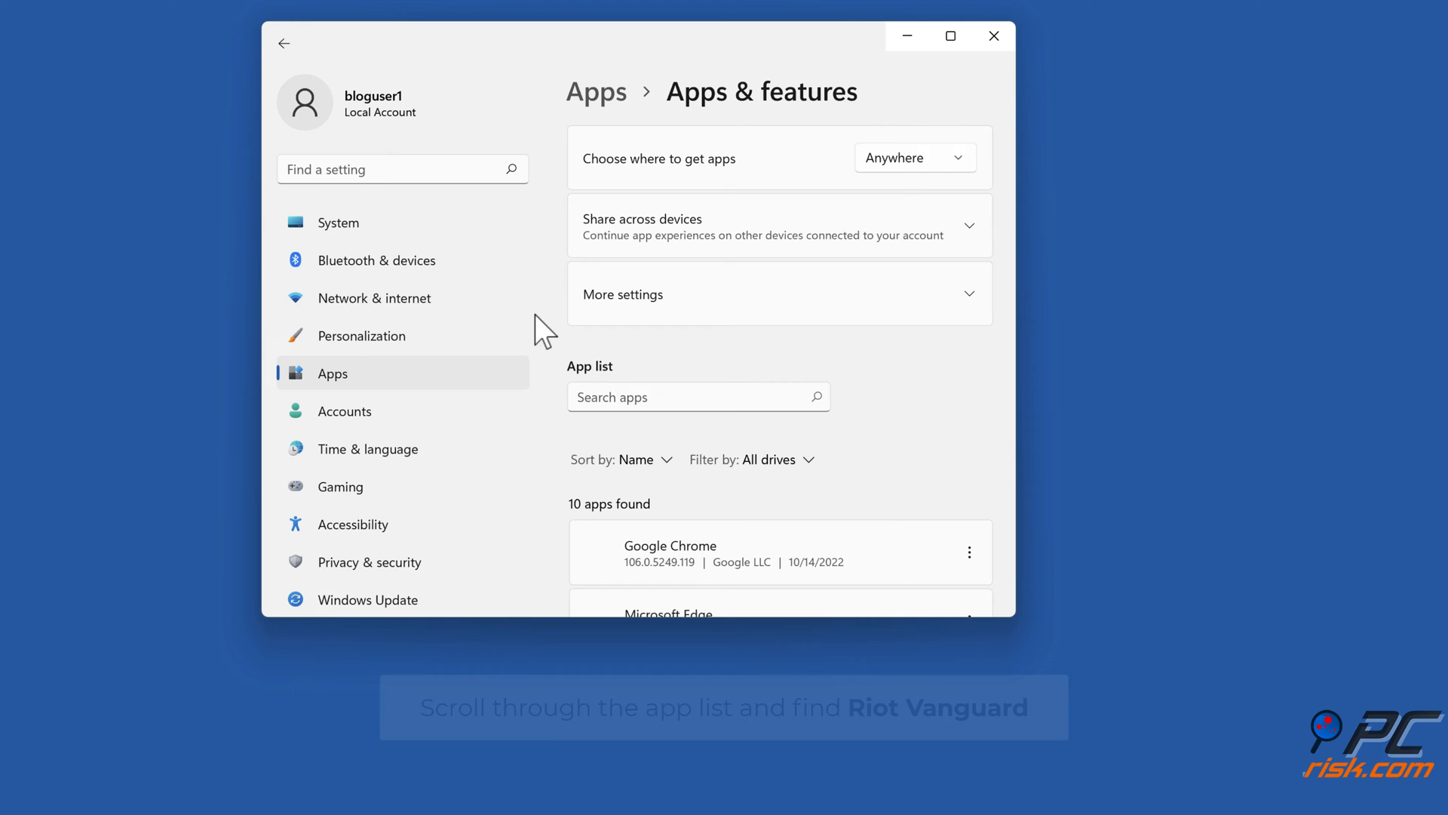
scroll("down", 3)
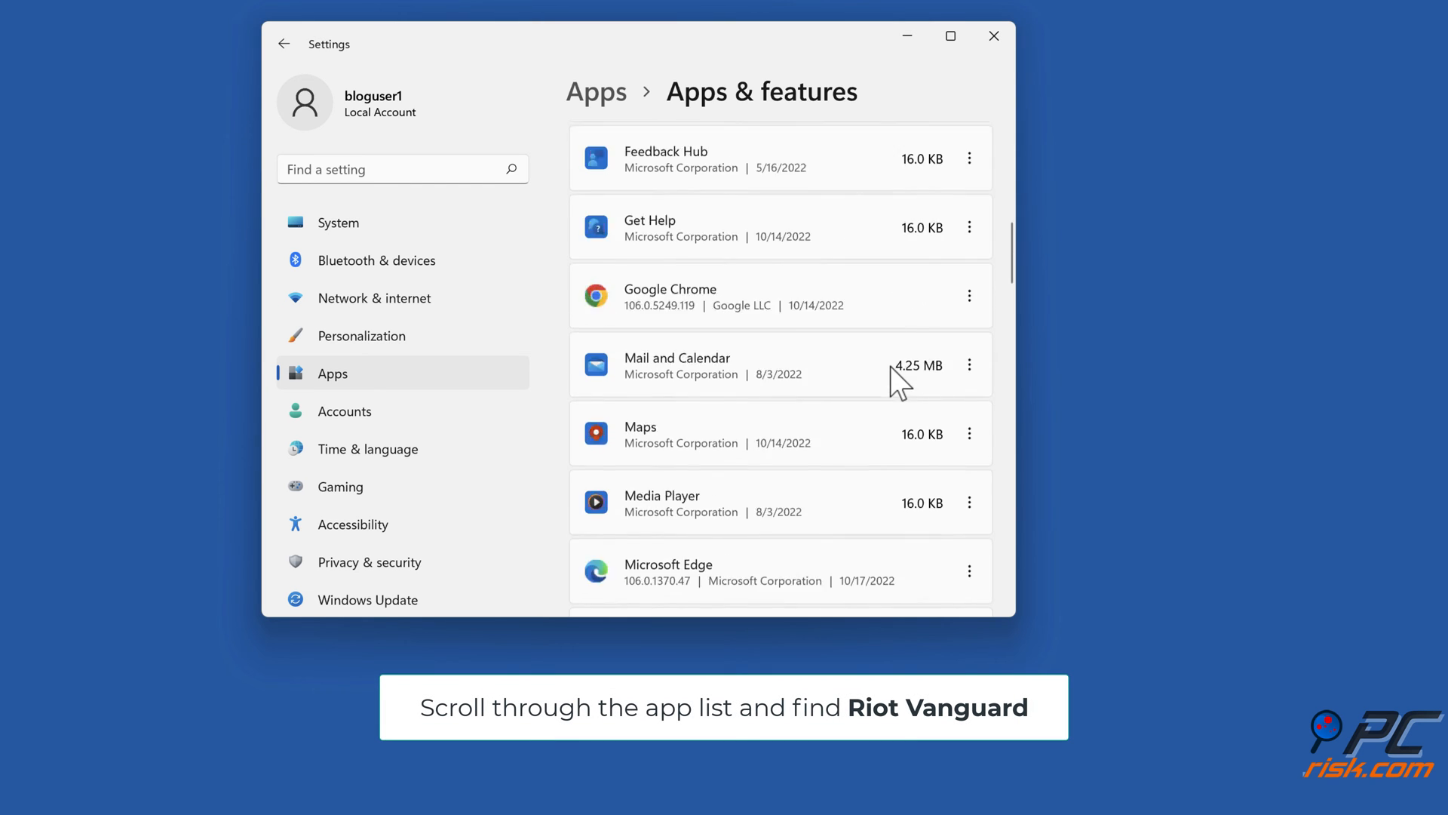
scroll("down", 3)
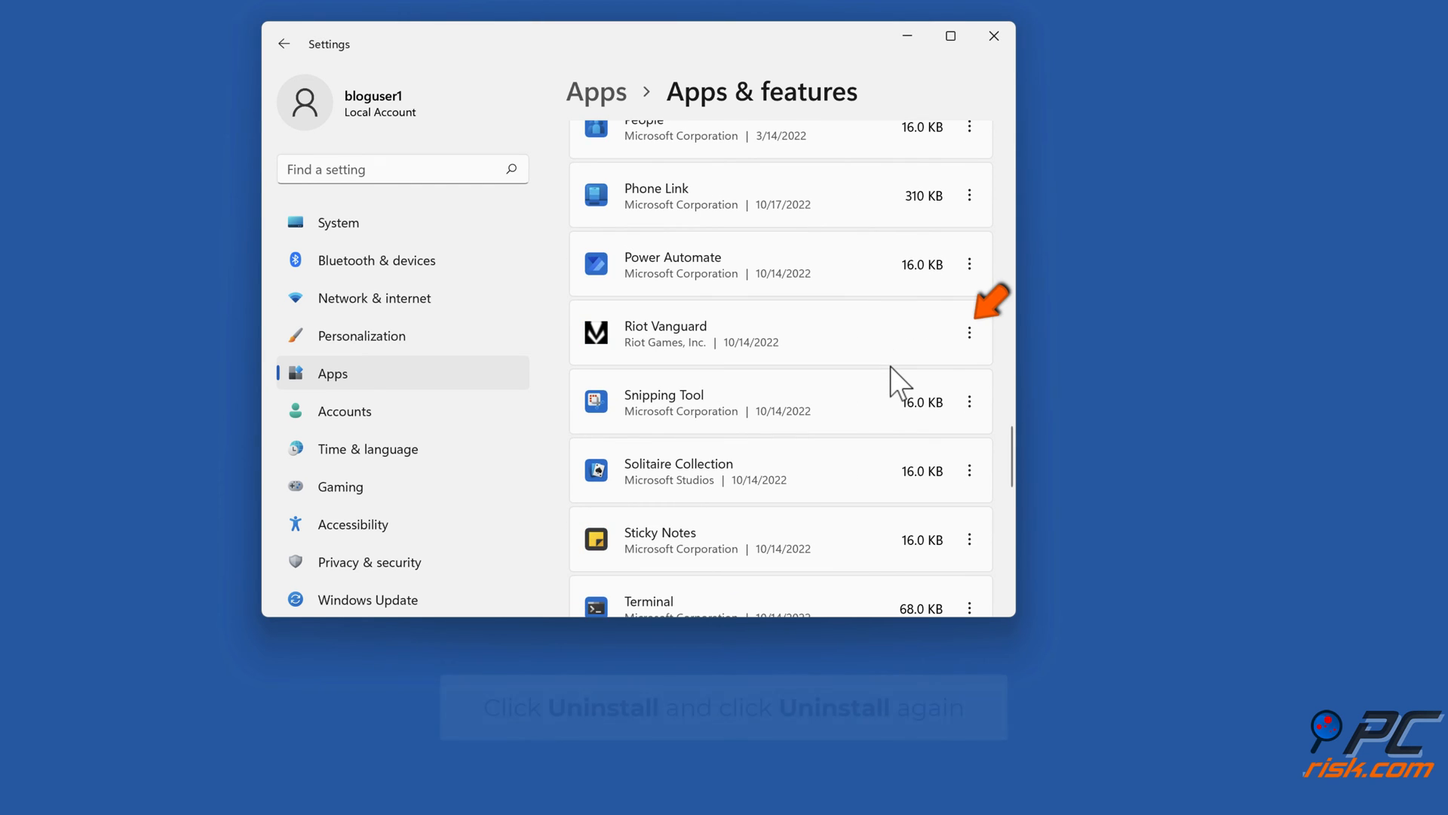
left_click(969, 332)
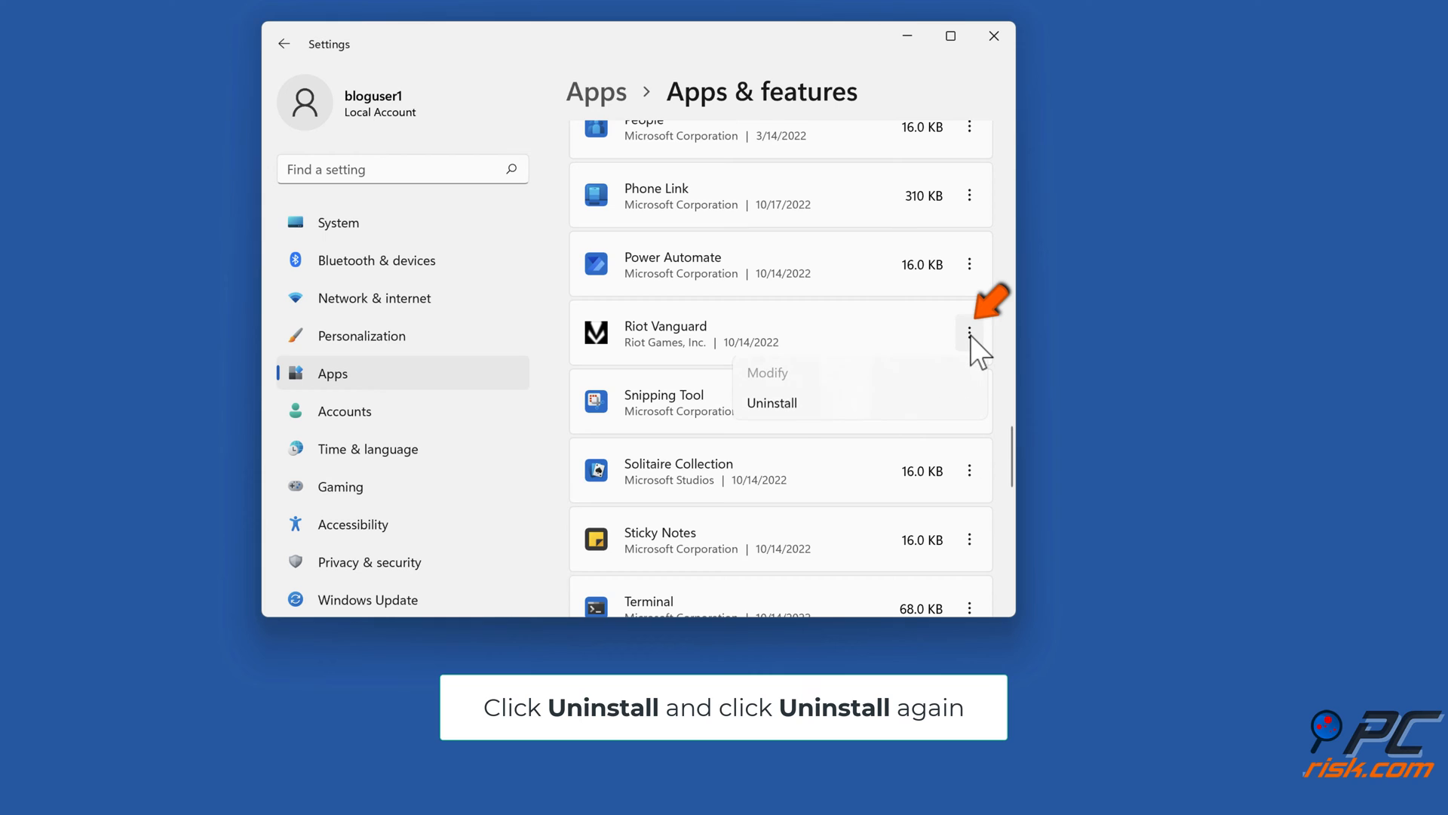
left_click(771, 403)
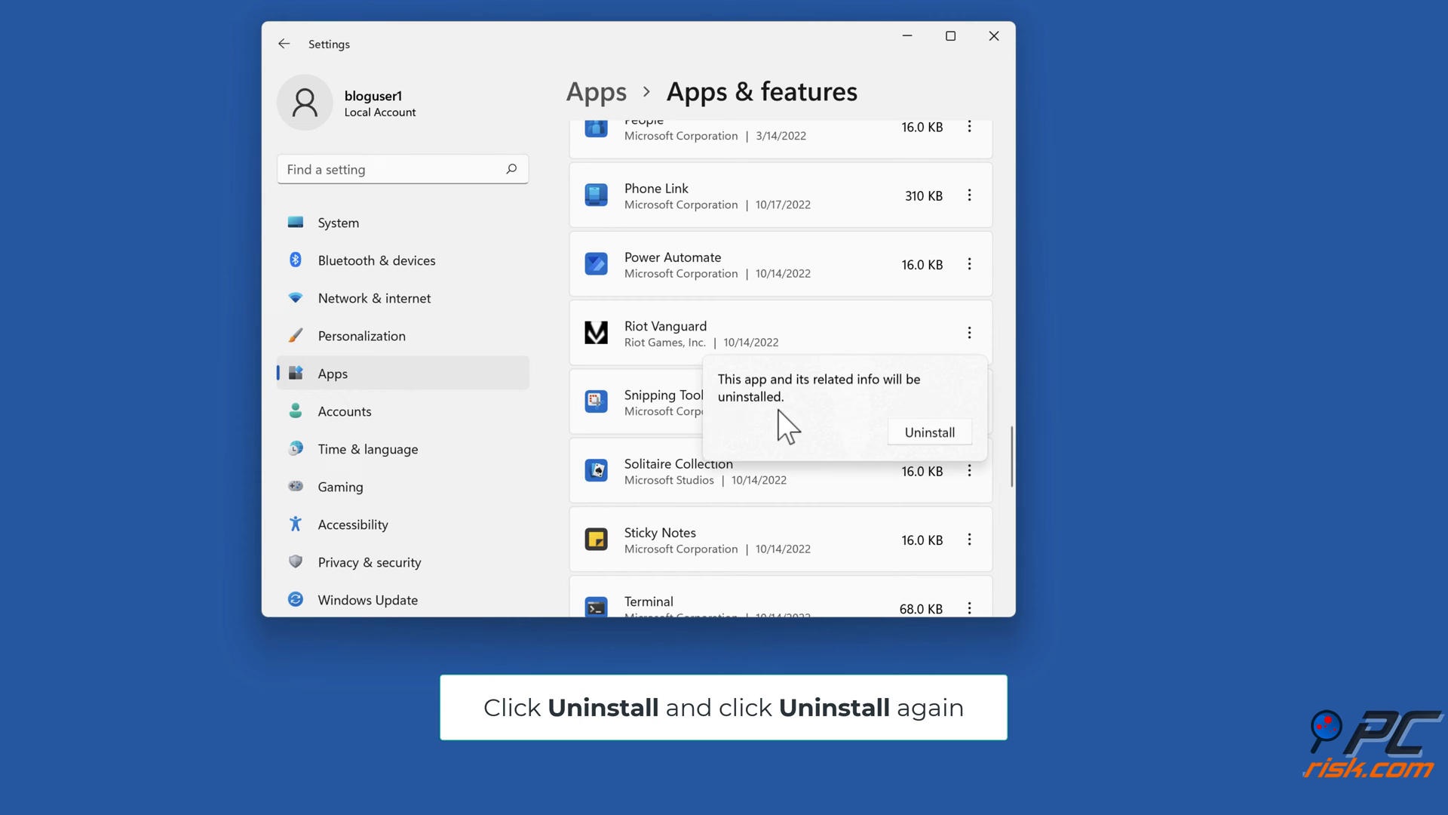
left_click(929, 432)
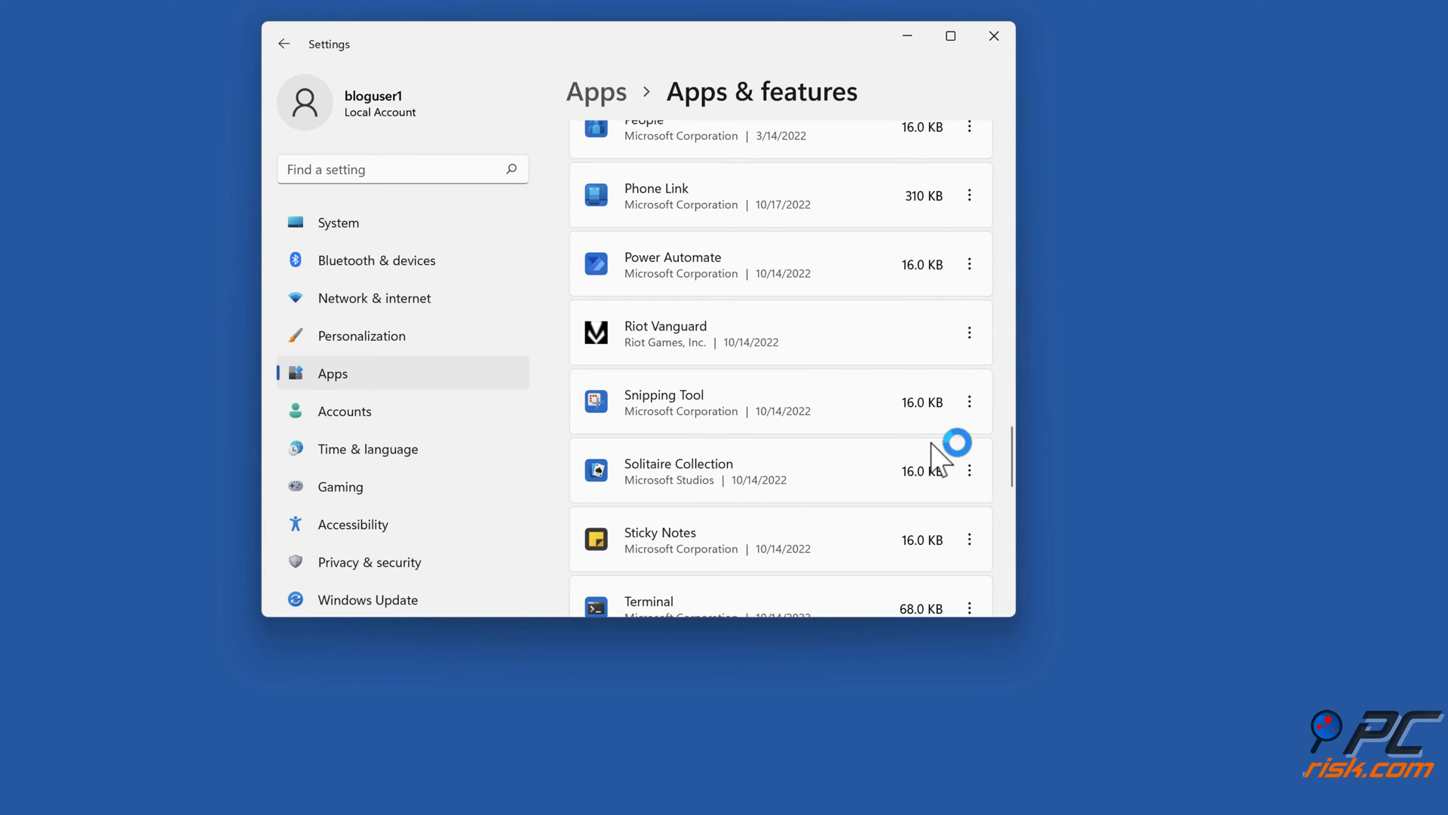
left_click(968, 332)
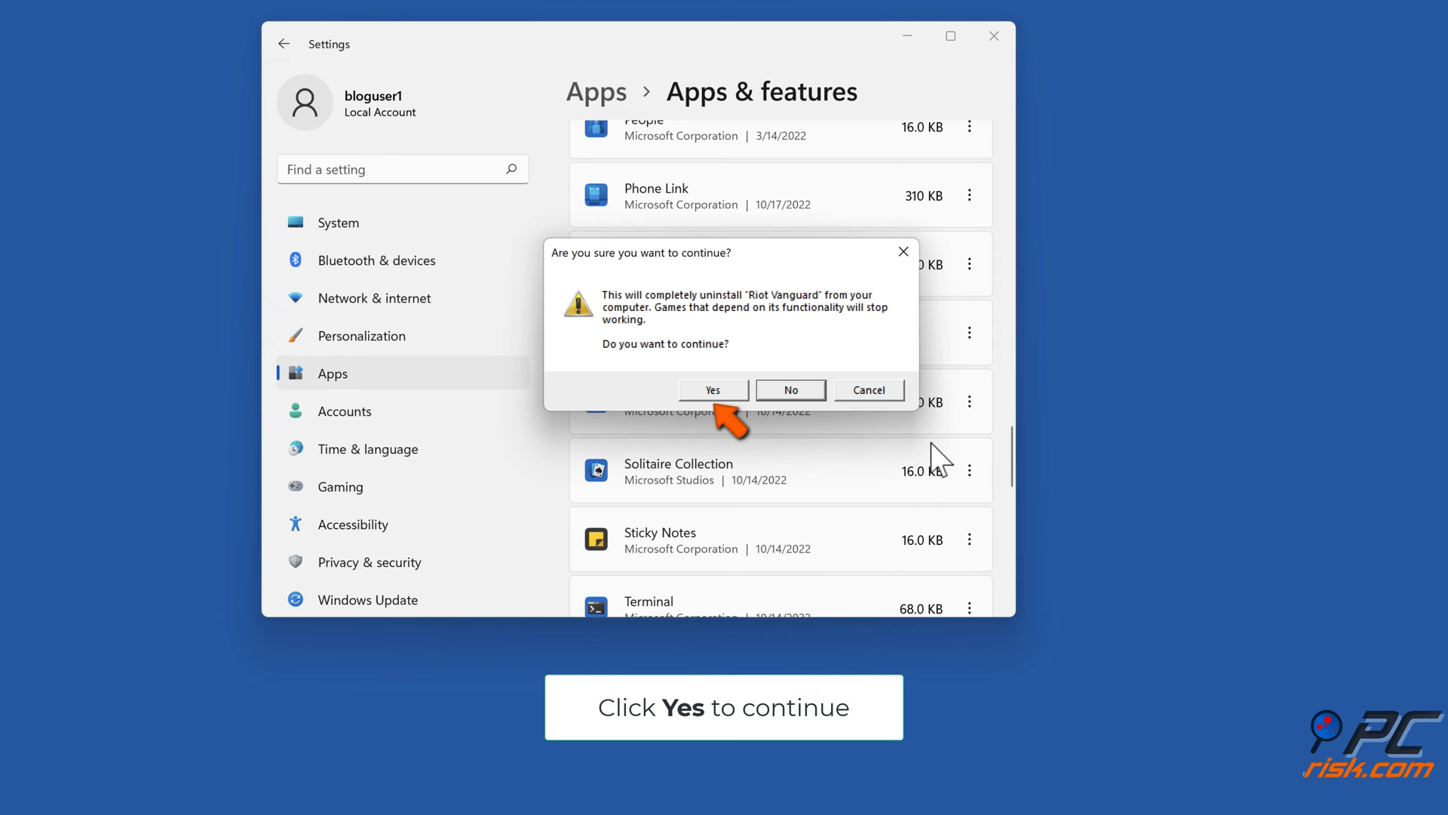
left_click(712, 389)
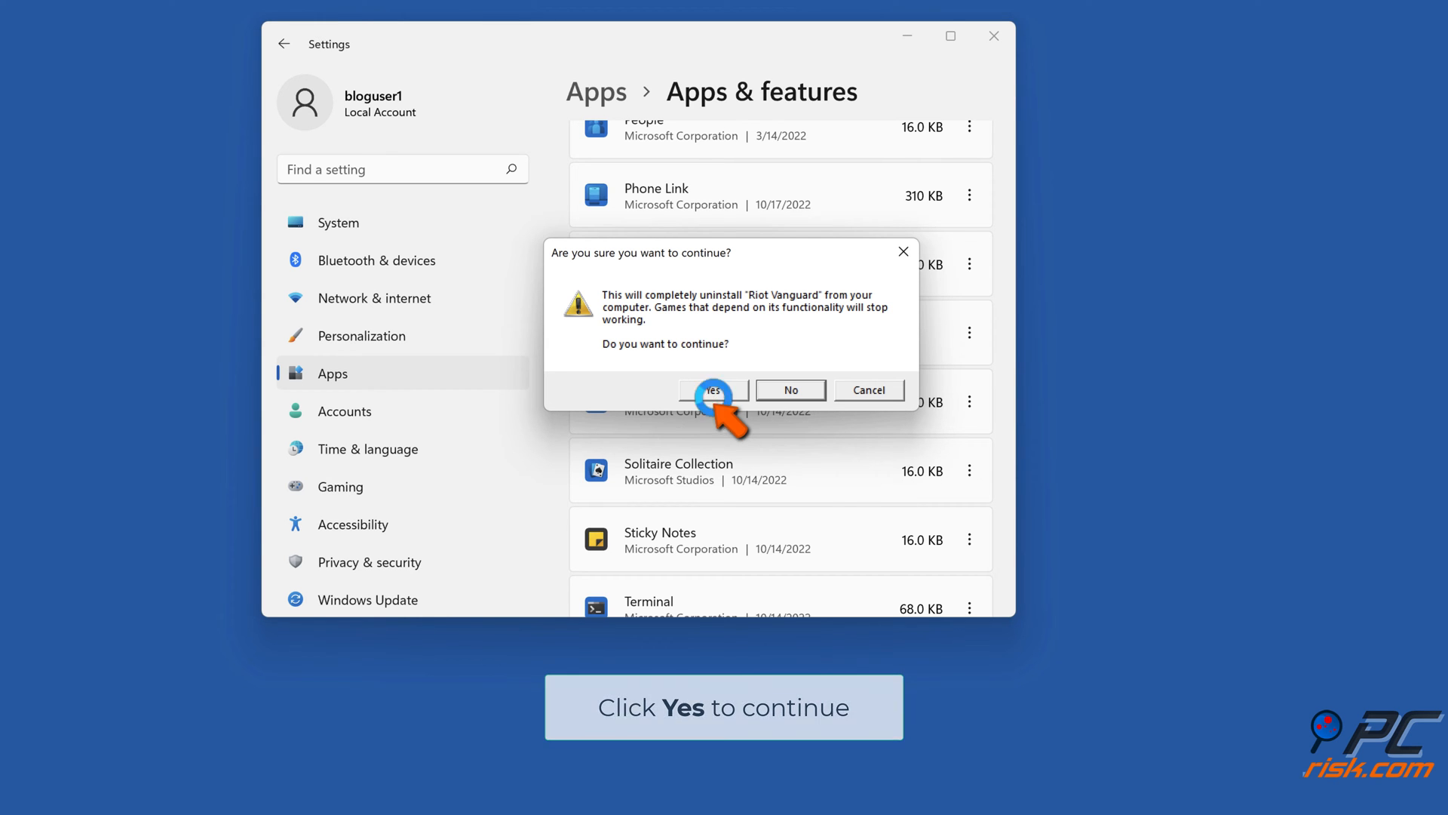
left_click(712, 390)
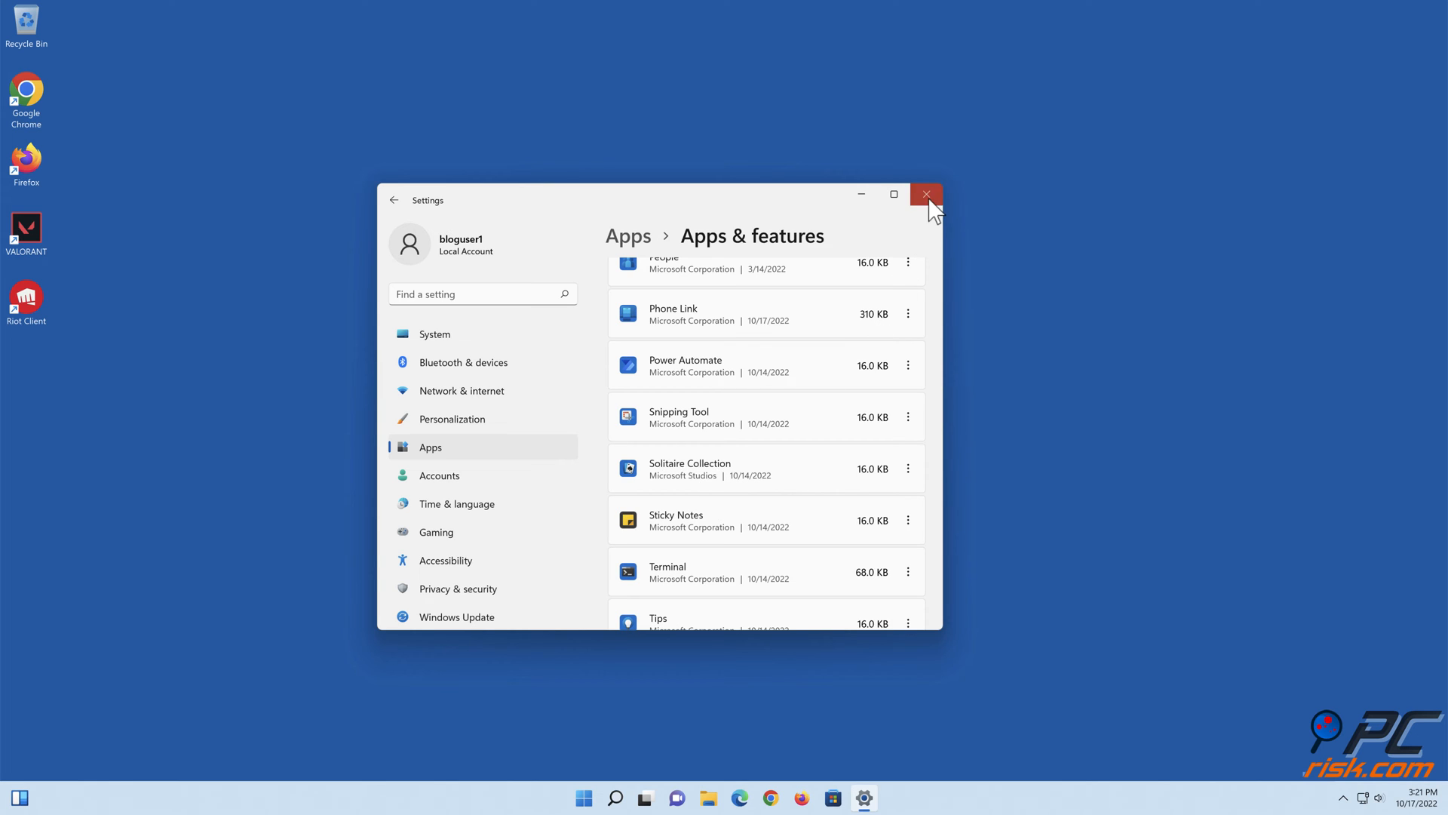
Close Settings, launch VALORANT to reinstall Vanguard, and close Riot Client after its restart notice.
left_click(926, 194)
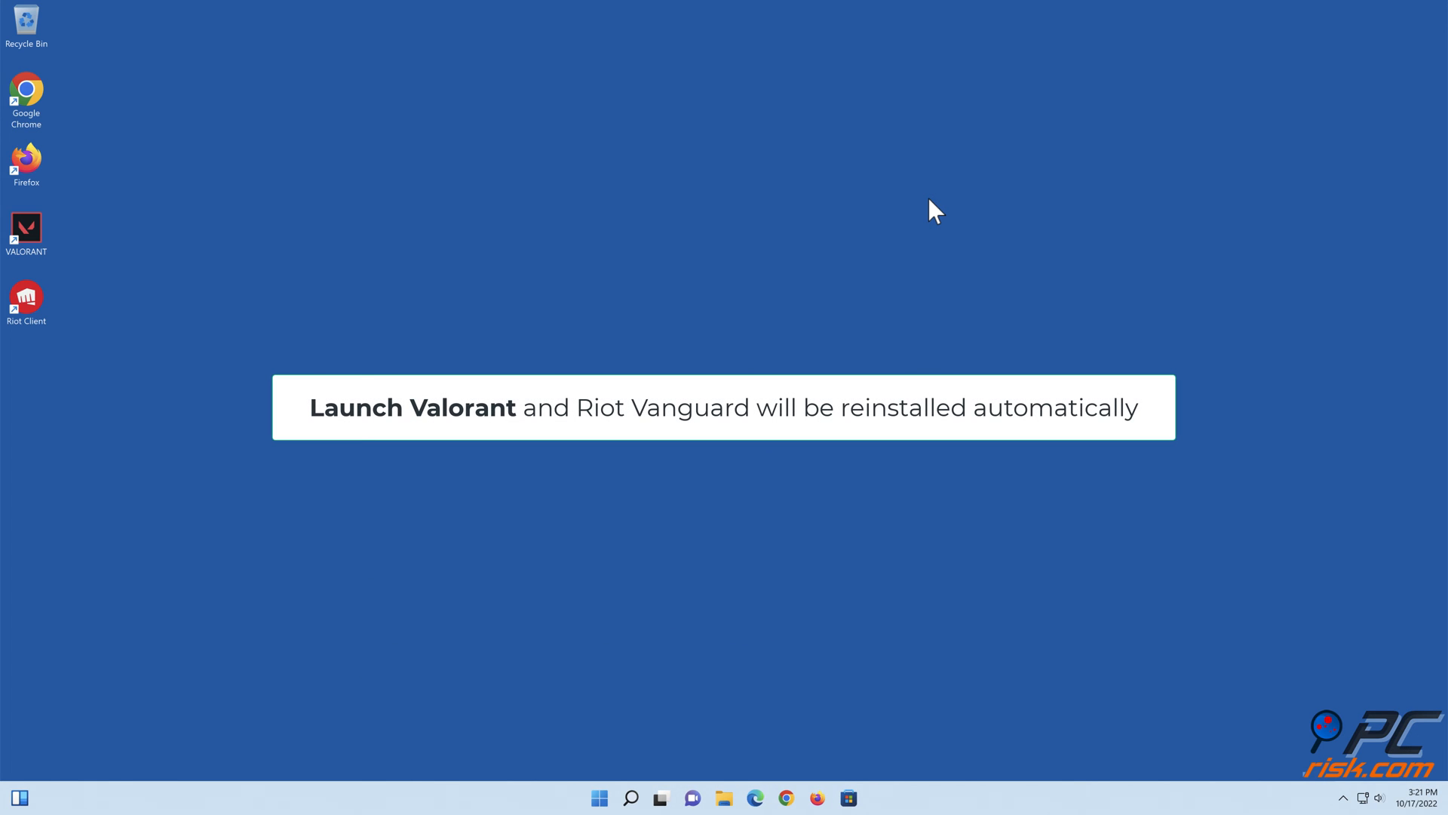
double_click(26, 231)
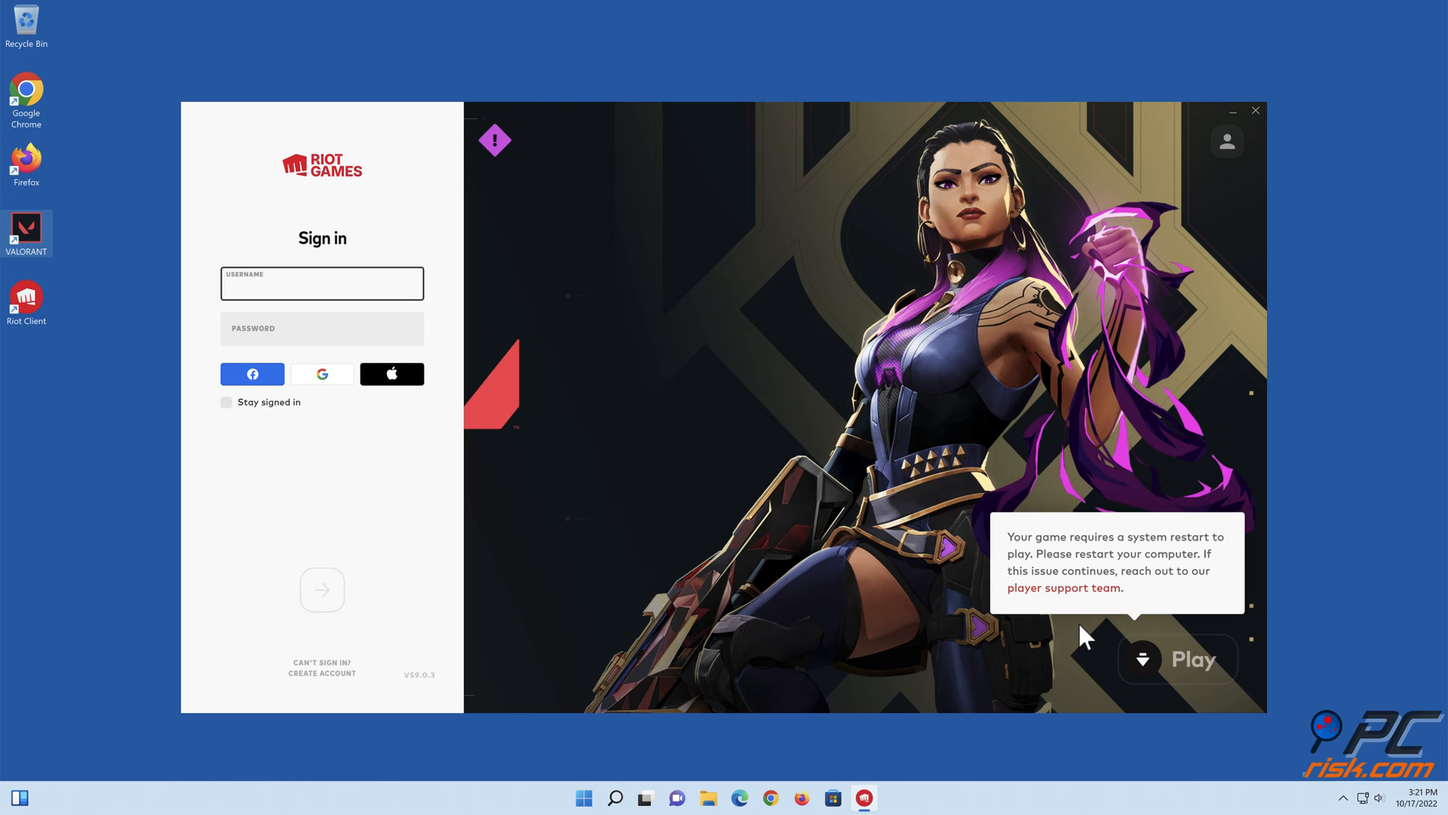
left_click(1255, 111)
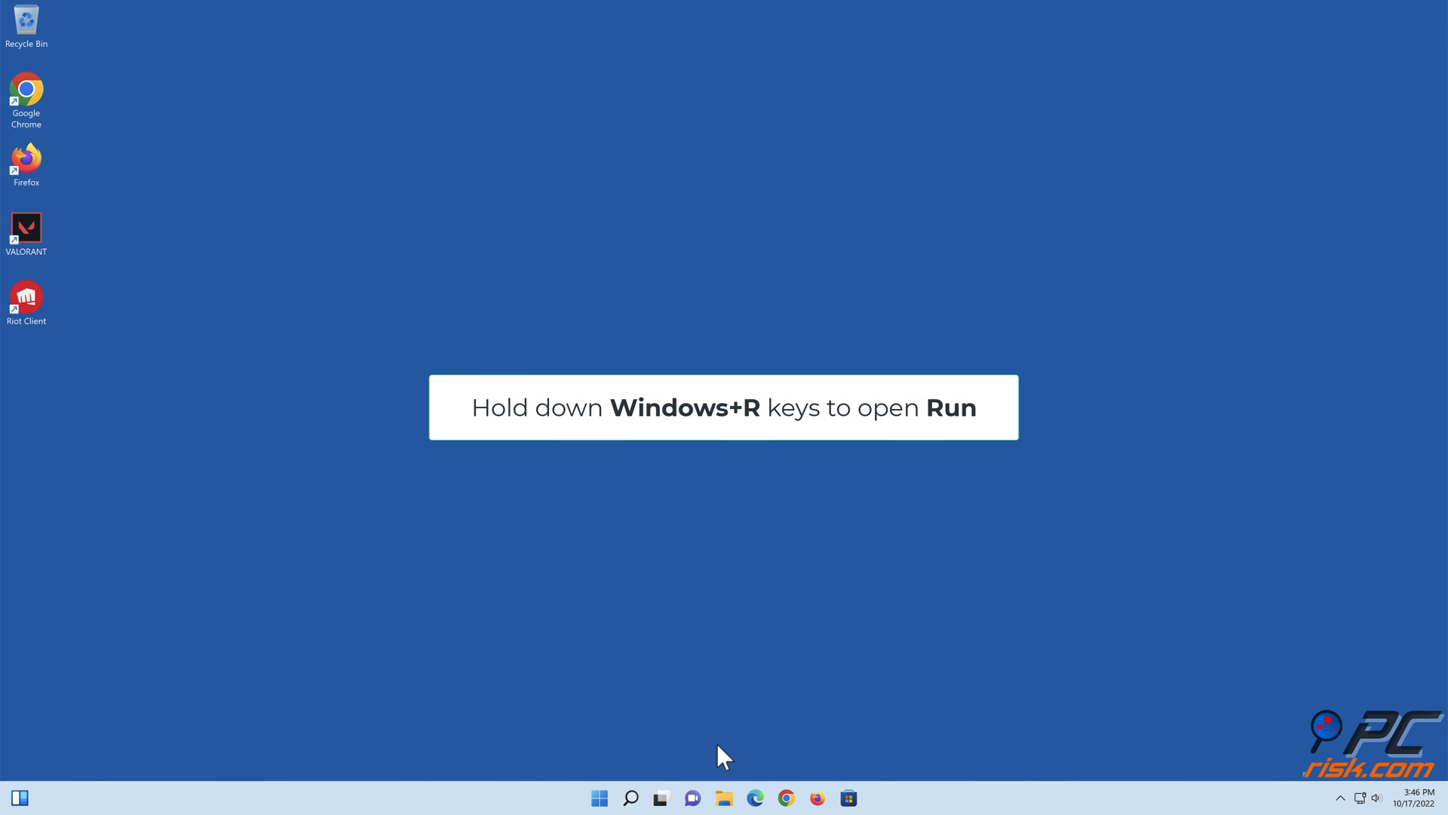
Launch services.msc from the Run dialog and open Properties for the vgc service.
key("Win+r")
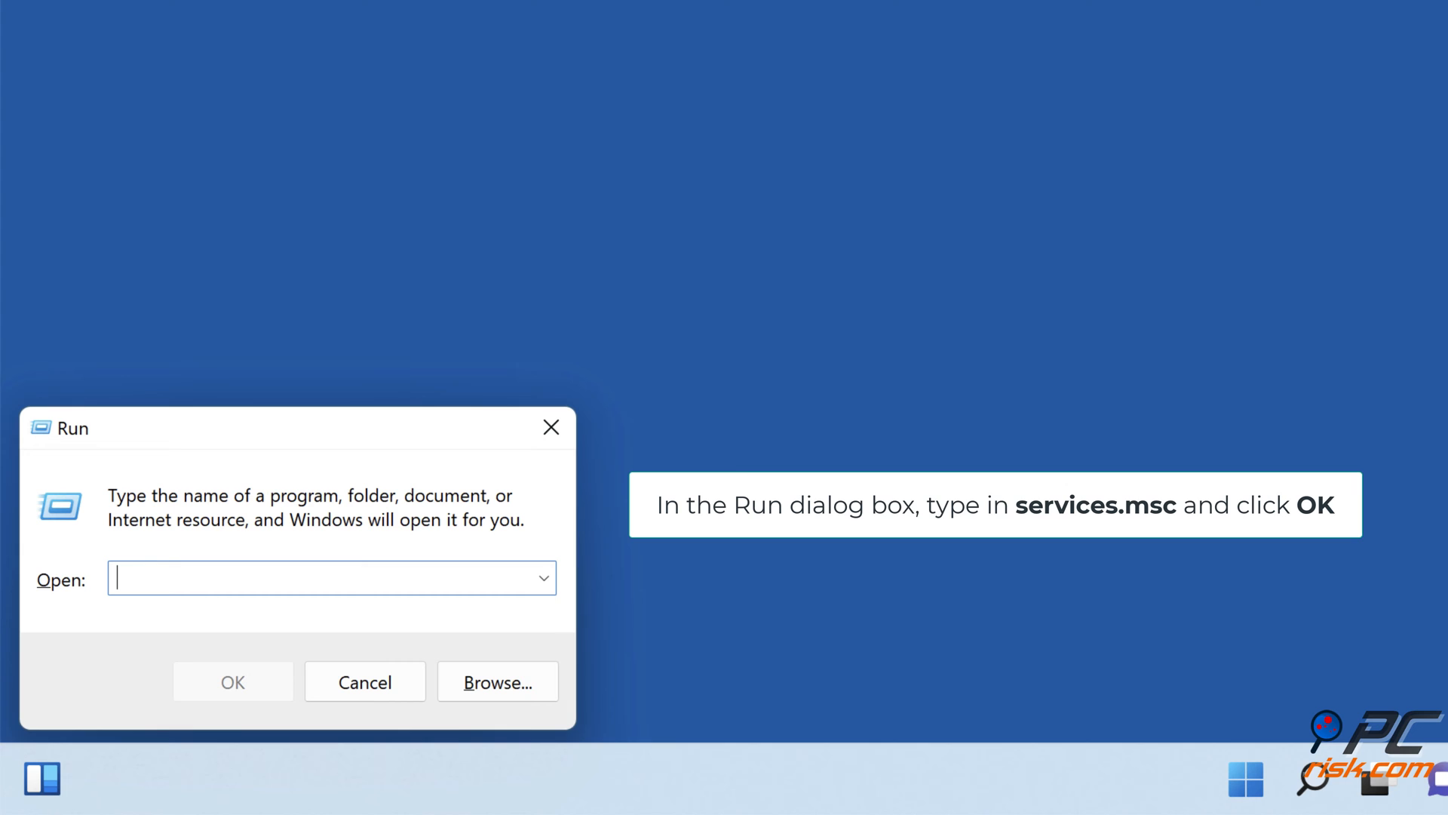
type("services.msc")
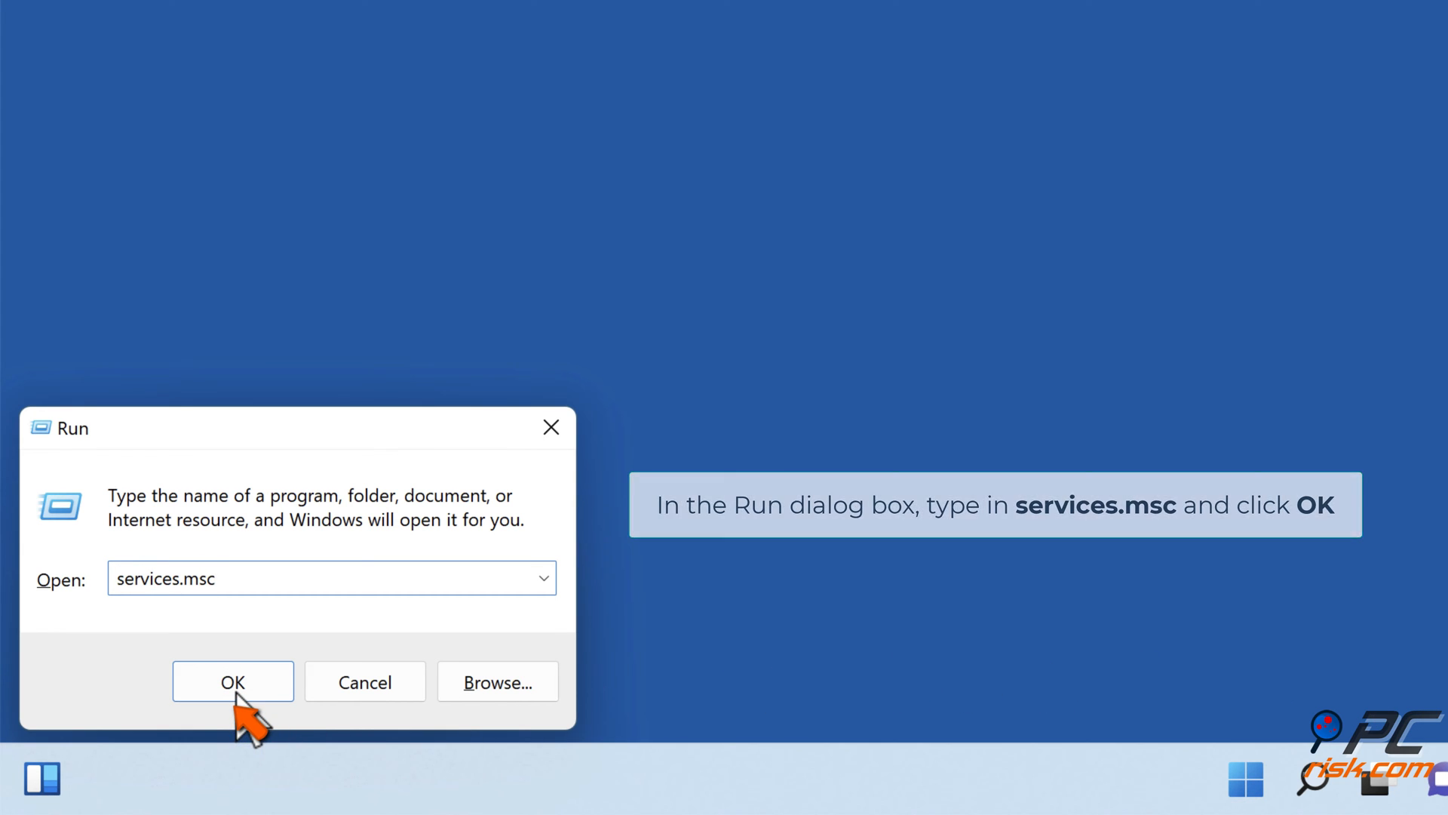
left_click(232, 682)
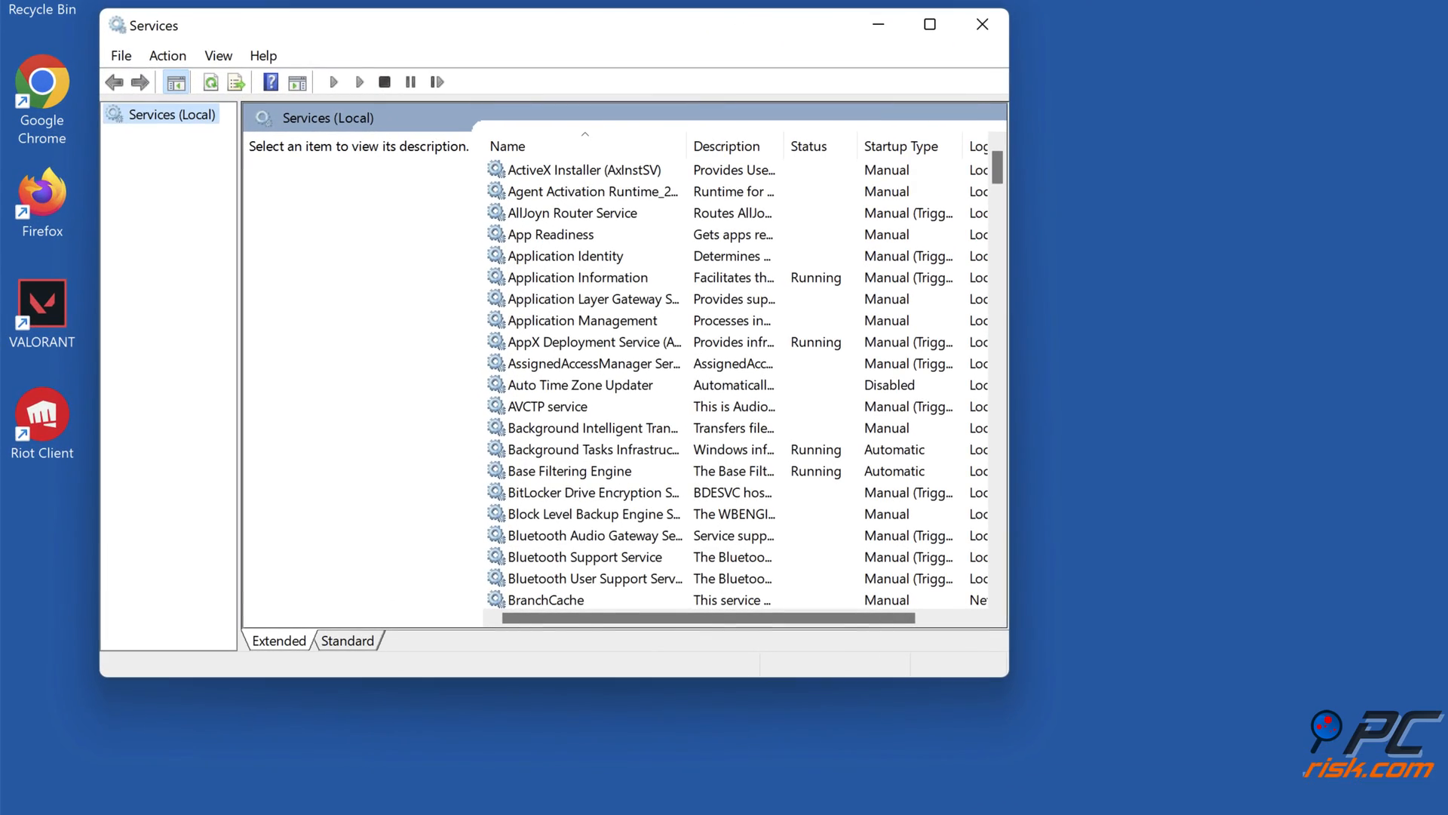
scroll("down", 3)
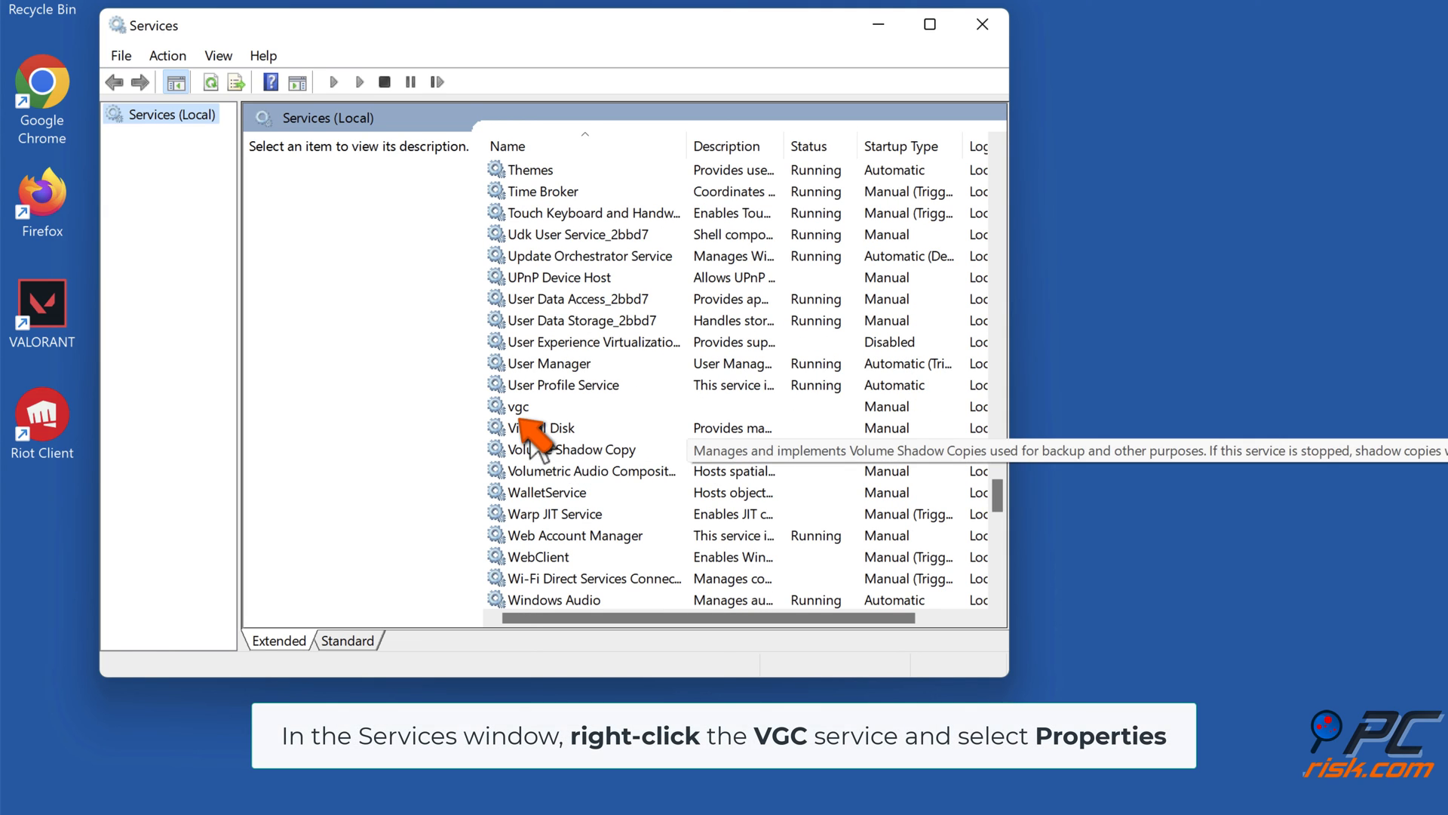
left_click(518, 406)
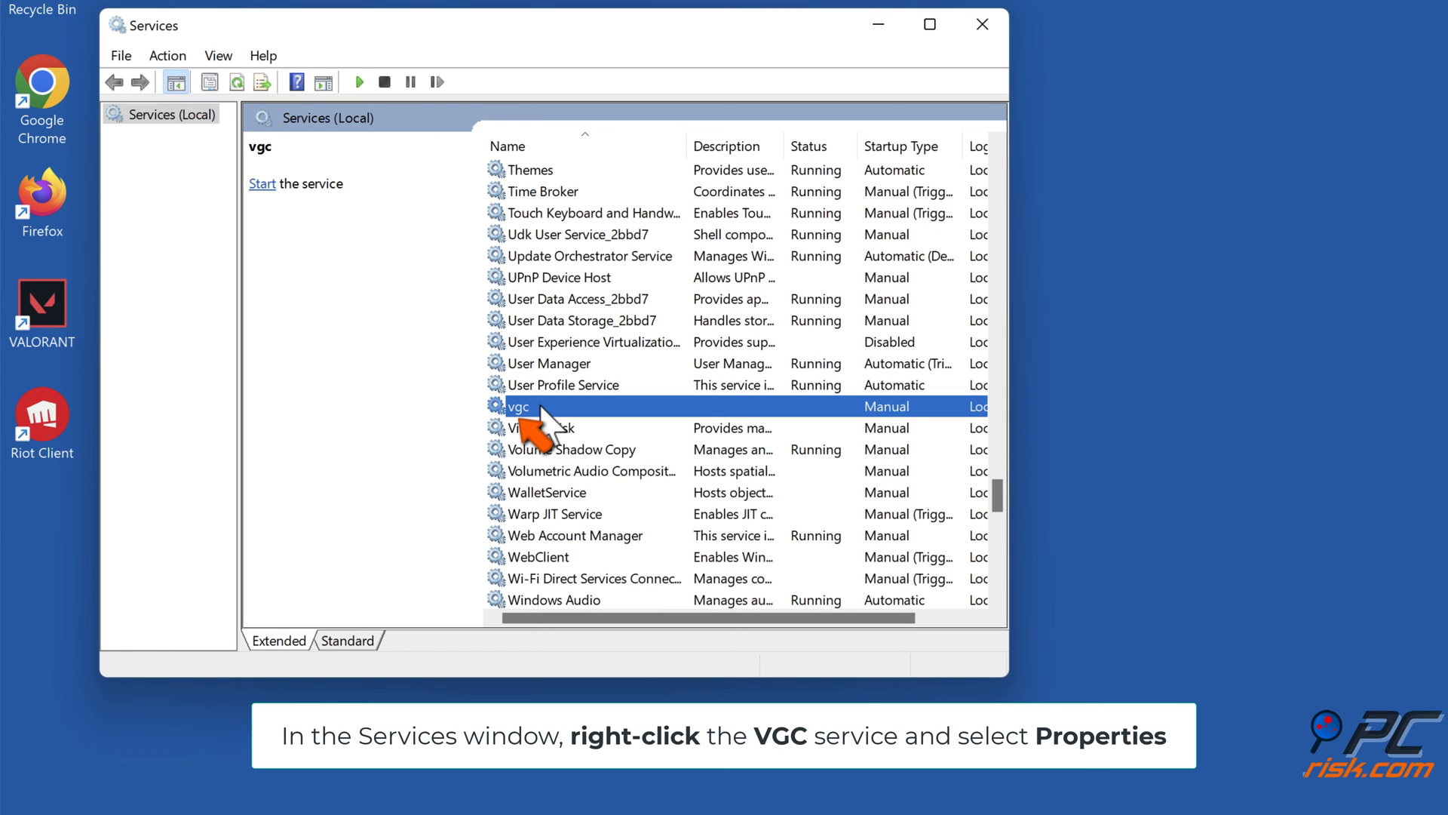
right_click(518, 406)
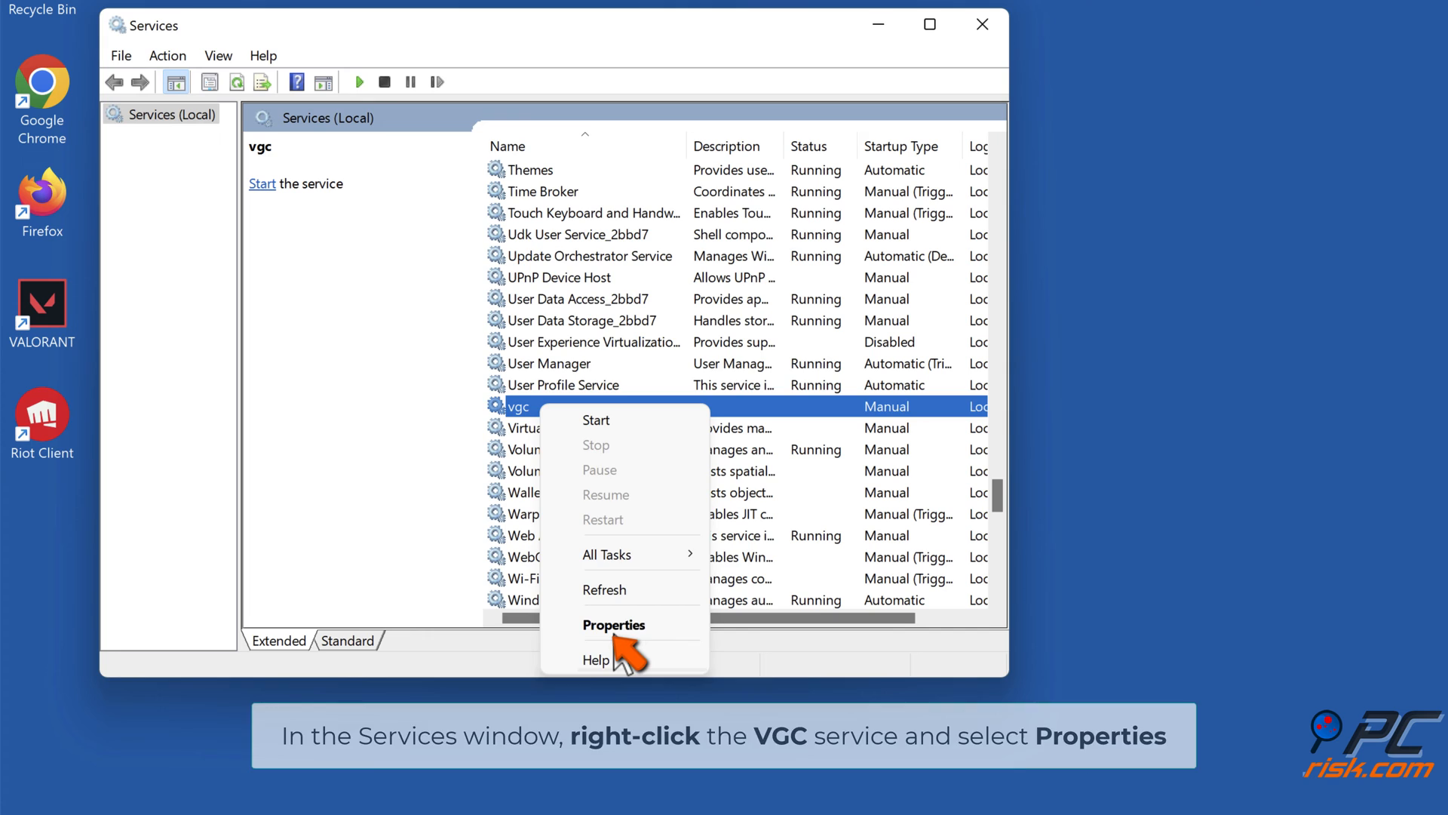
left_click(614, 624)
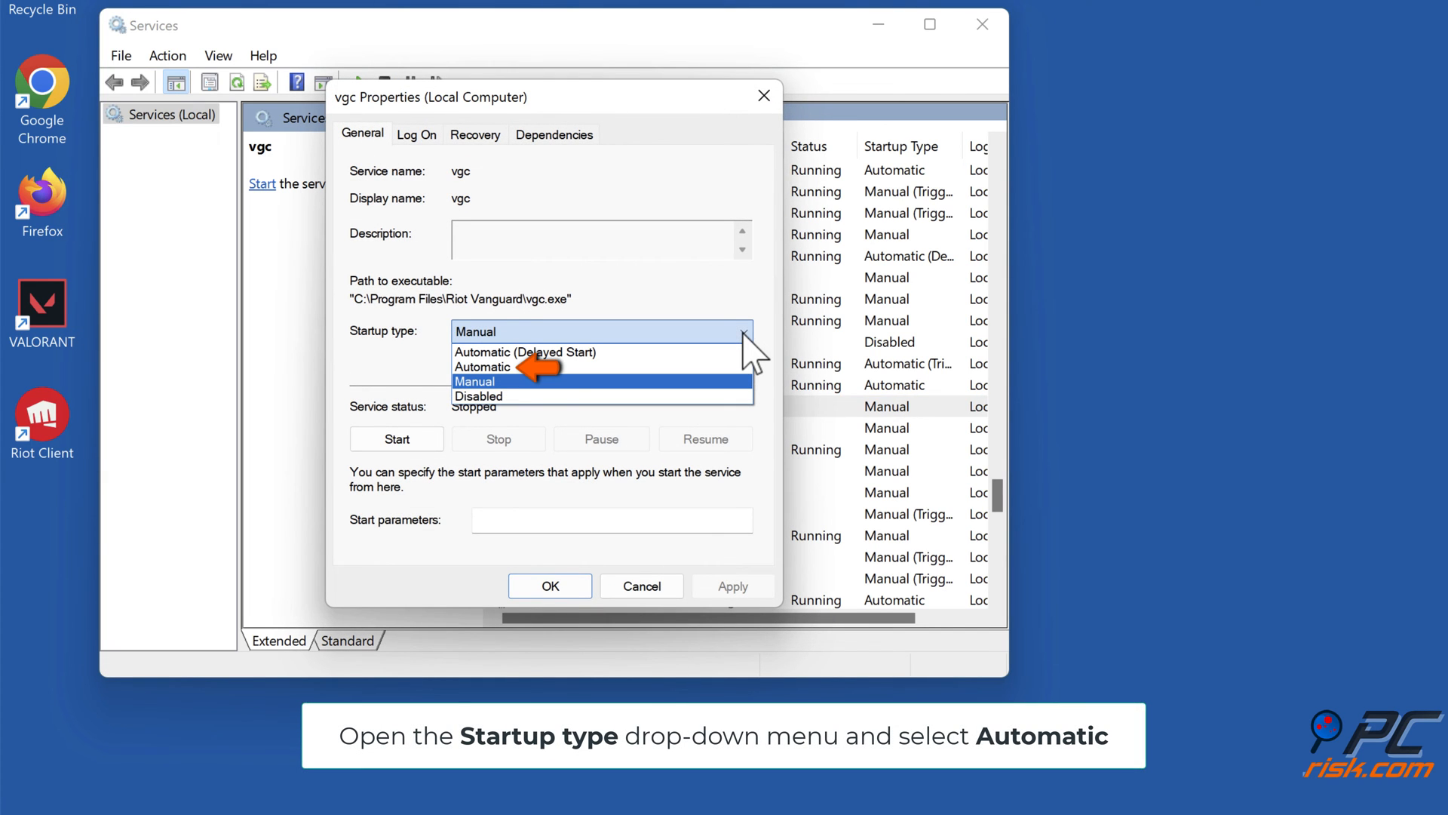
mouse_move(531, 392)
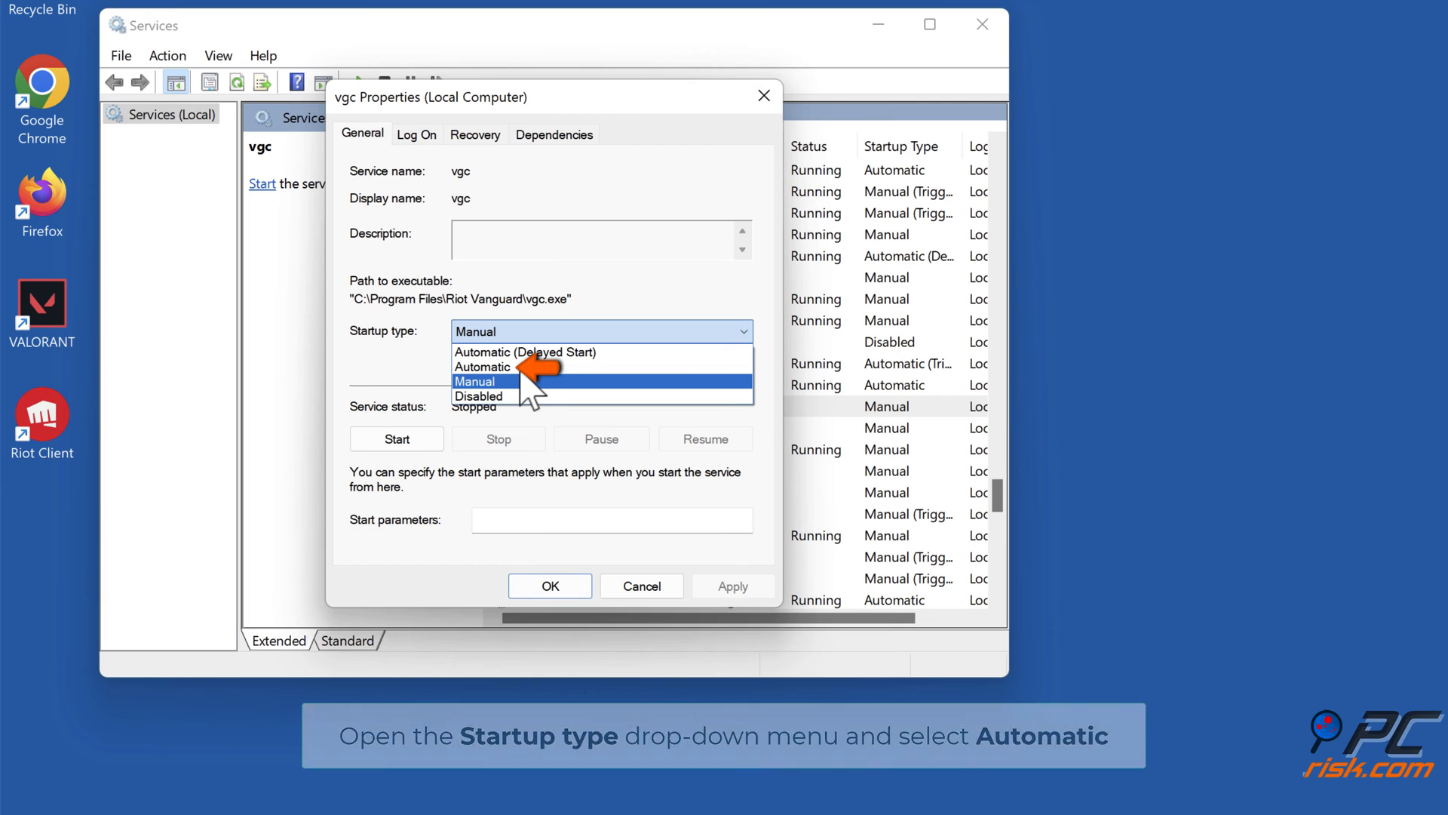
Change vgc's Startup type from Manual to Automatic and save it.
left_click(481, 366)
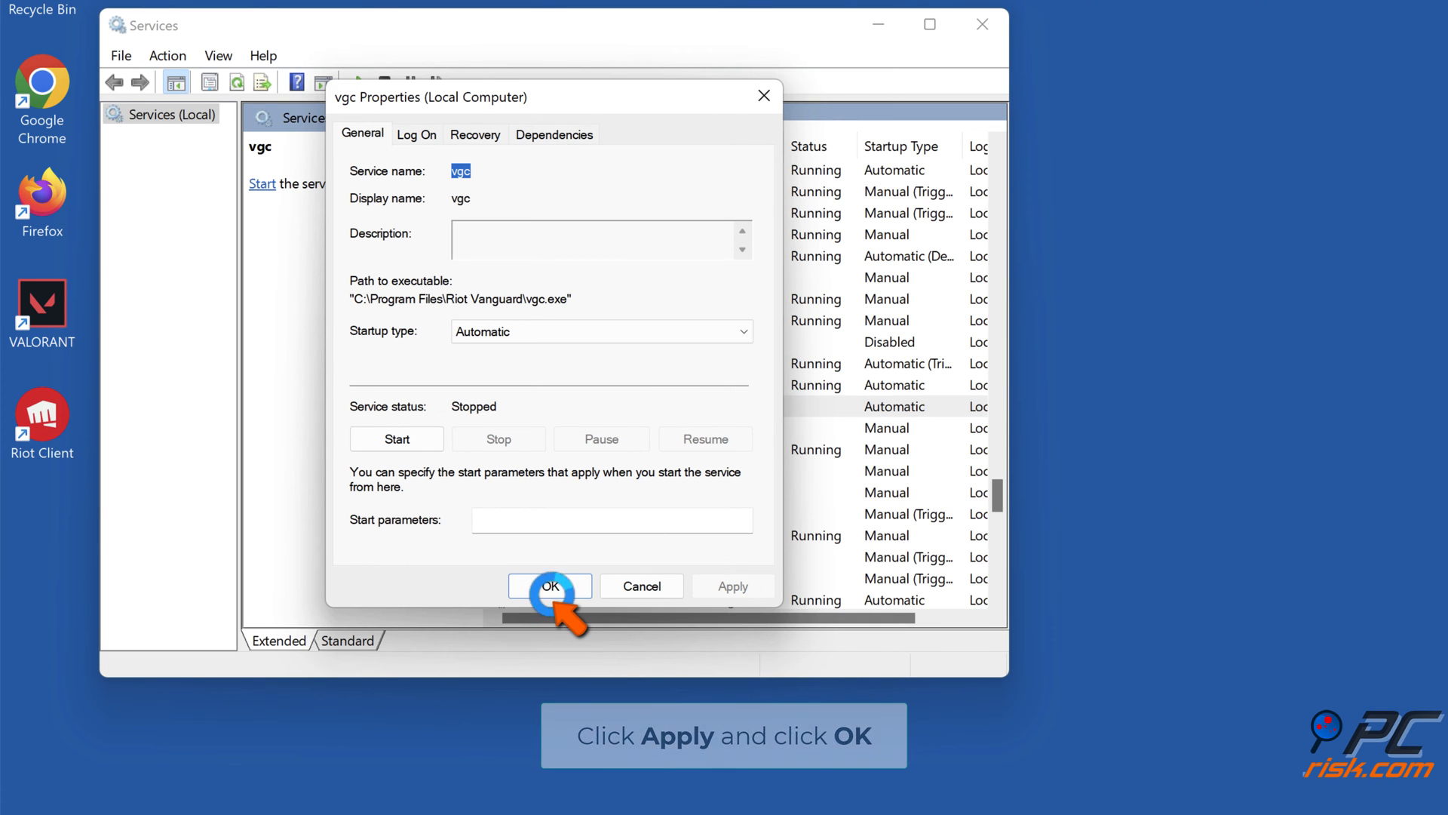
left_click(550, 585)
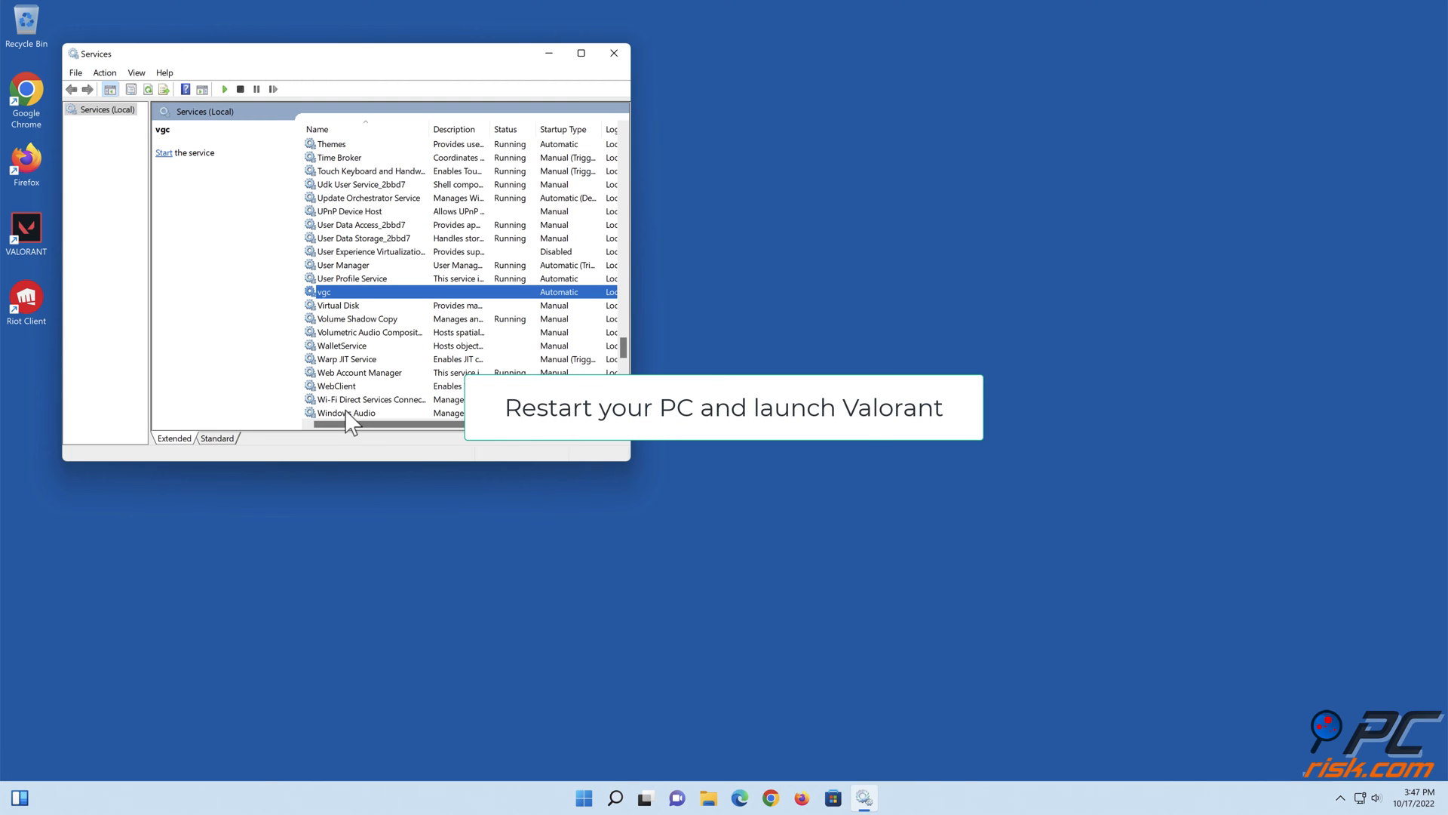
Try starting the vgc service and dismiss the 'Incorrect function' Error 1 message.
left_click(164, 152)
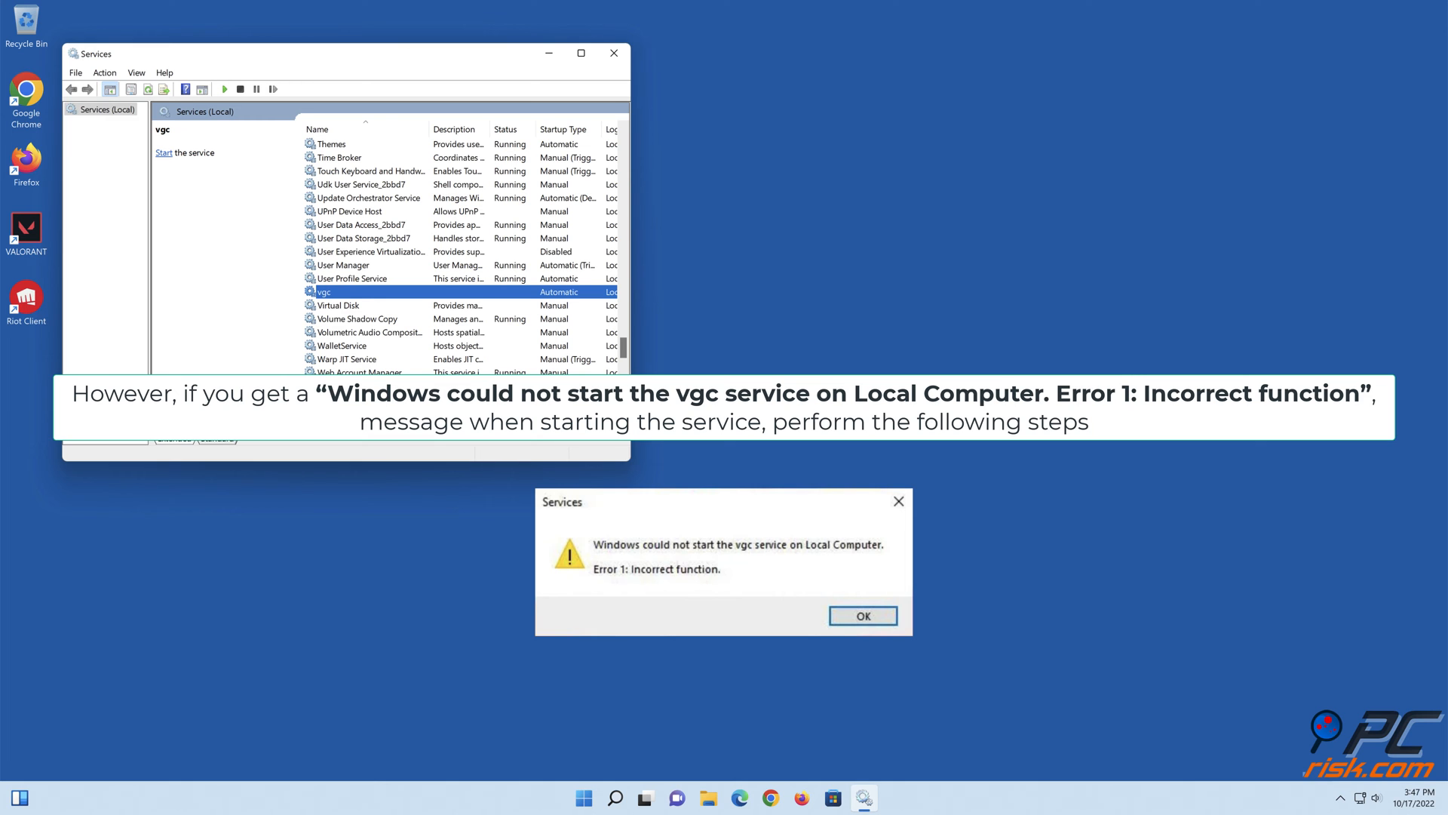
left_click(861, 616)
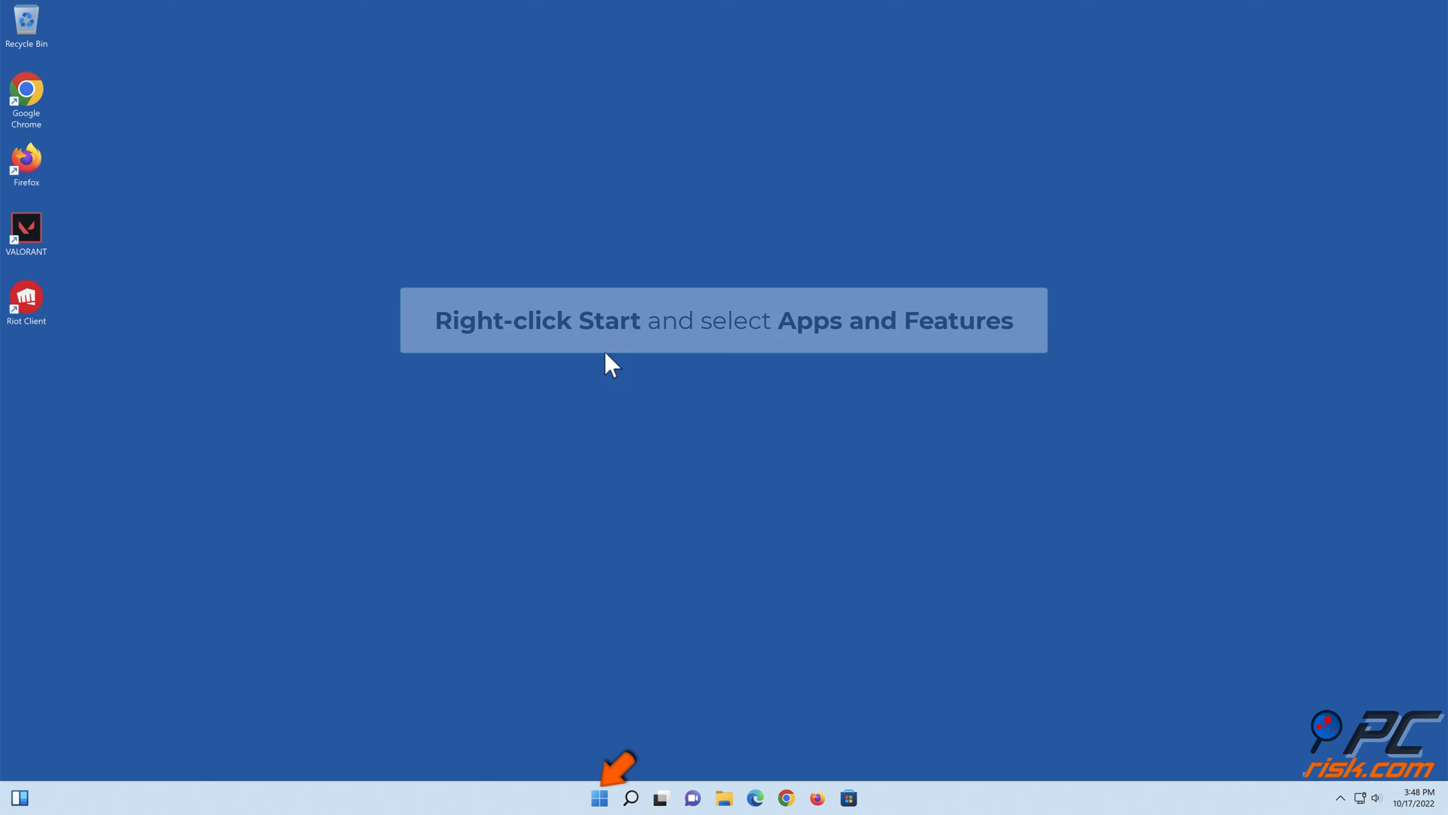
Uninstall Riot Vanguard from Apps and Features, confirming the removal with Yes.
right_click(598, 798)
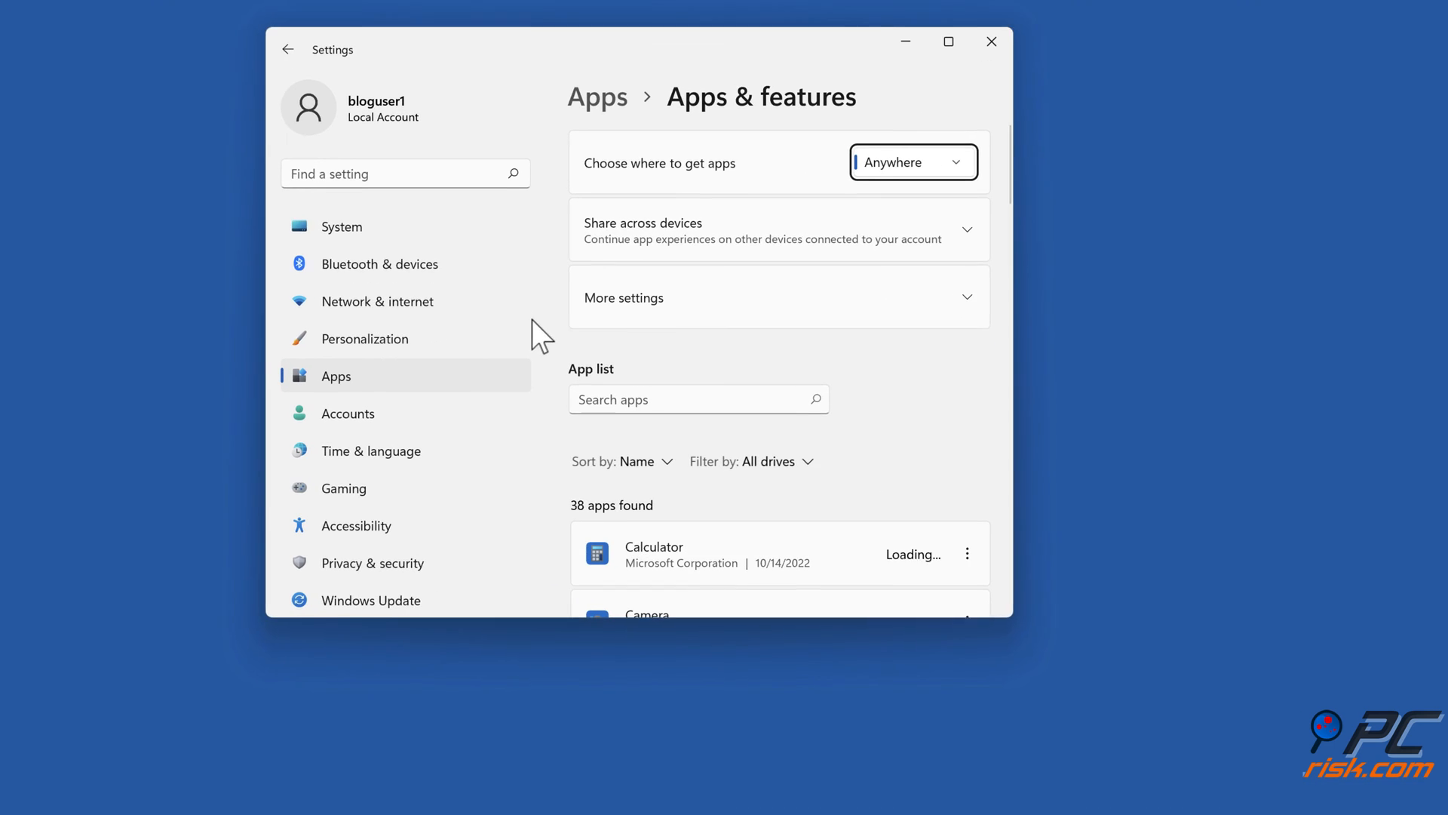
scroll("down", 3)
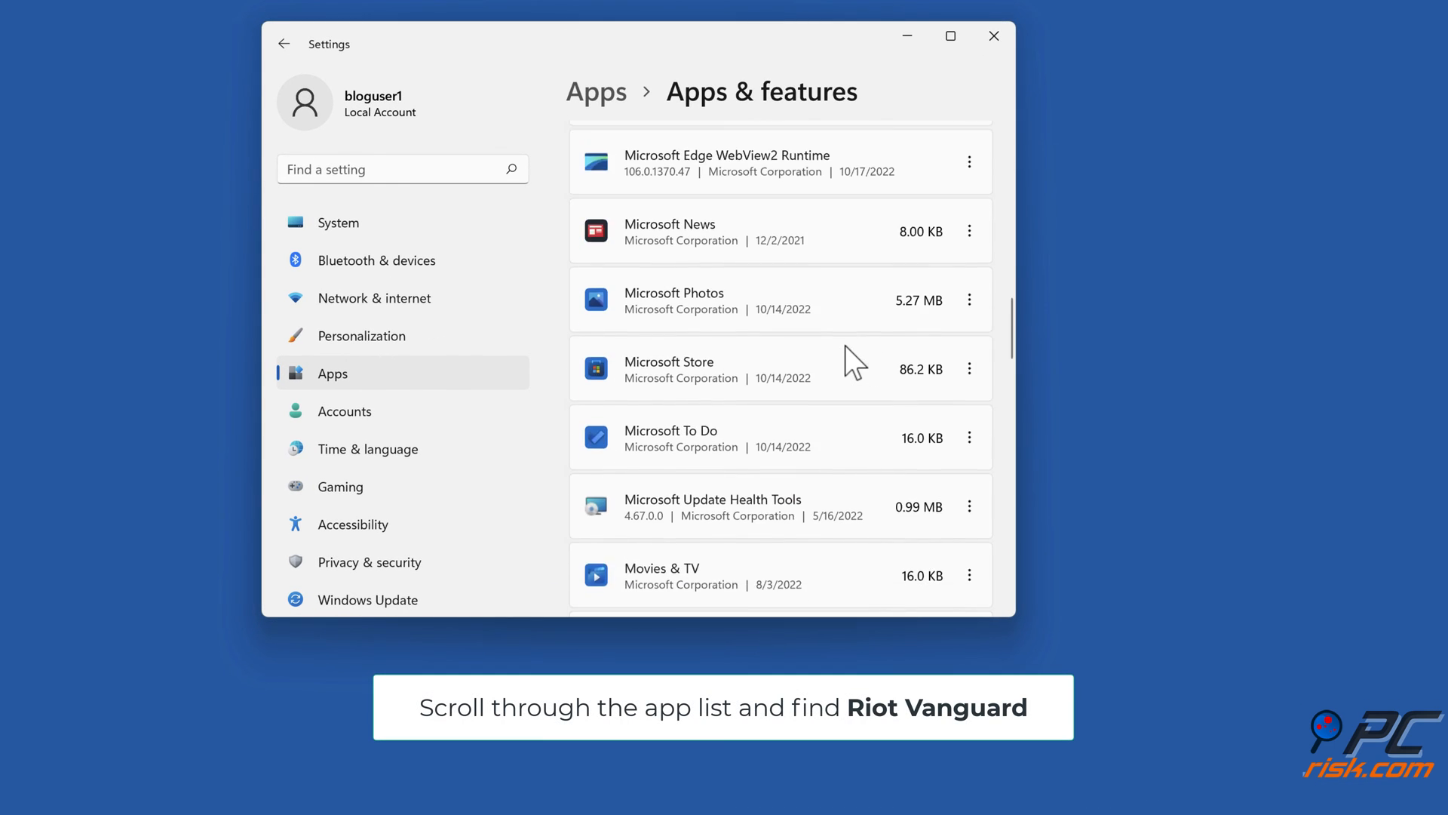
scroll("down", 3)
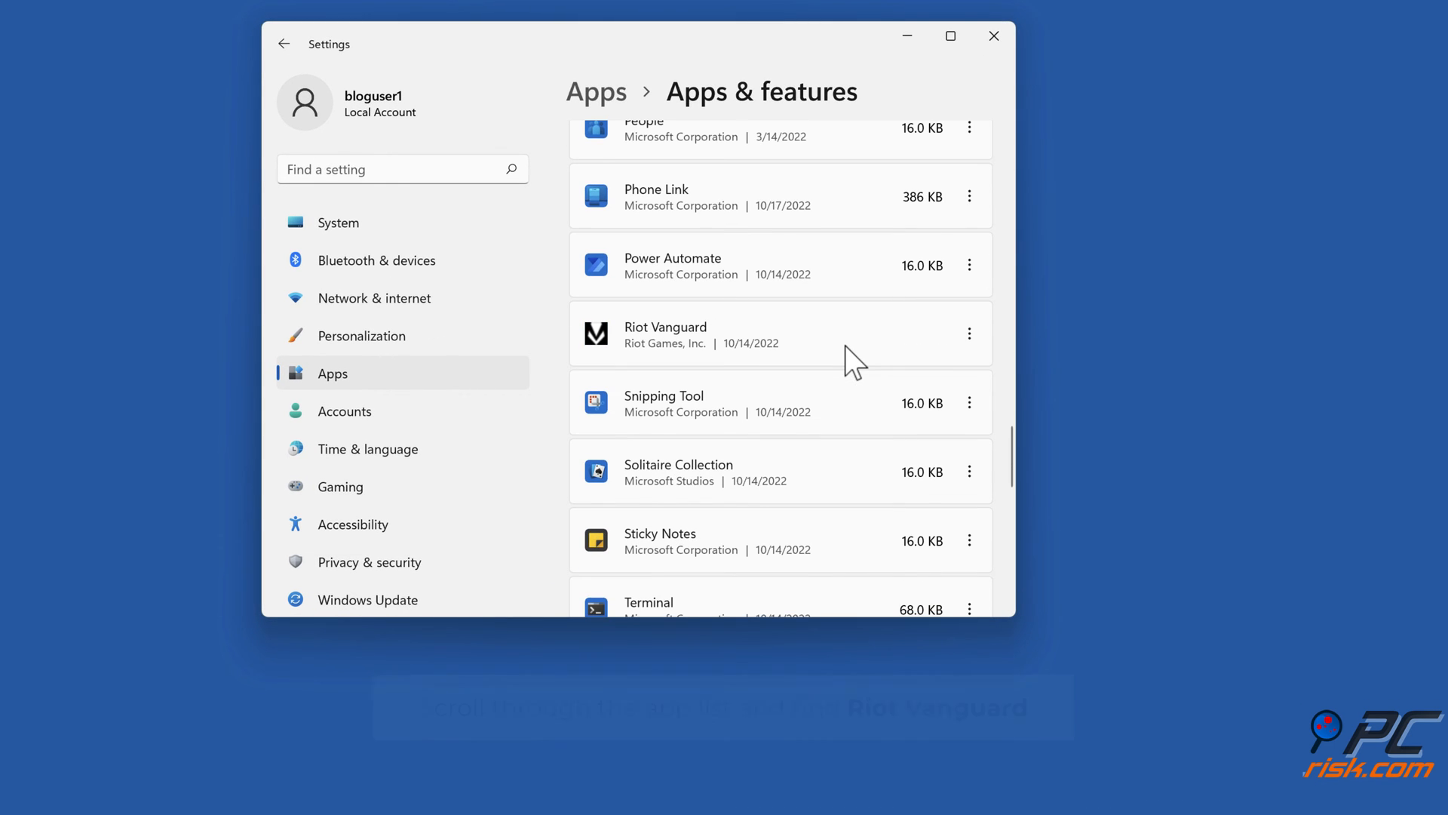
left_click(970, 333)
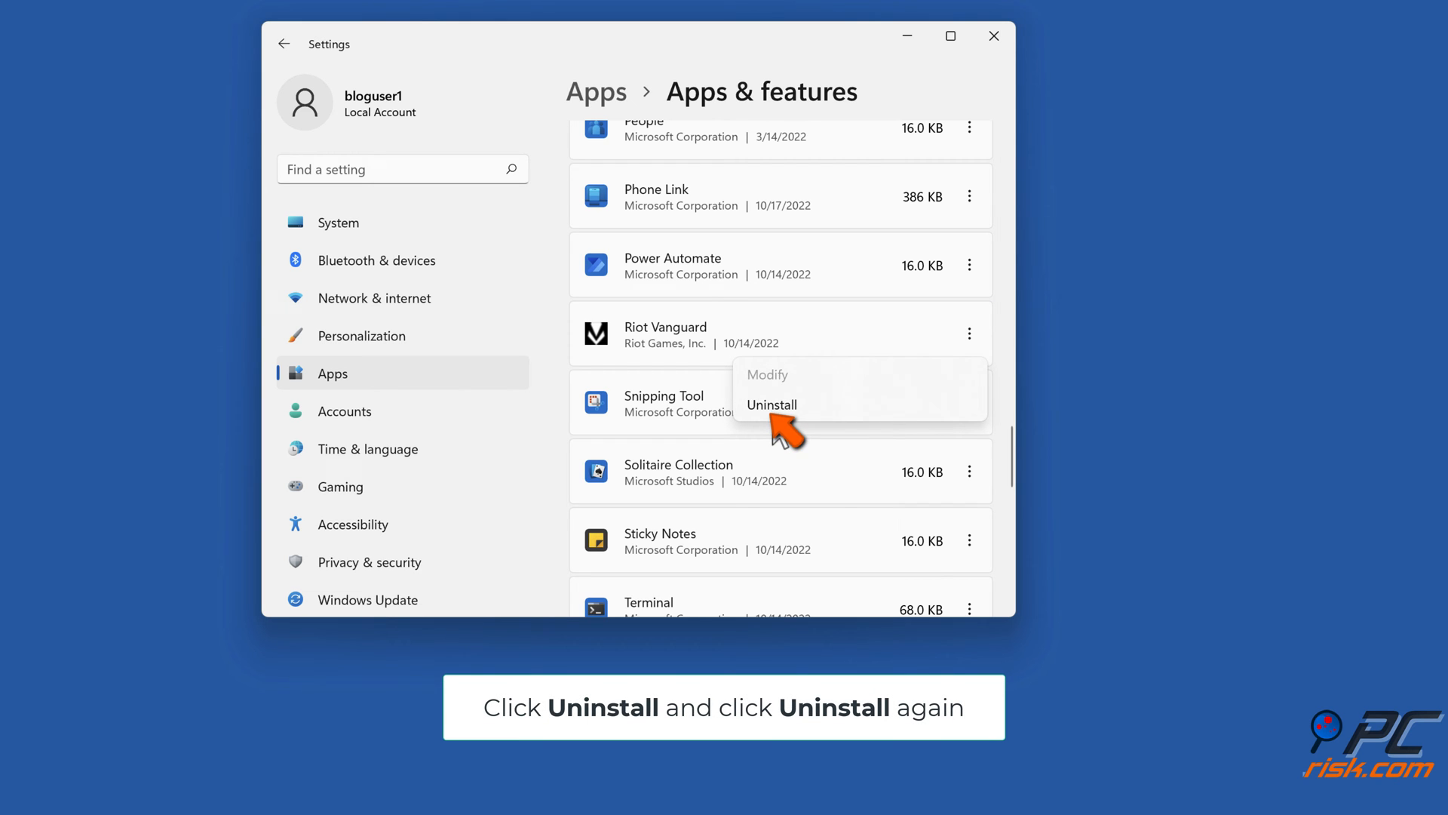
left_click(773, 405)
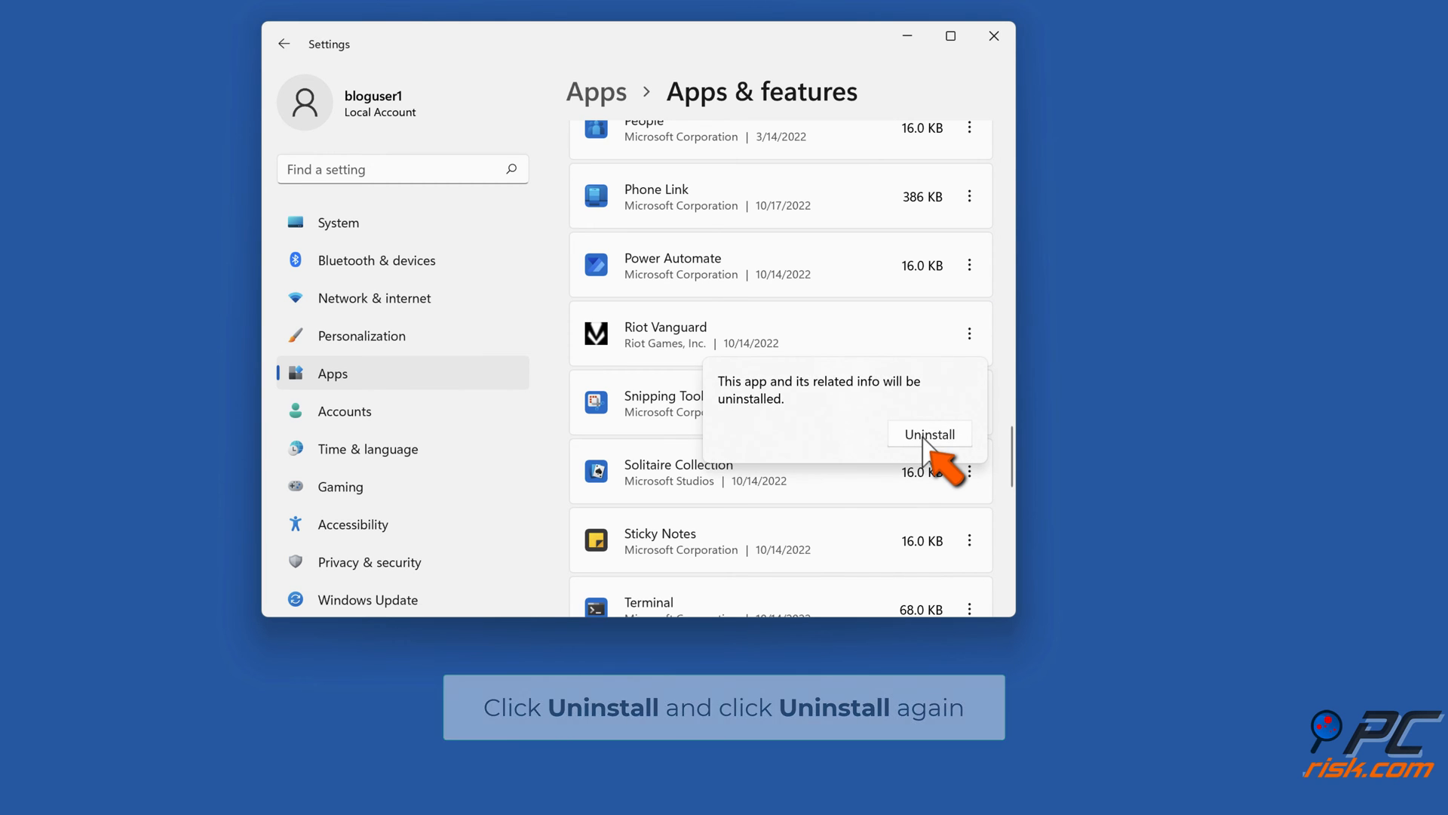
left_click(930, 434)
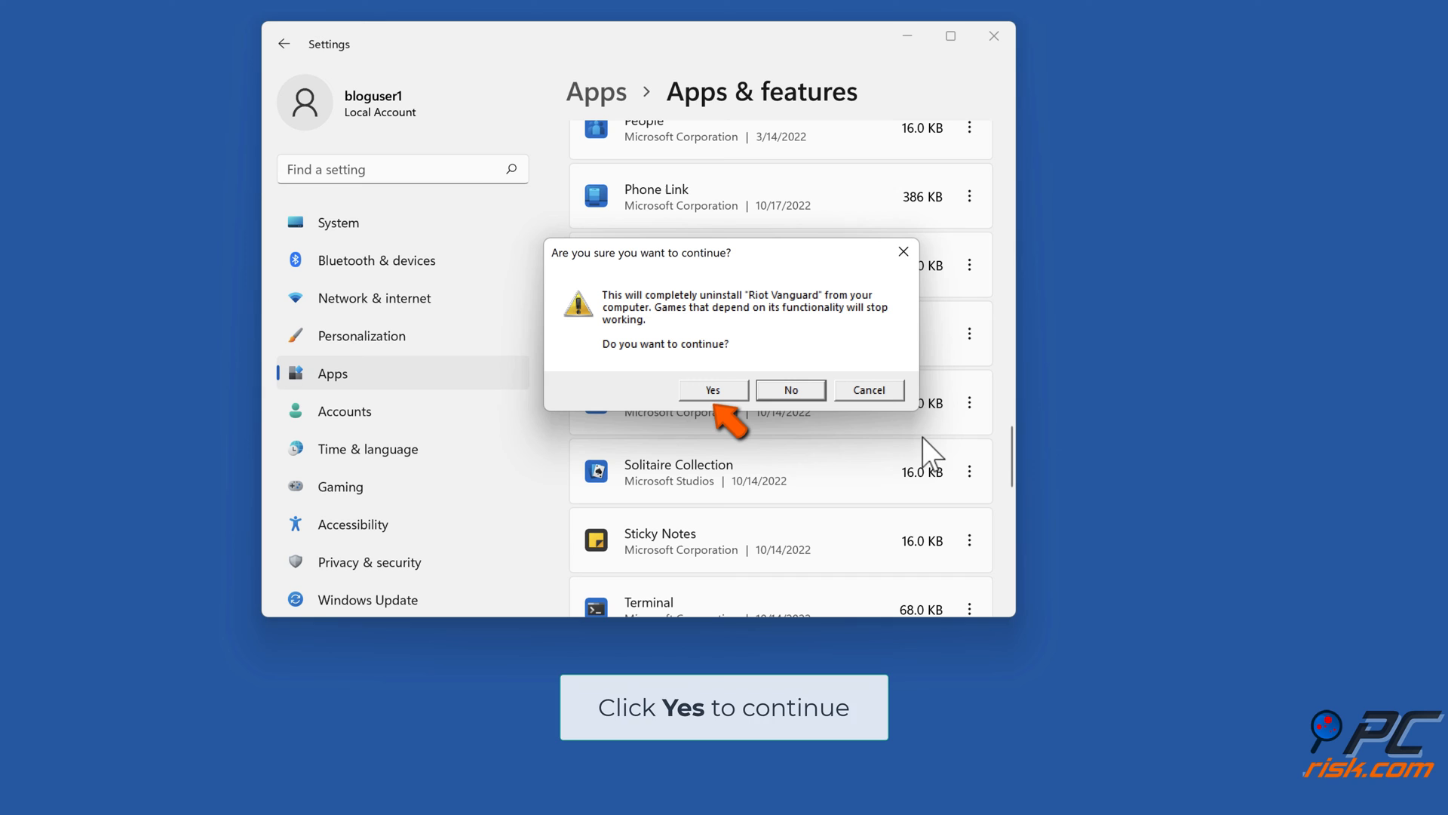
left_click(712, 390)
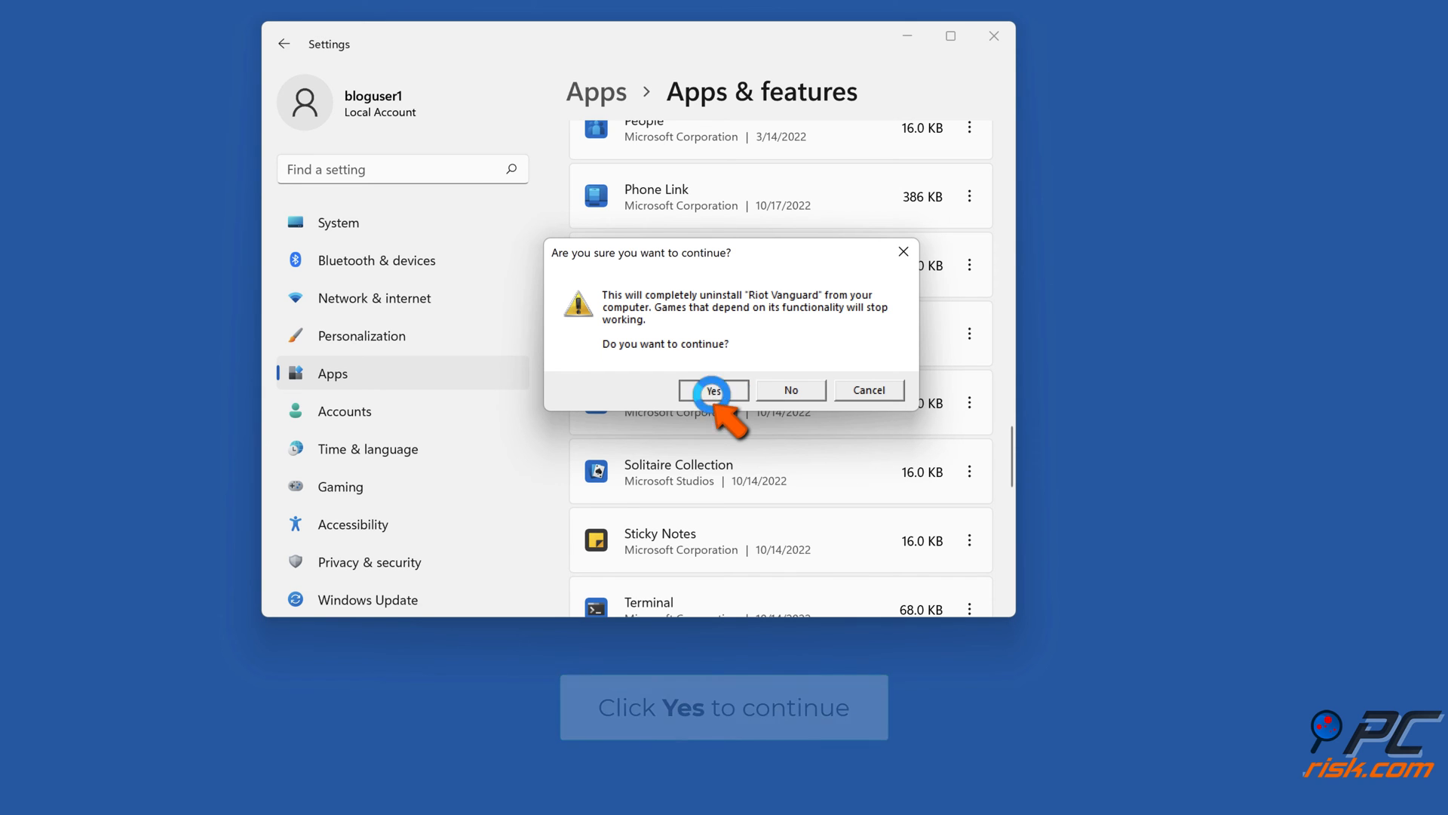
left_click(712, 390)
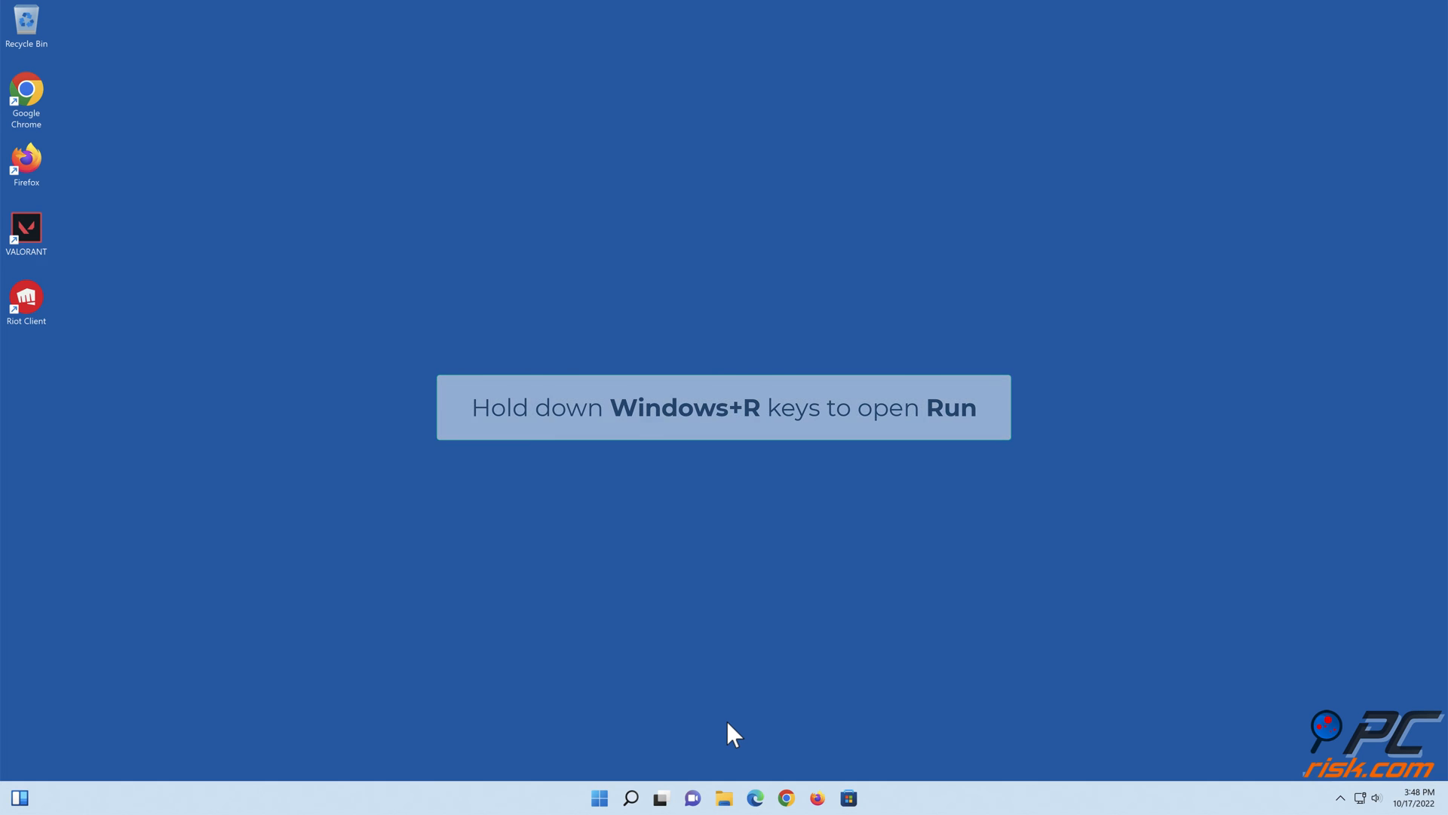
Launch cmd from the Run dialog as administrator.
key("Win+r")
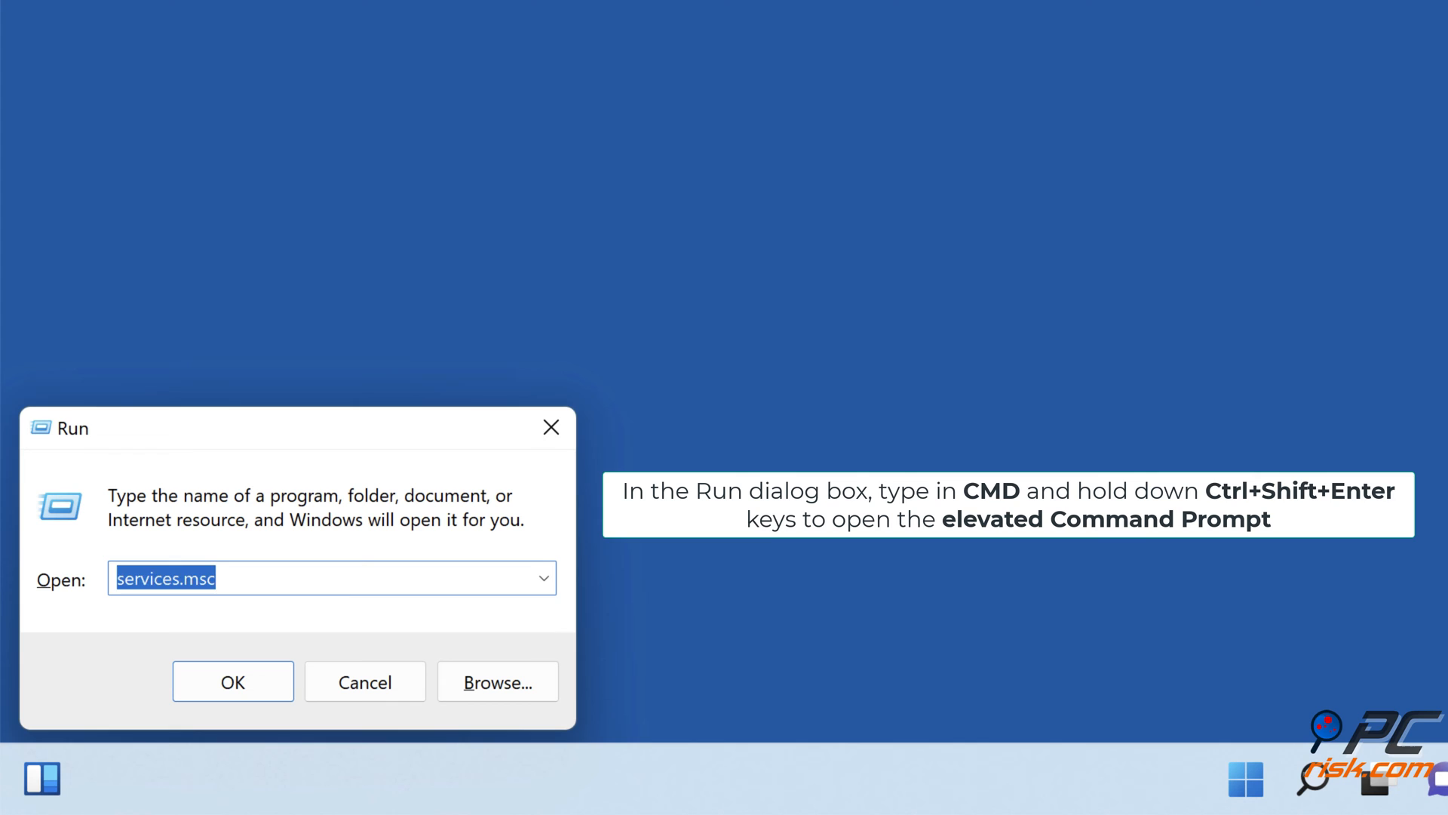
type("cmd")
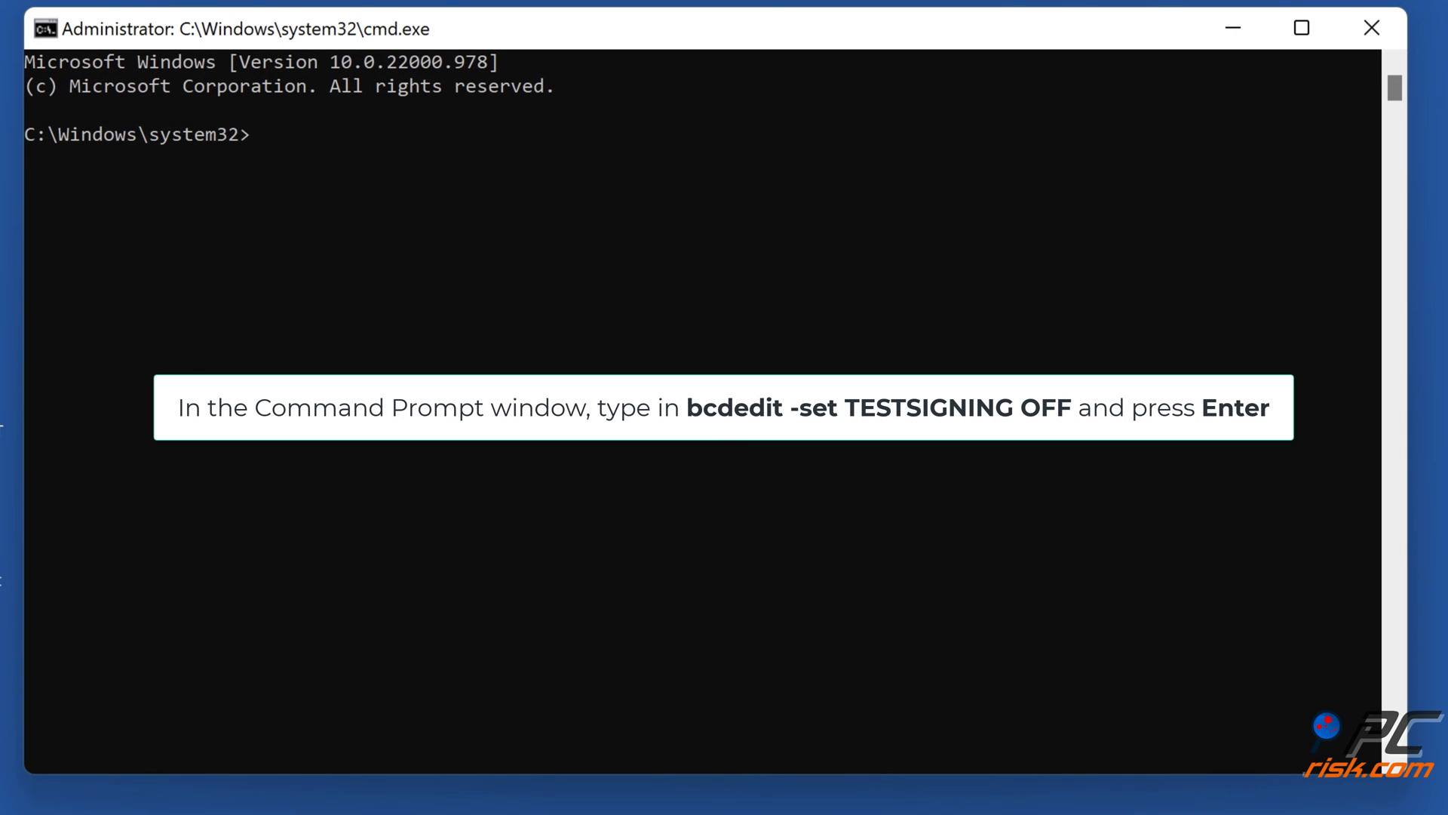
Run 'bcdedit -set testsigning off' and 'bcdedit -set nointegritychecks off', then close Command Prompt.
type("bcdedit -set tes")
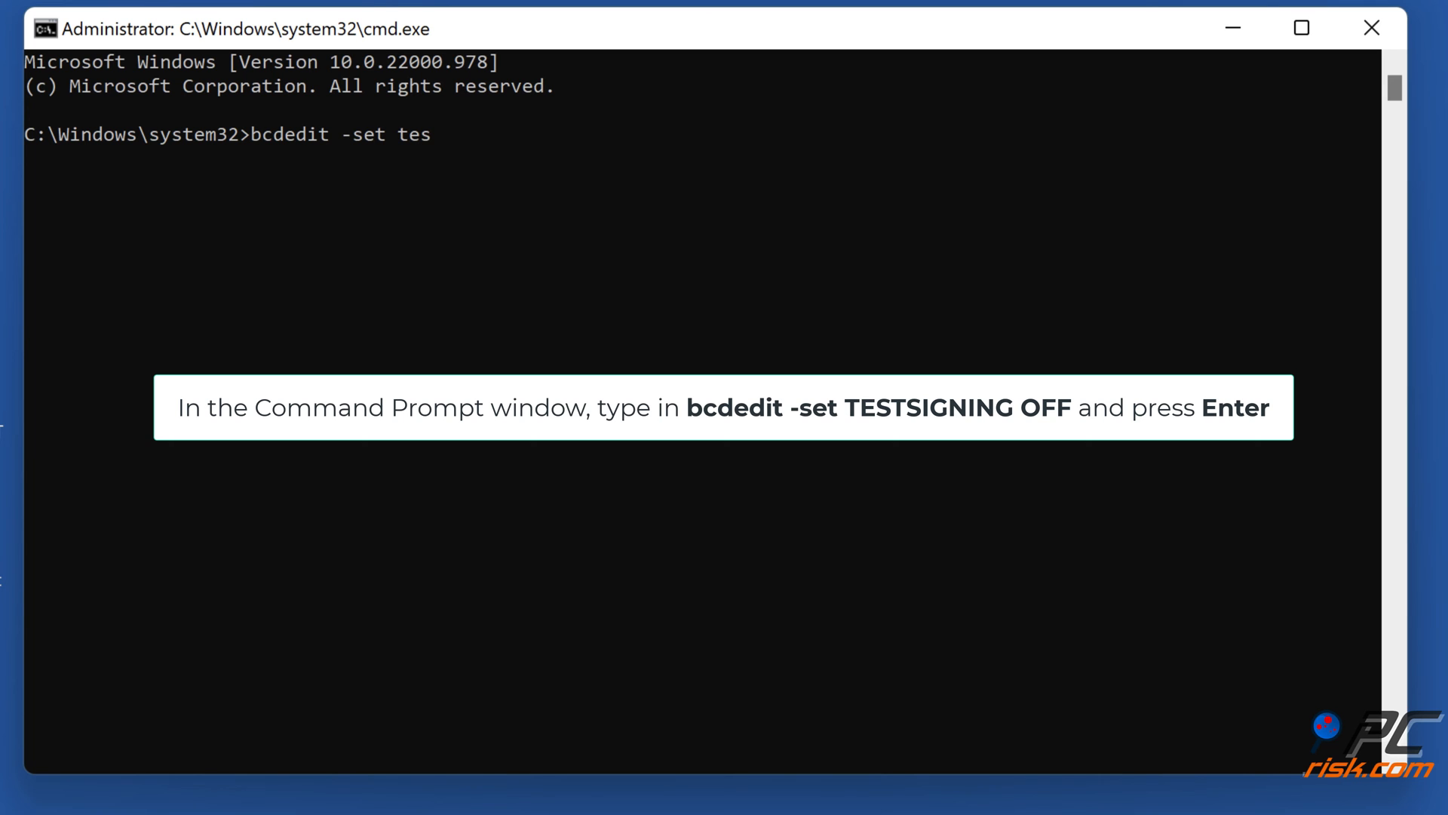
type("tsigning off")
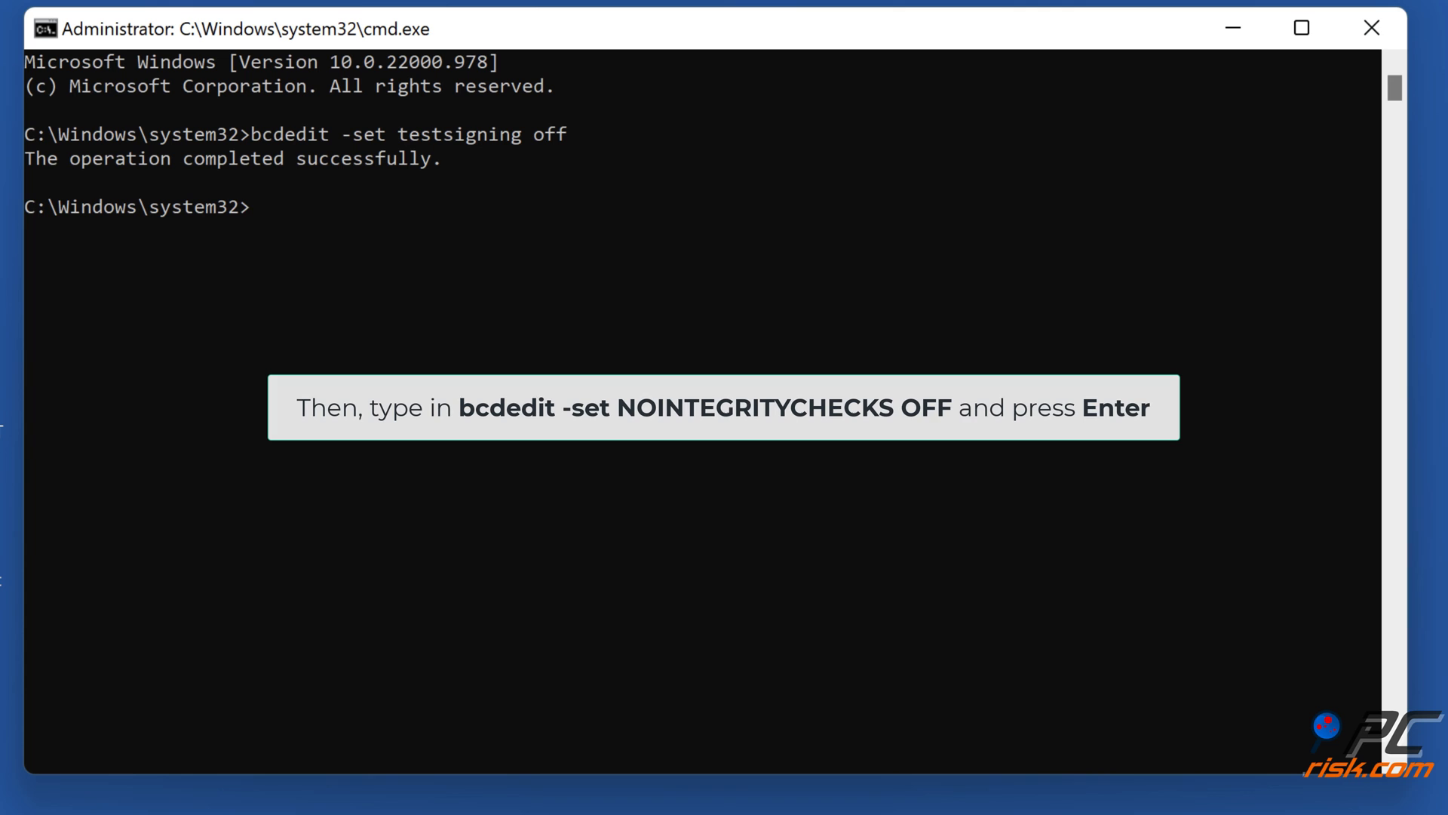
type("bcdedit -set no")
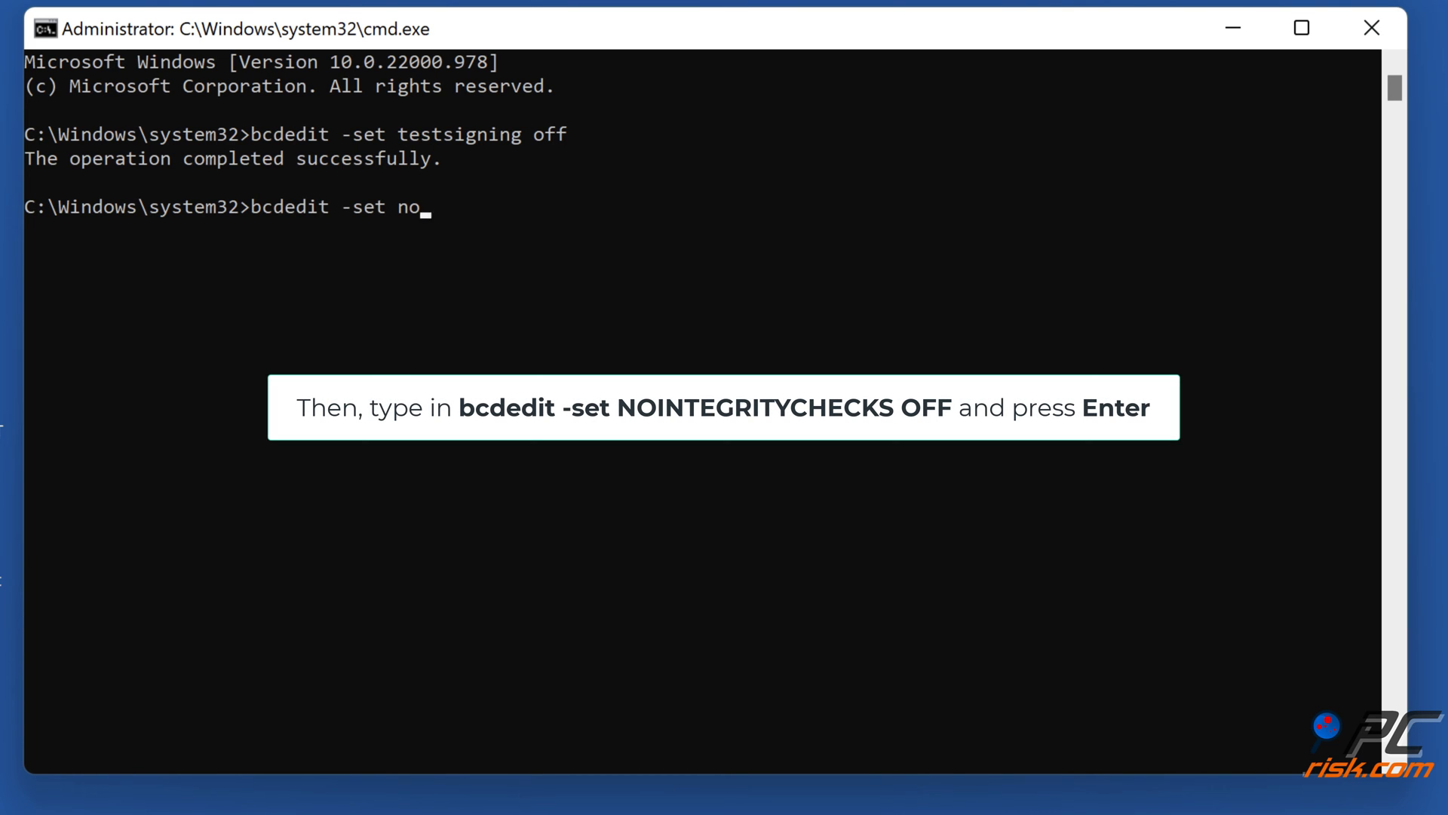
type("integritychecks off")
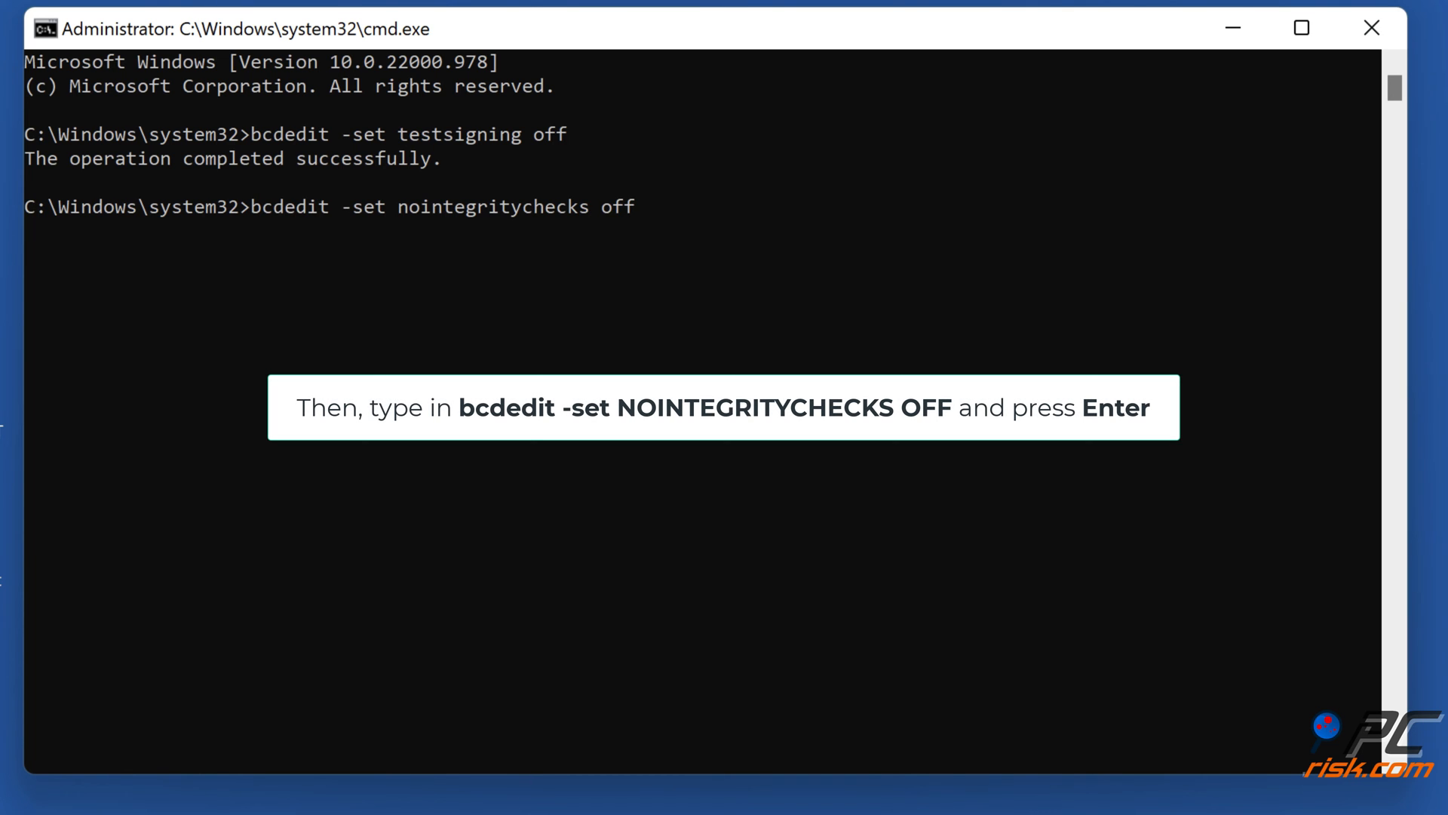
key("Enter")
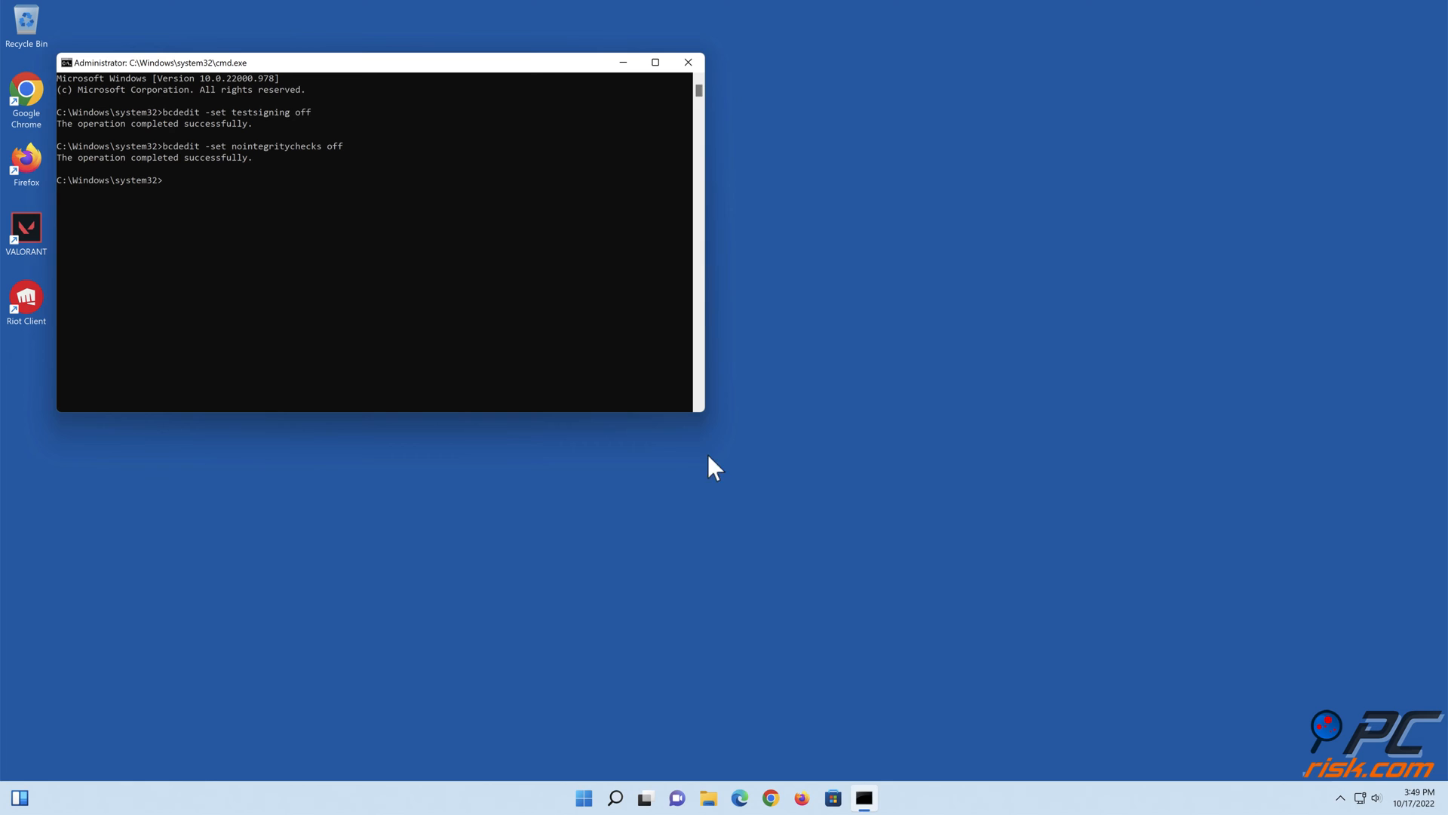
left_click(687, 62)
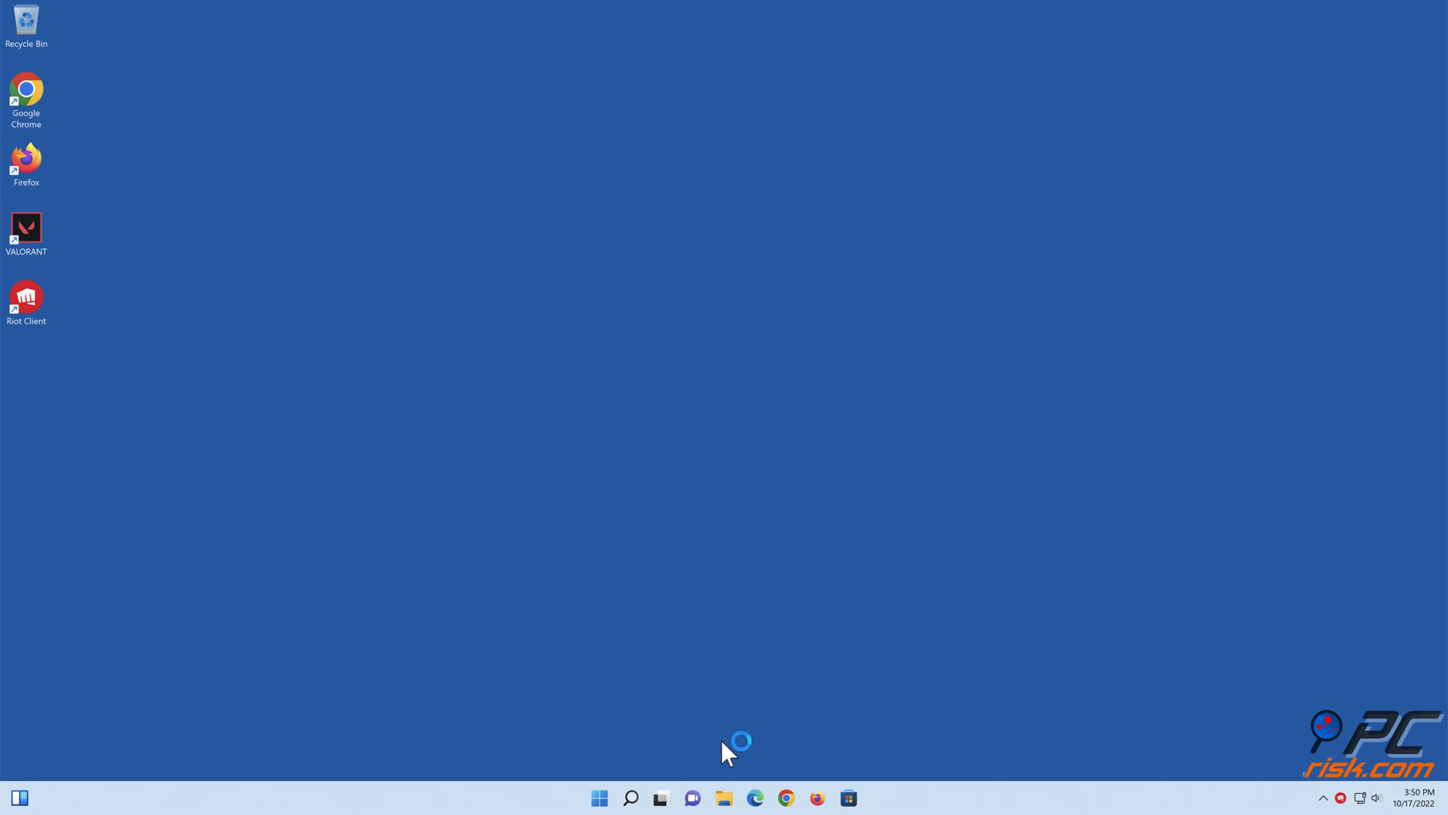
Launch and close VALORANT, then restart the PC from the Start menu.
double_click(26, 227)
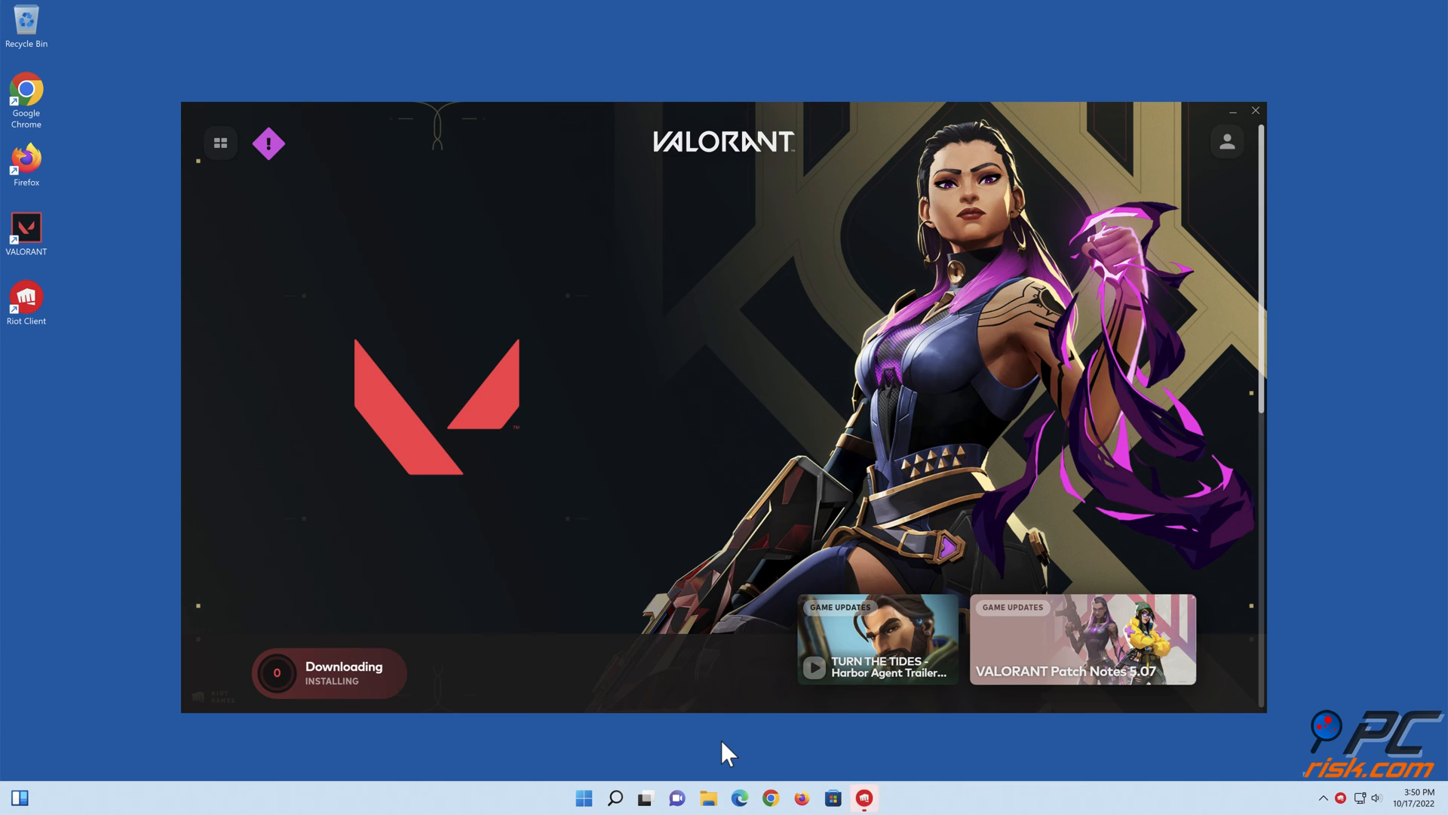
left_click(1255, 111)
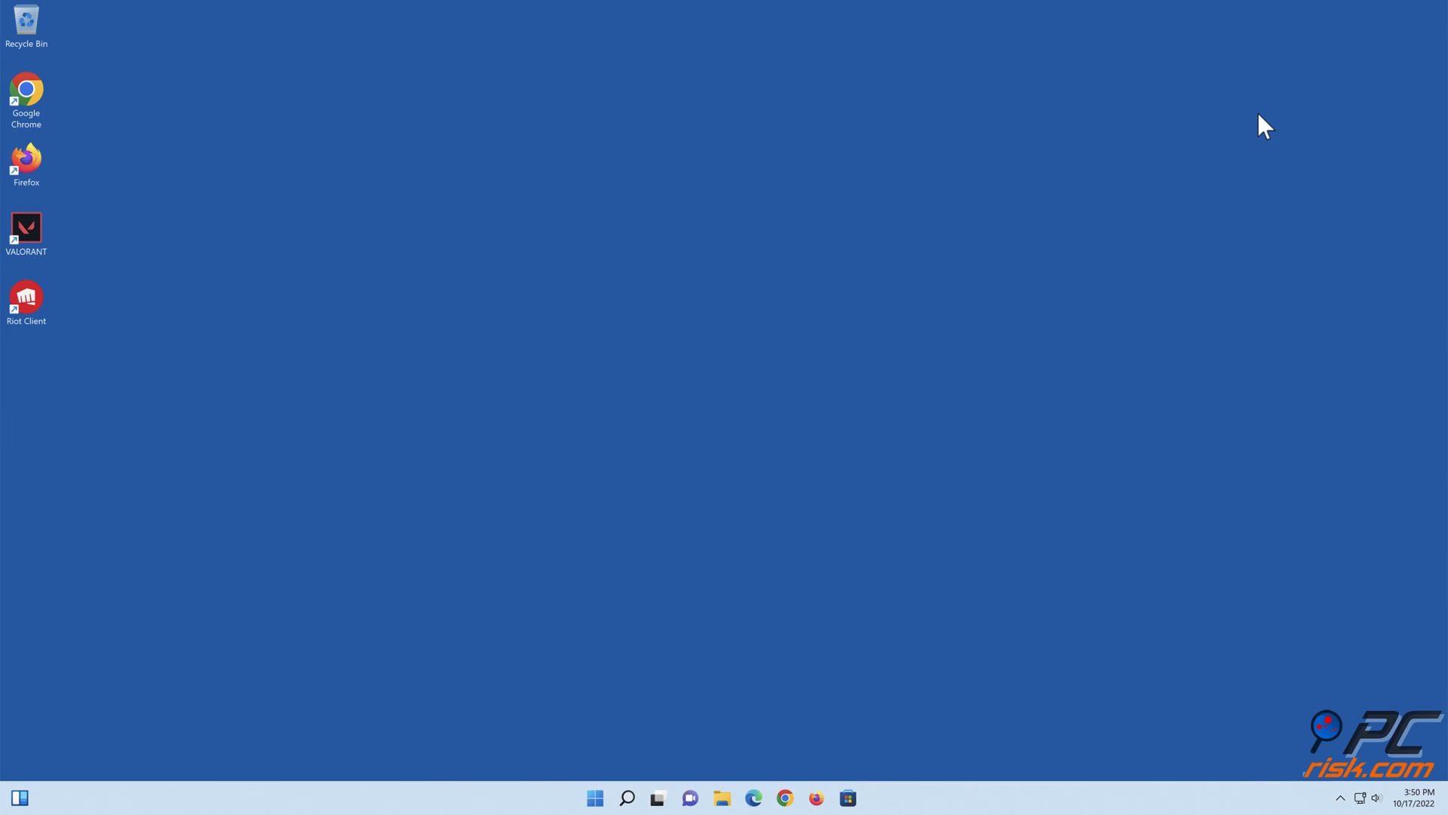
left_click(595, 797)
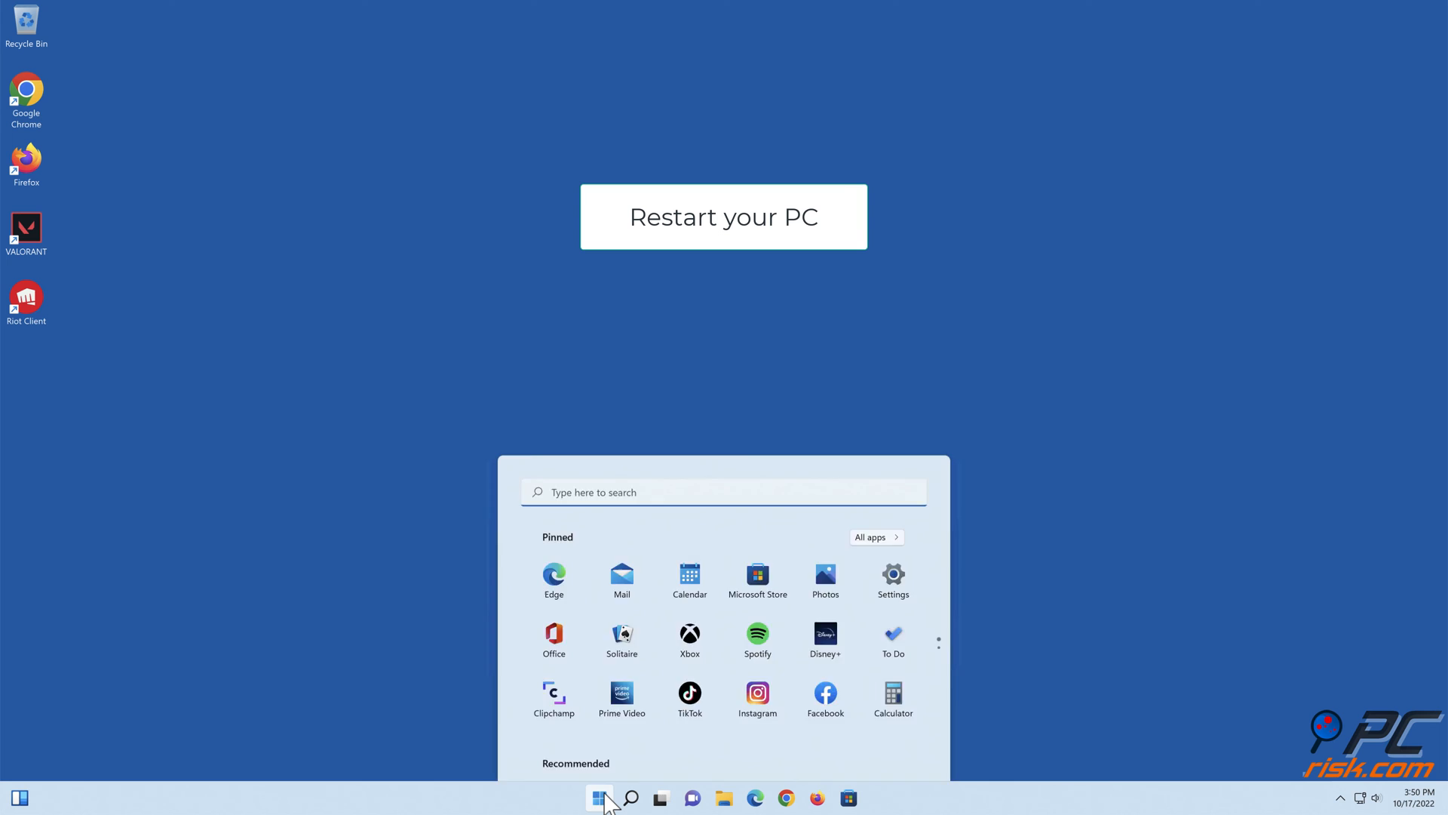
left_click(899, 748)
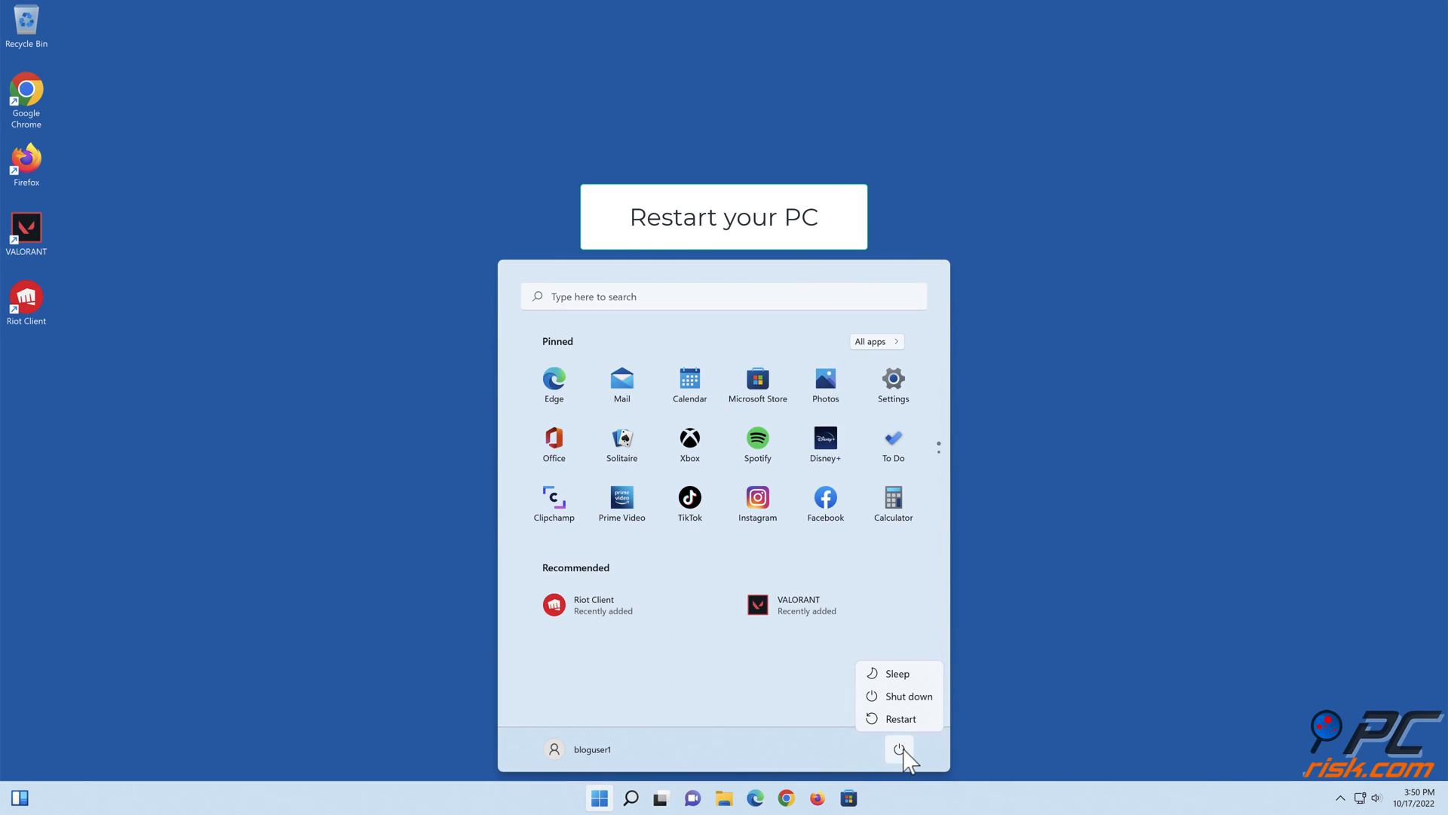
left_click(898, 719)
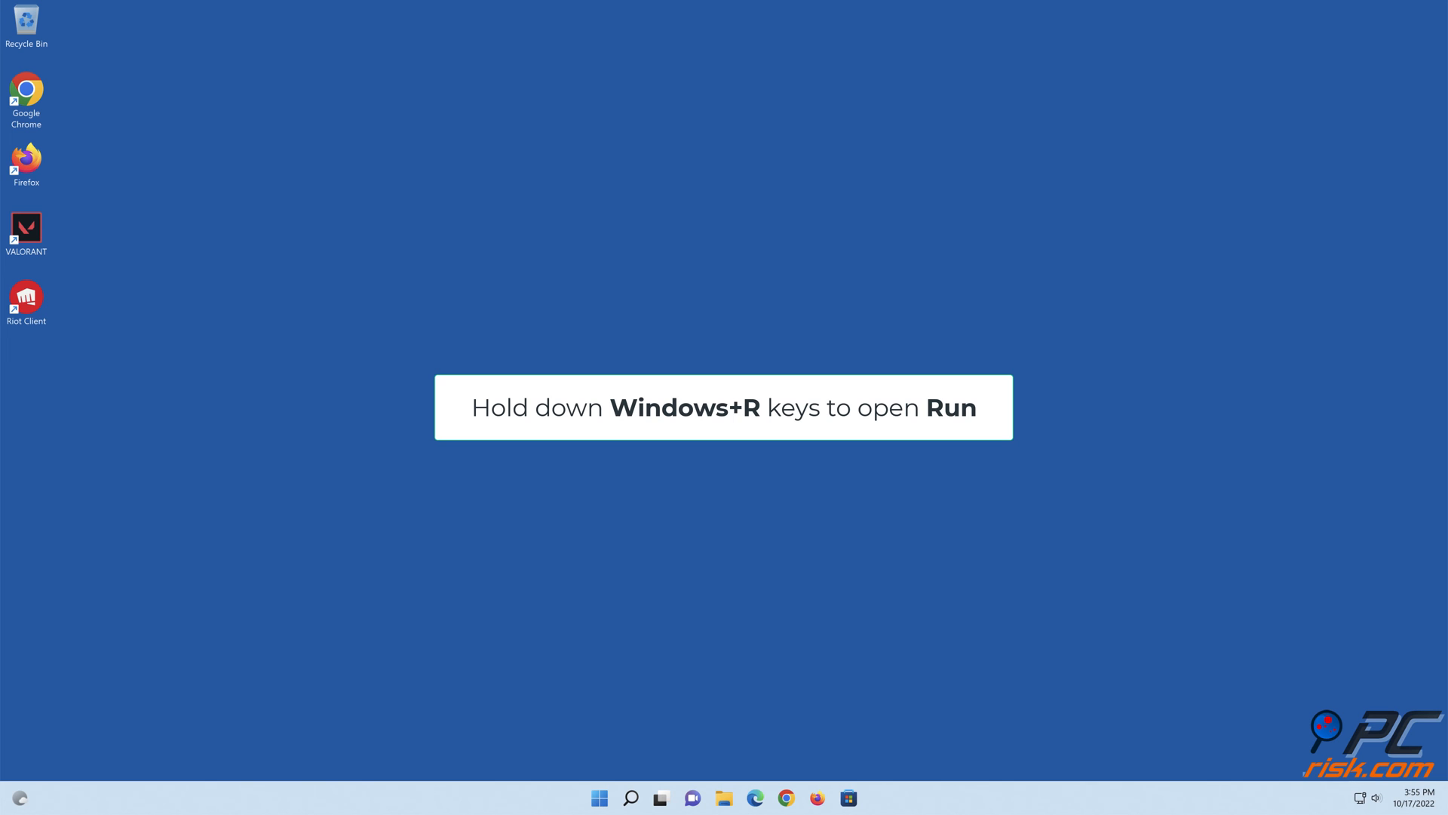
Open the Services console from the Run dialog.
key("Win+r")
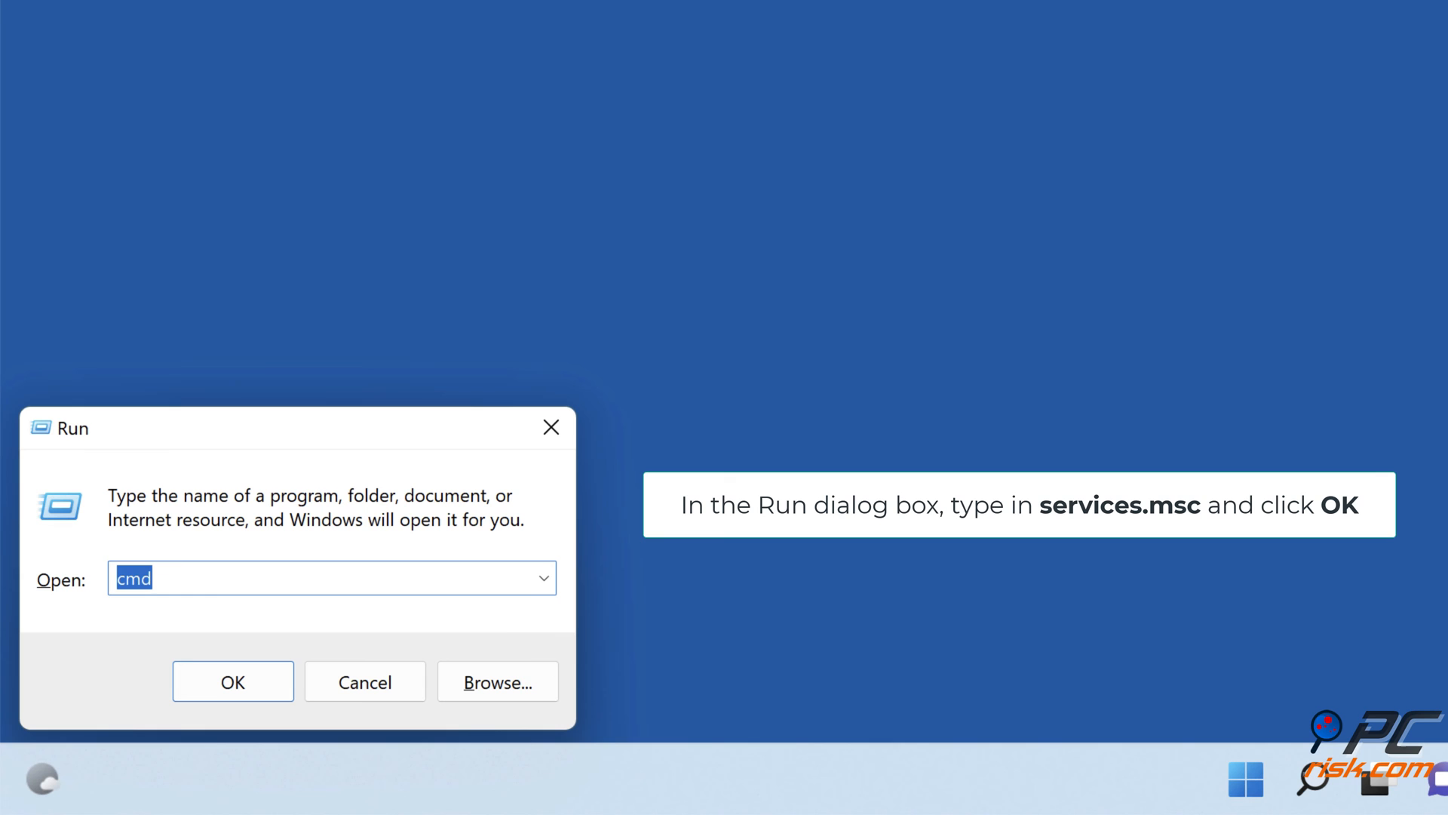
type("services.msc")
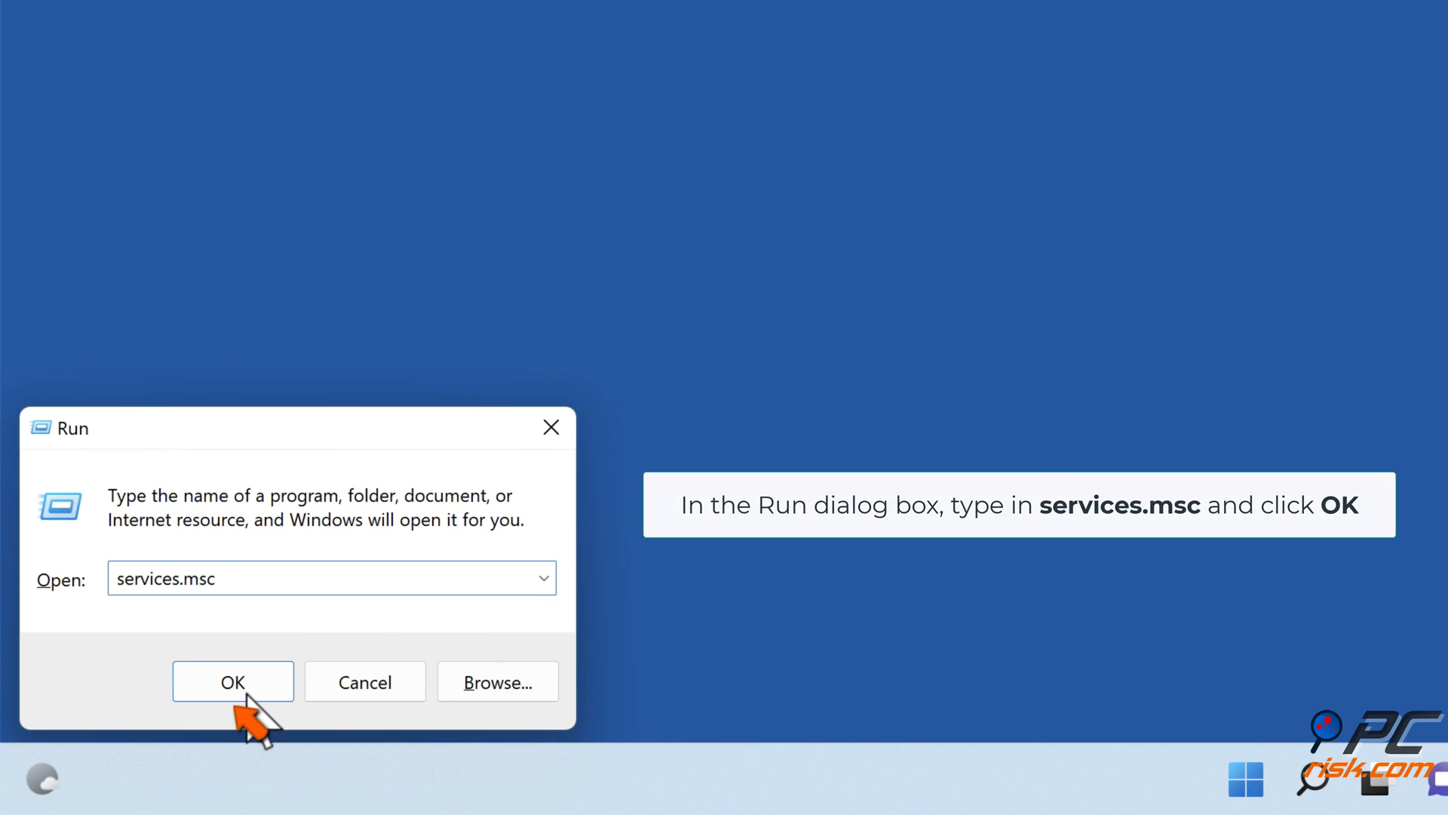
left_click(233, 682)
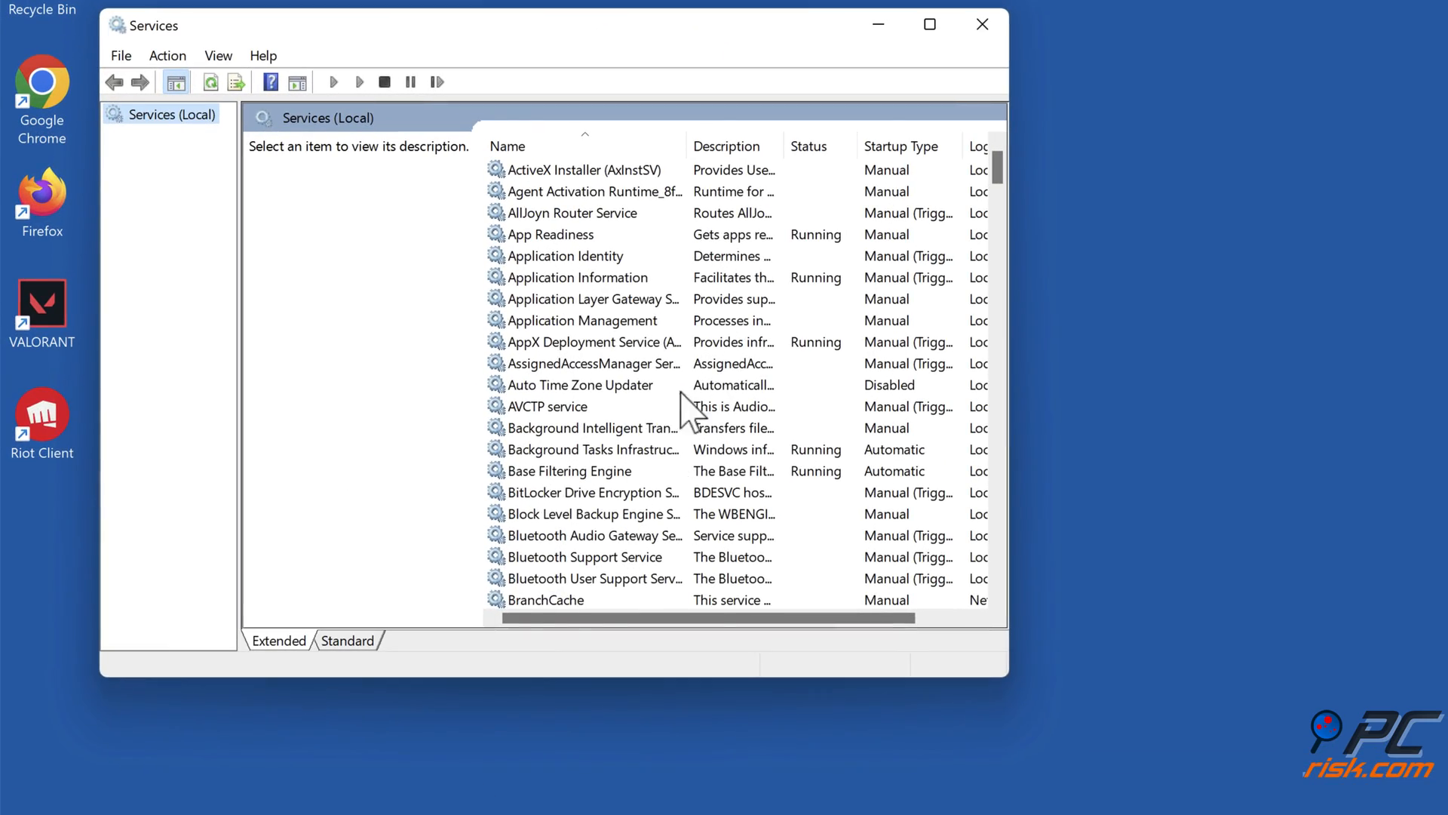
Set the vgc service's startup type to Automatic and apply it.
scroll("down", 3)
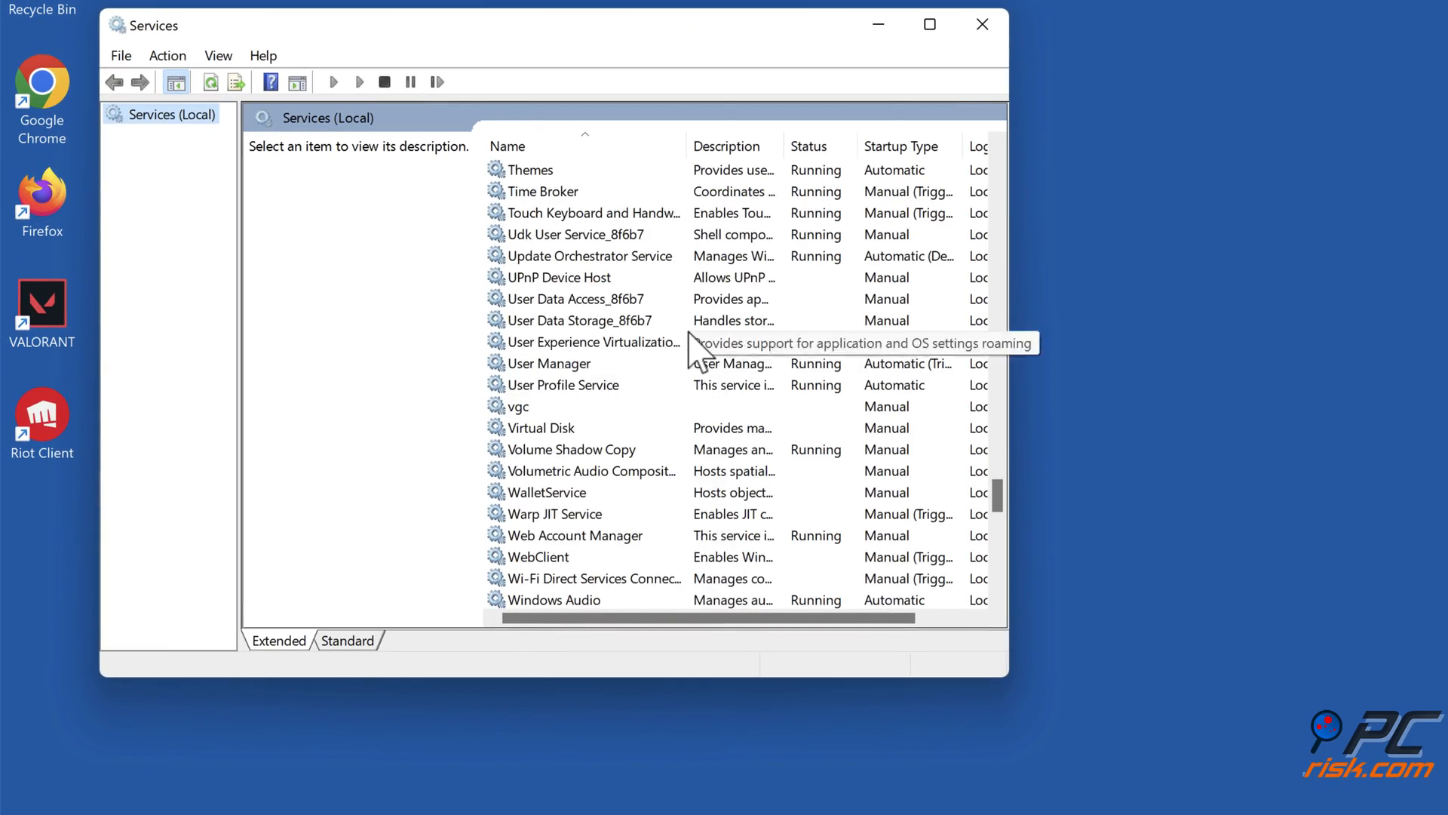
left_click(524, 342)
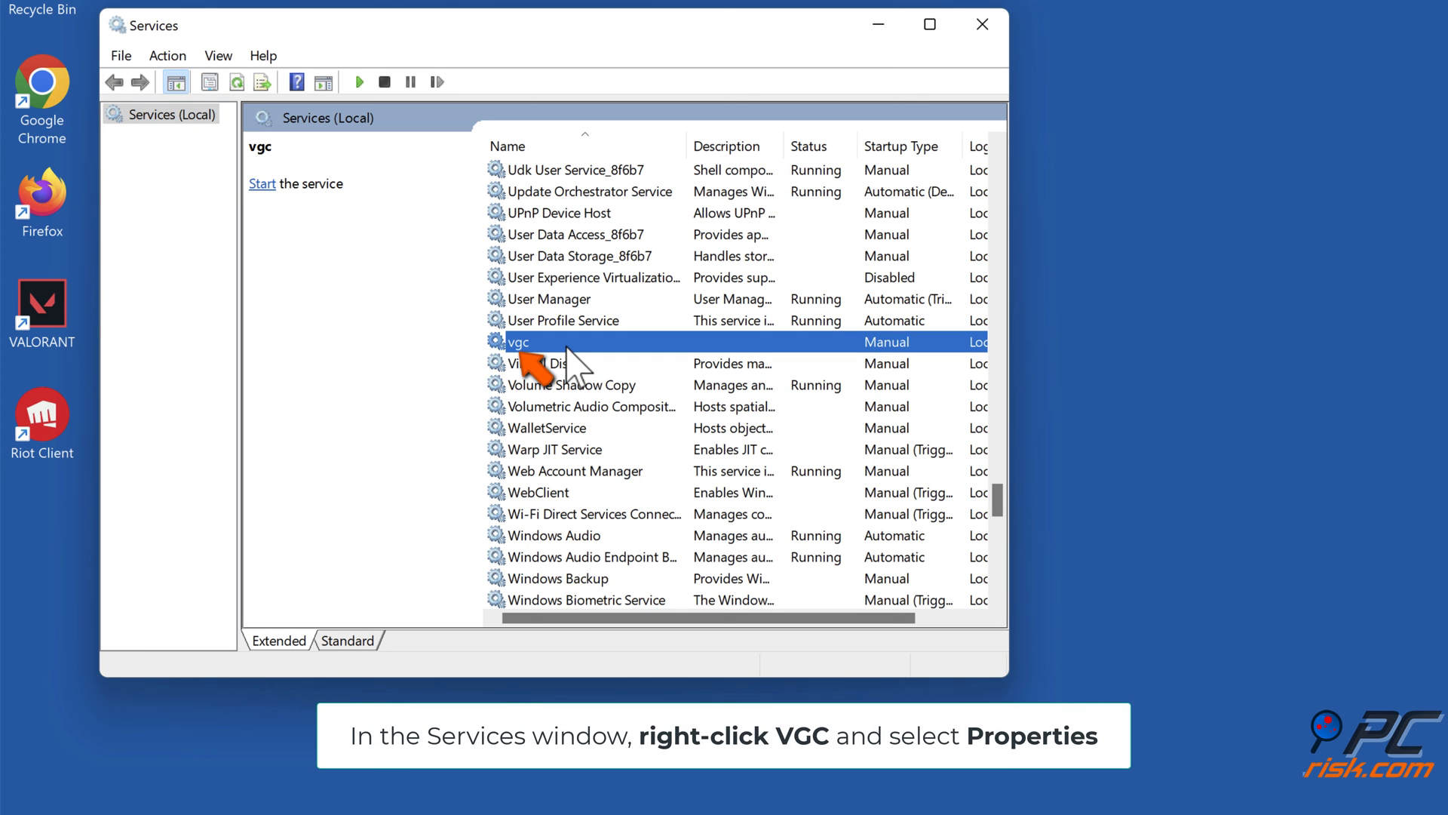
right_click(531, 342)
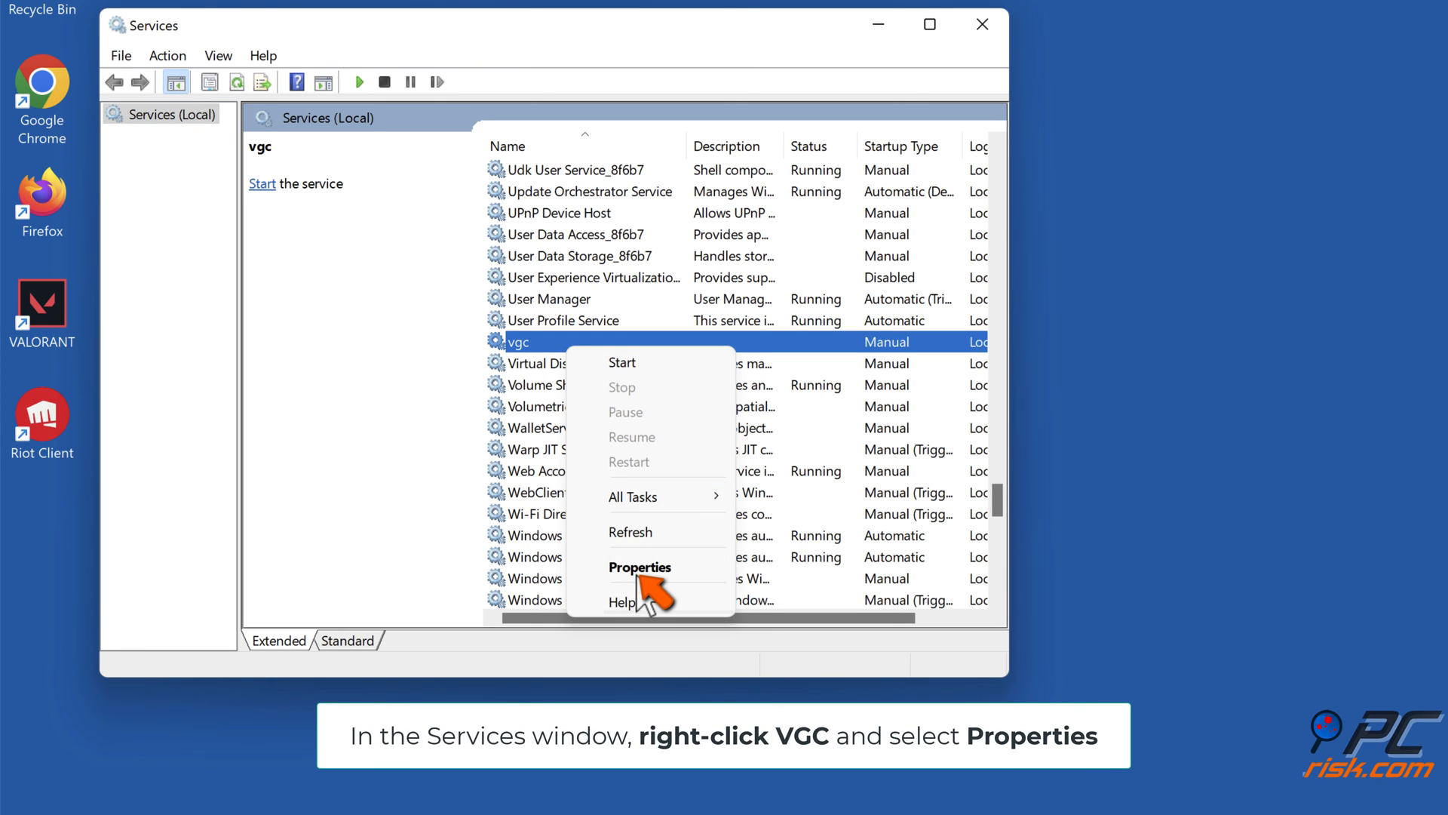
left_click(641, 567)
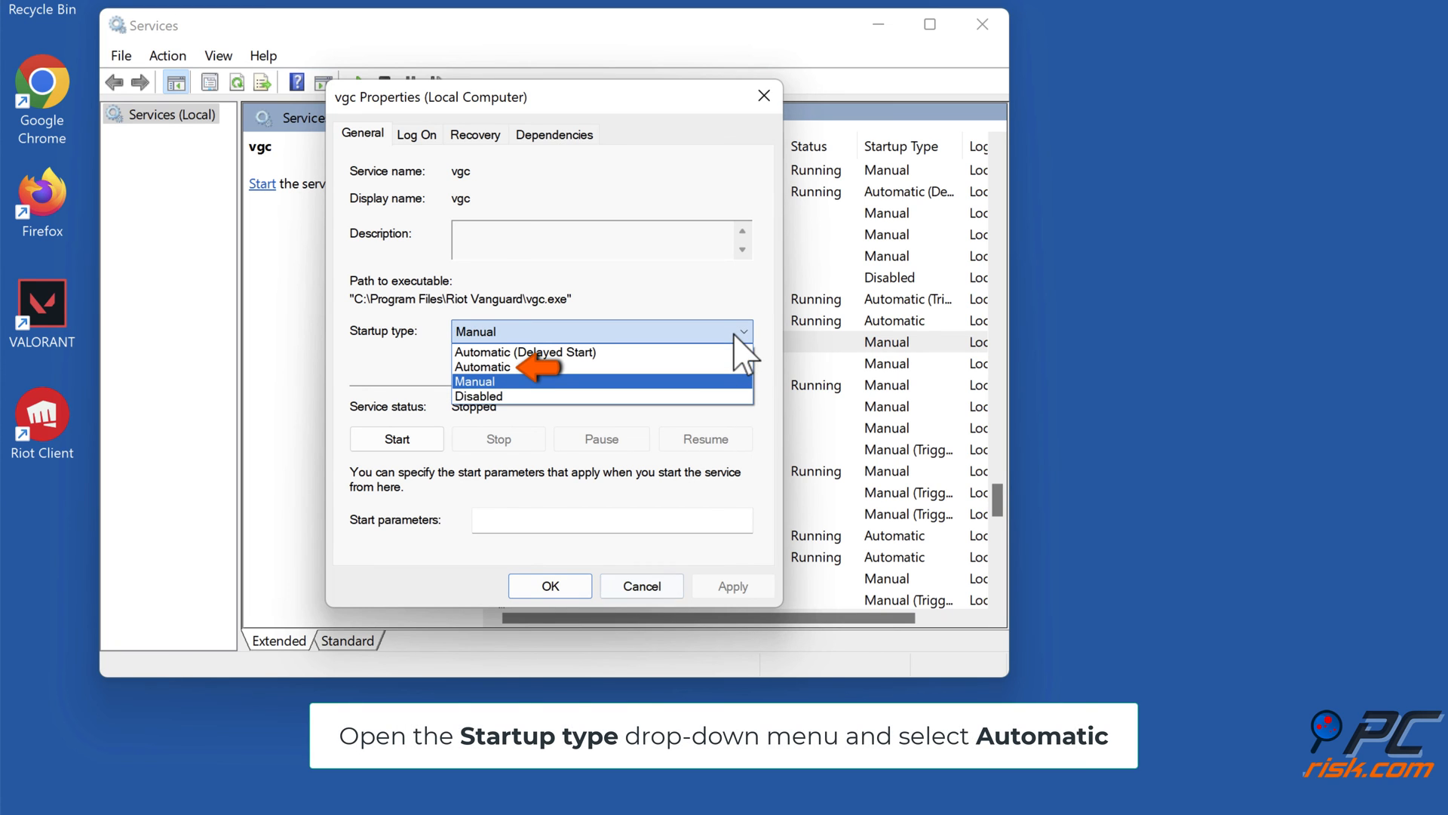
left_click(483, 367)
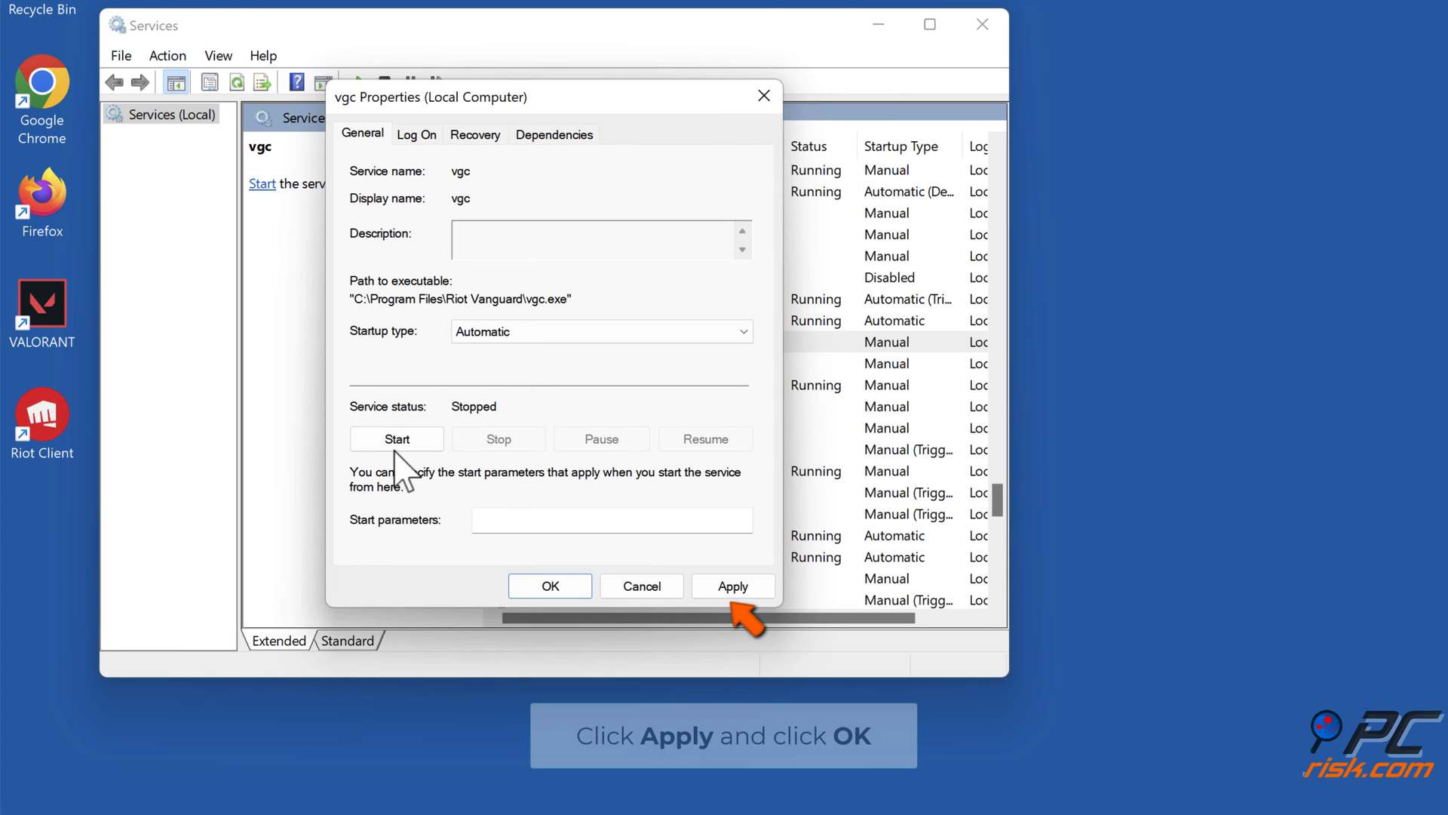
left_click(733, 585)
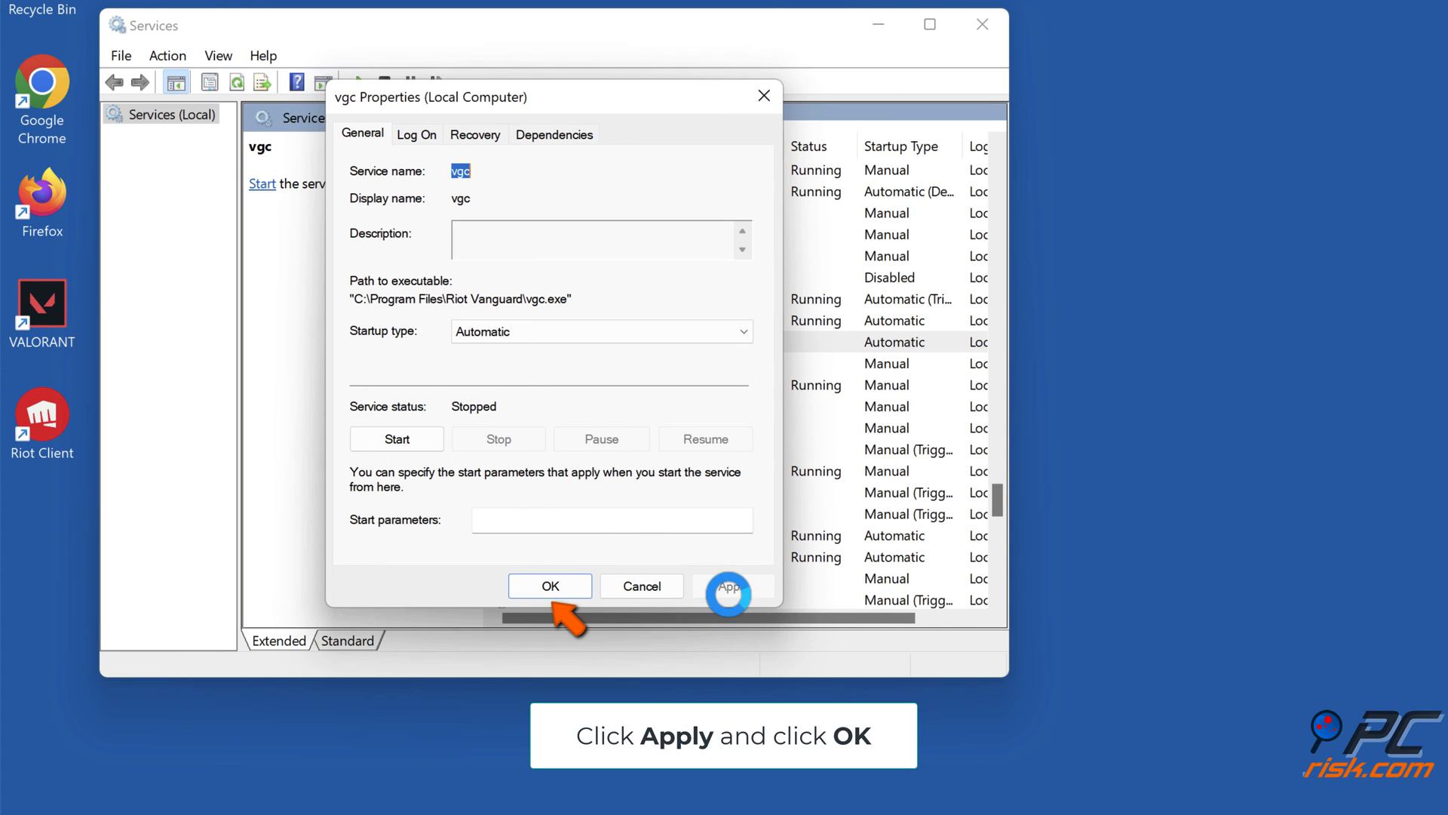
left_click(550, 586)
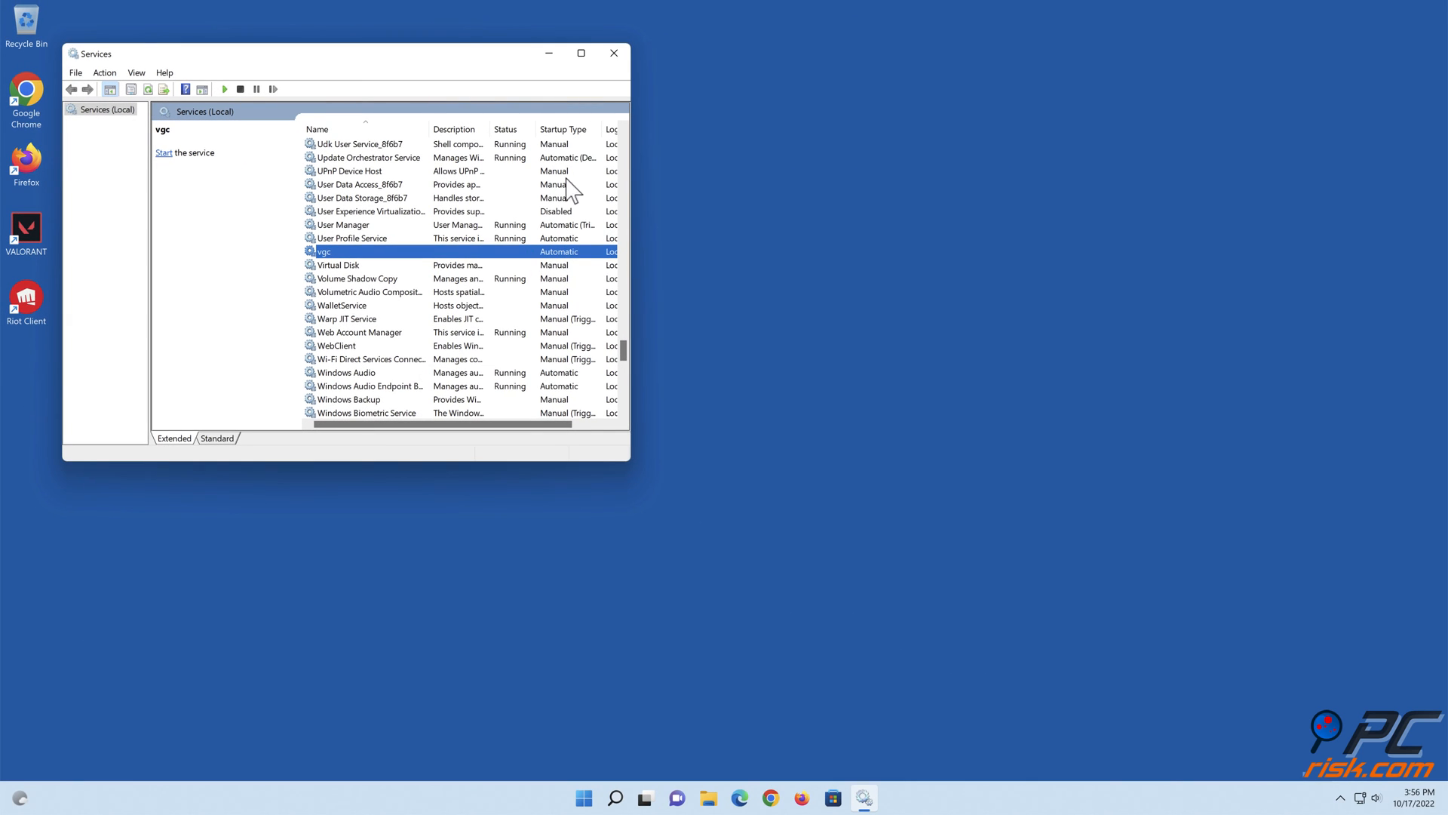
Close the Services console window.
left_click(614, 53)
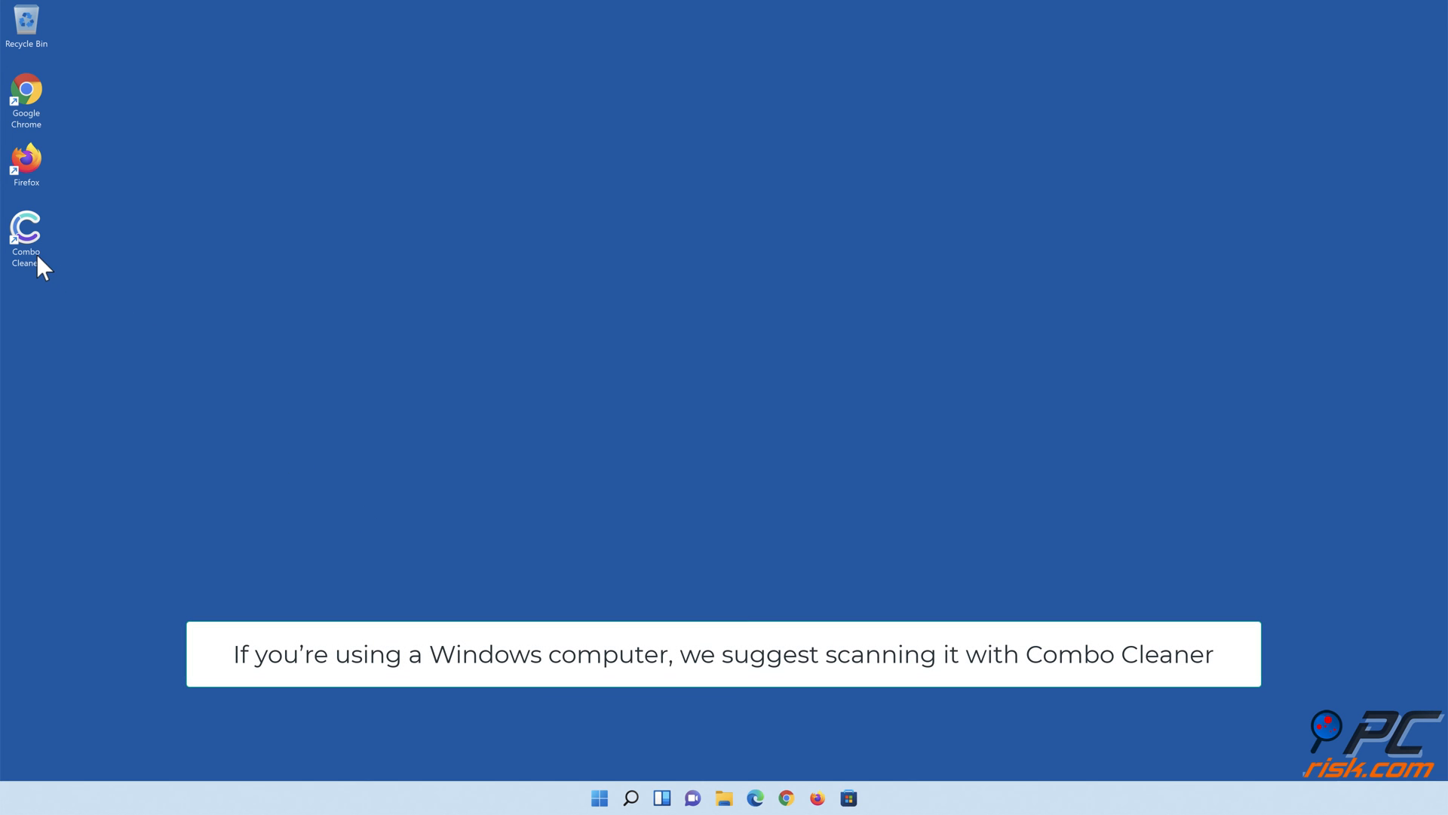
Launch Combo Cleaner, run a quick scan, and quarantine the 323 detected threats.
double_click(26, 229)
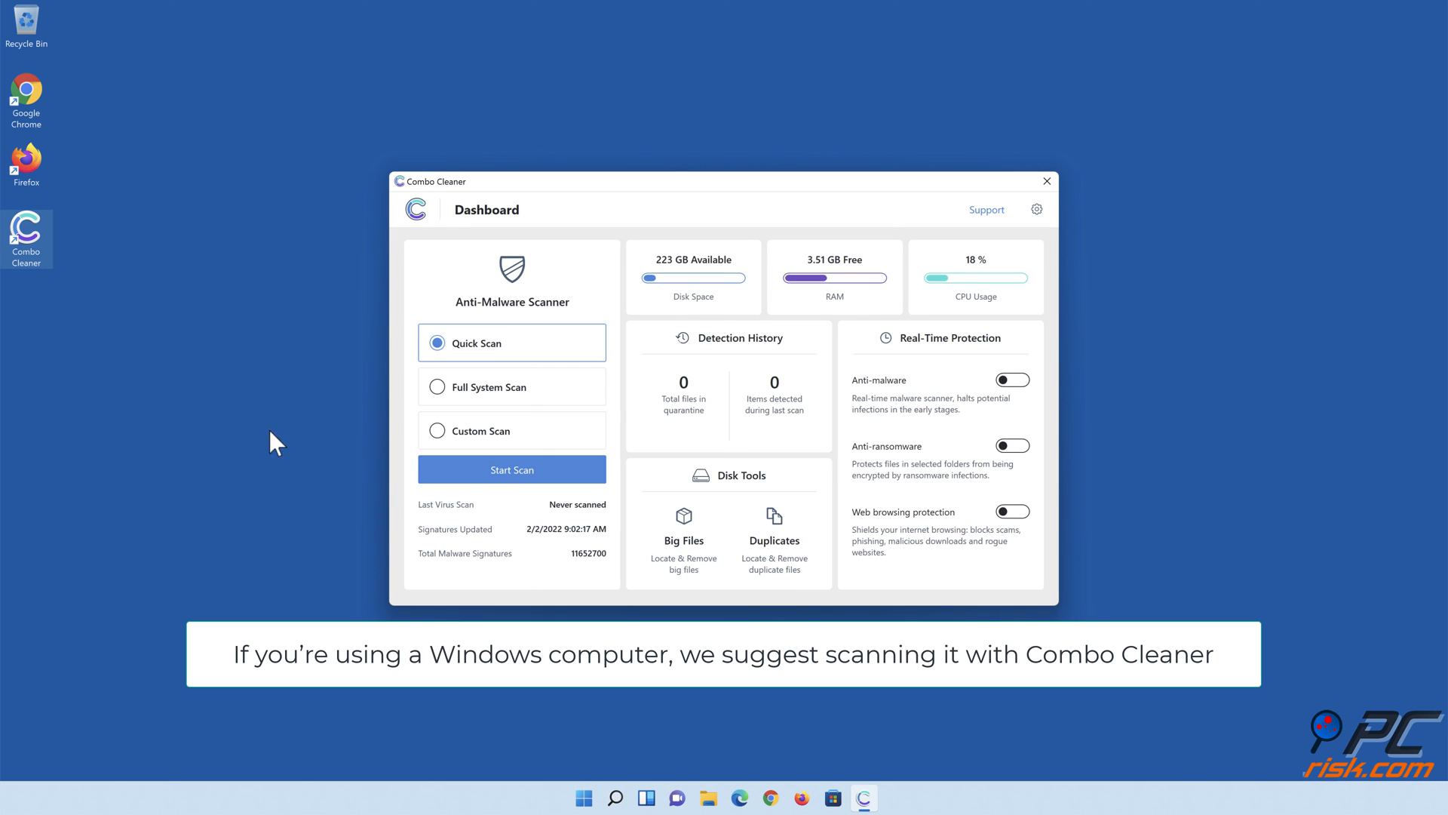
left_click(512, 469)
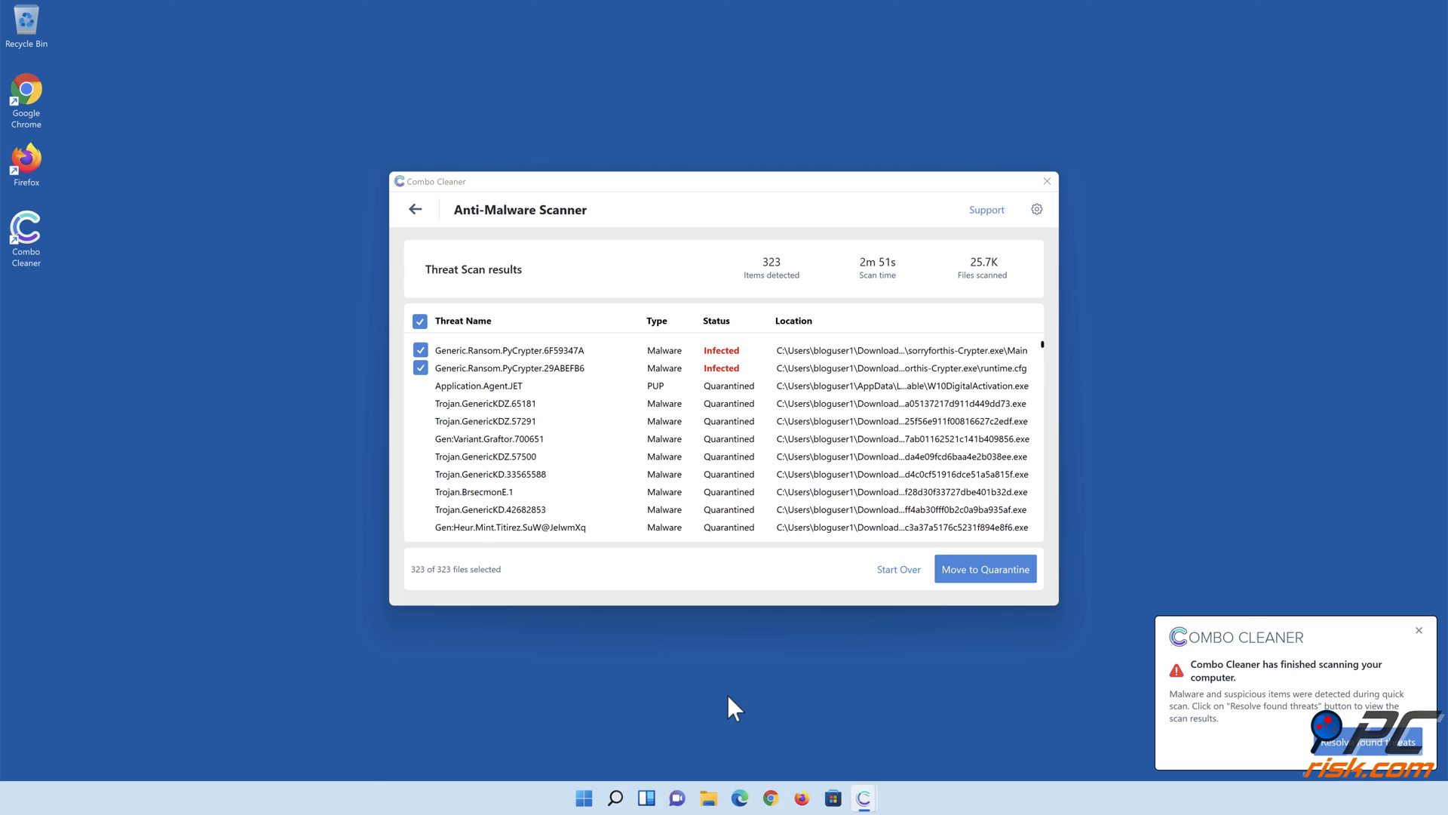
mouse_move(984, 568)
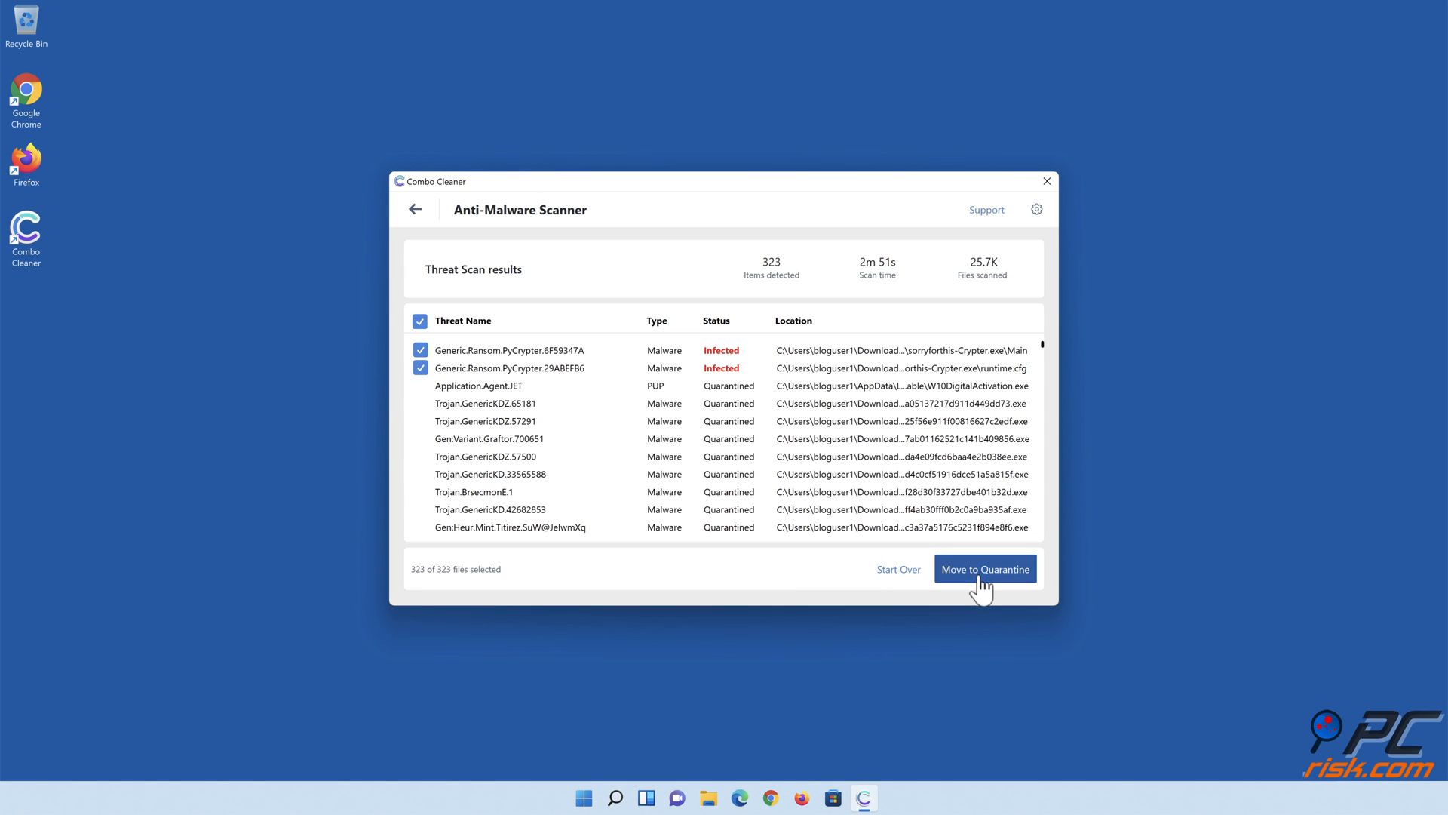
left_click(984, 568)
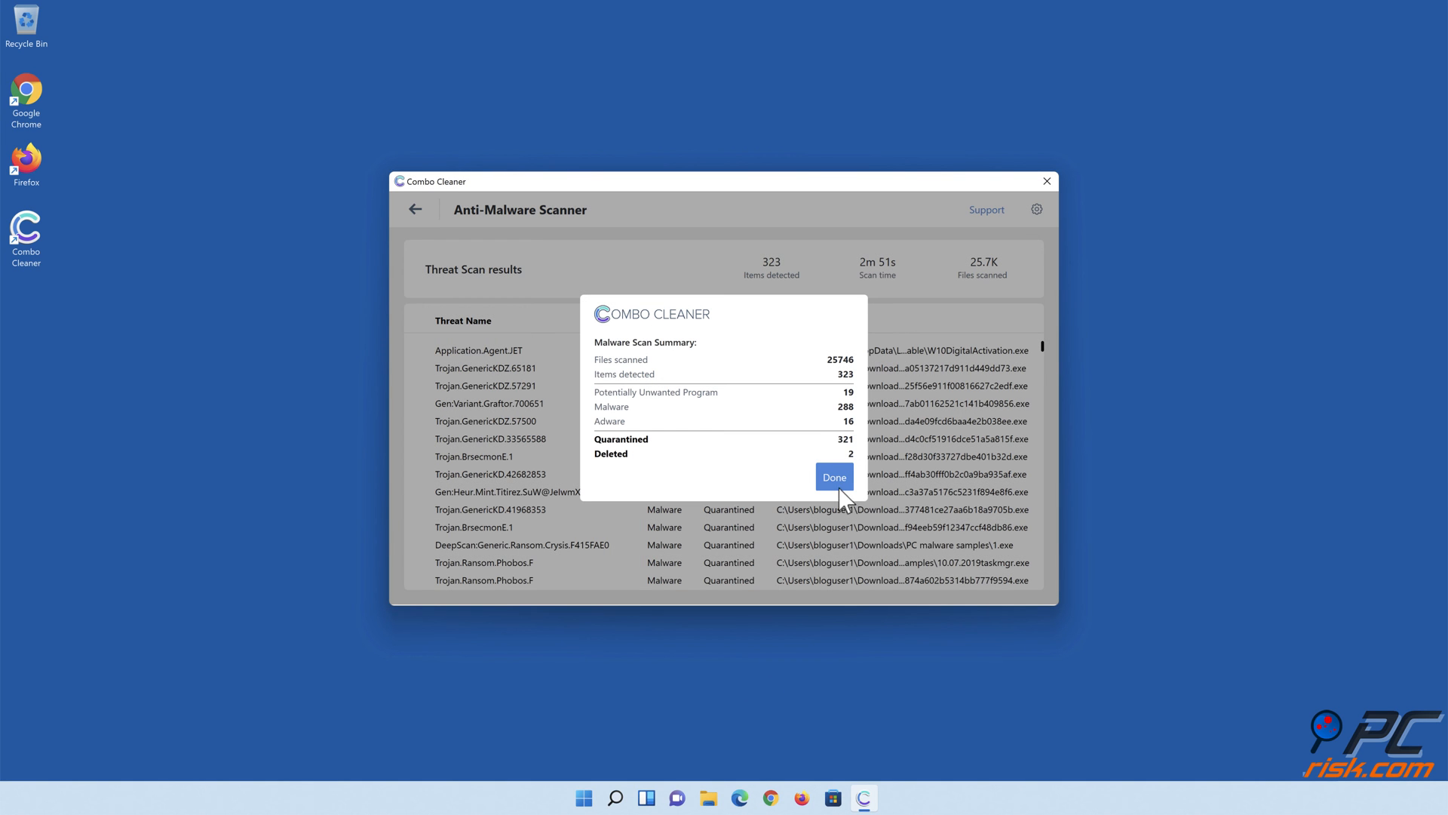
left_click(832, 477)
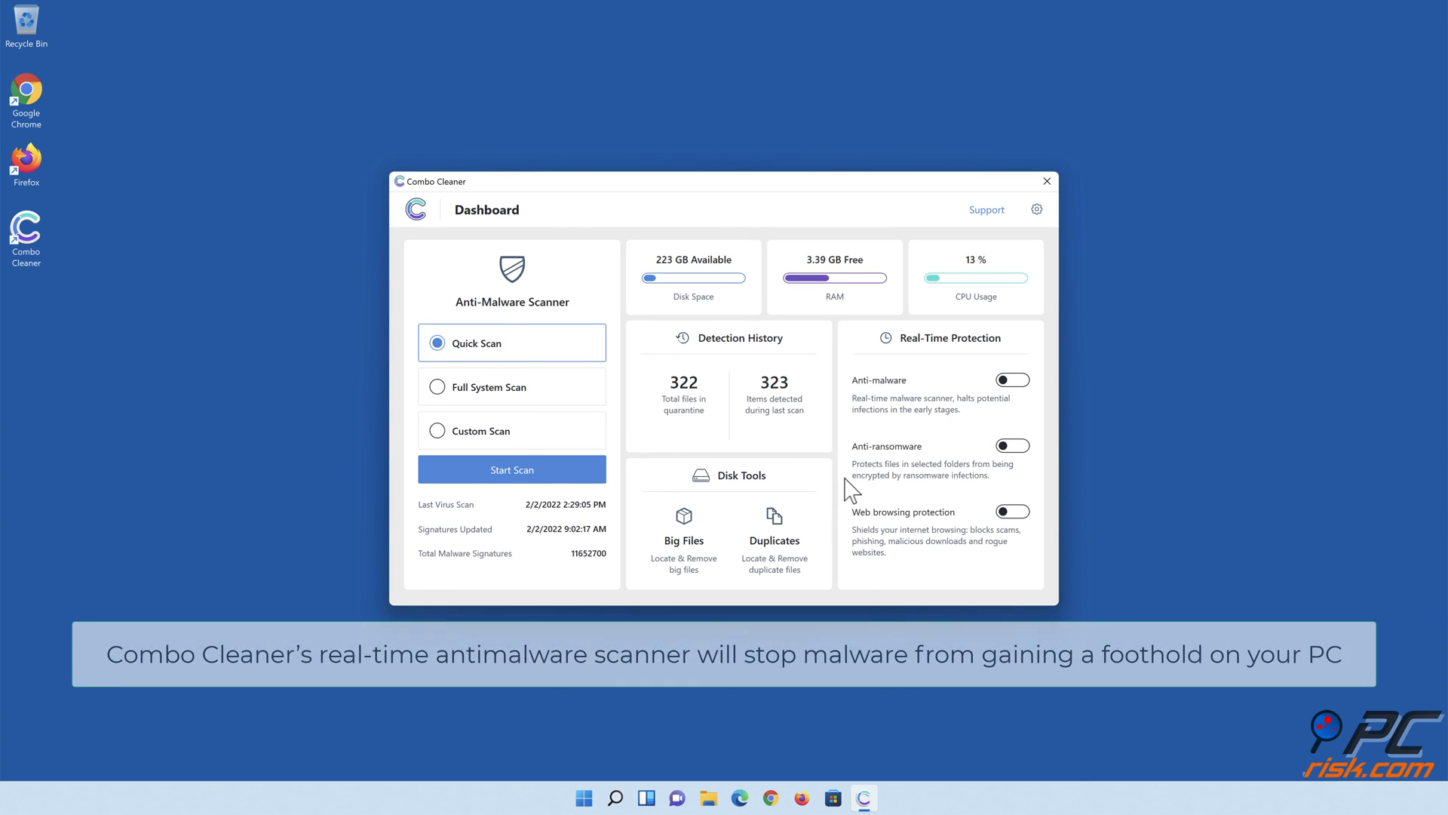
Enable anti-malware and anti-ransomware protection, adding Libraries > Documents as a protected folder.
left_click(1012, 379)
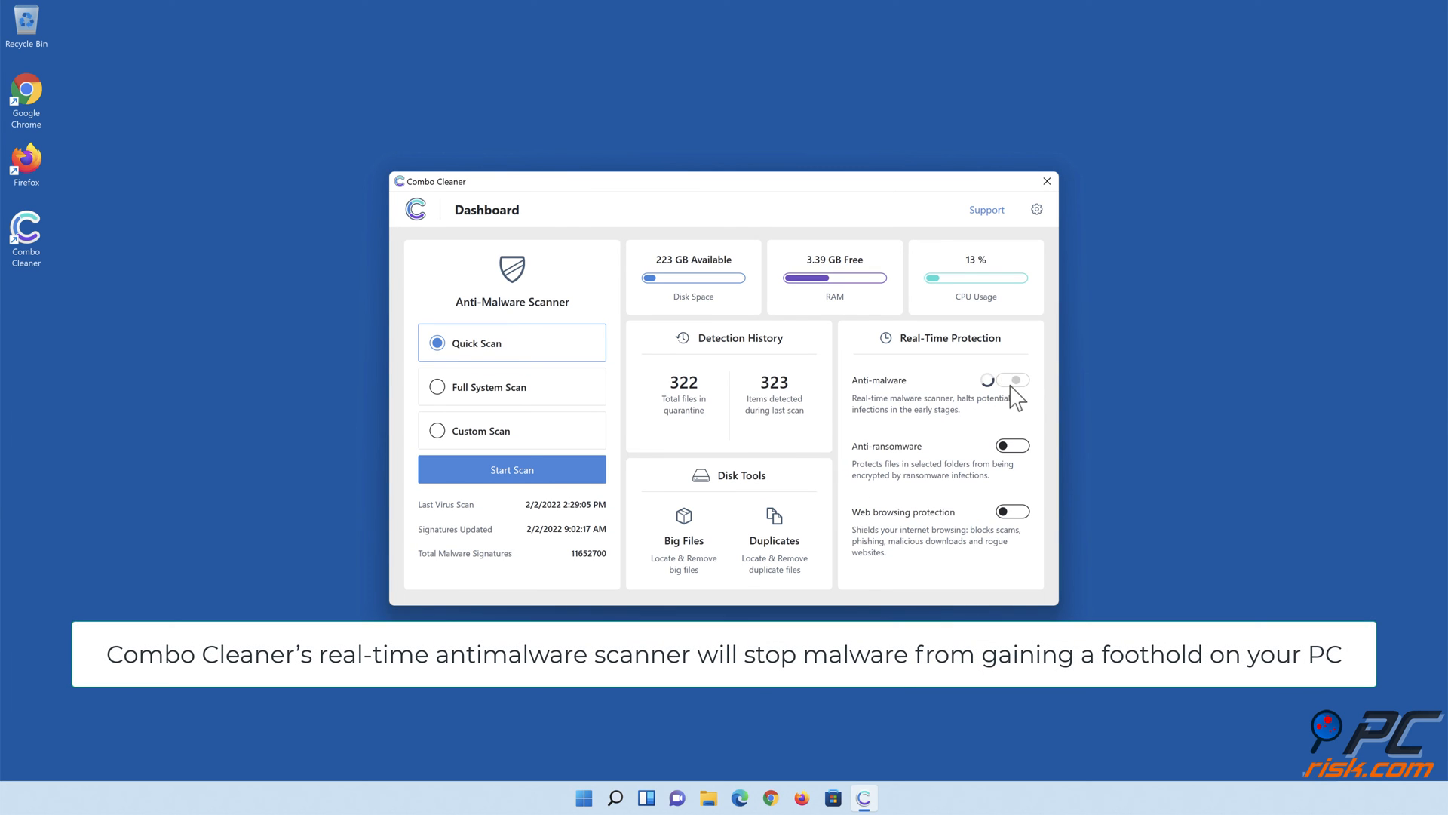
left_click(1013, 379)
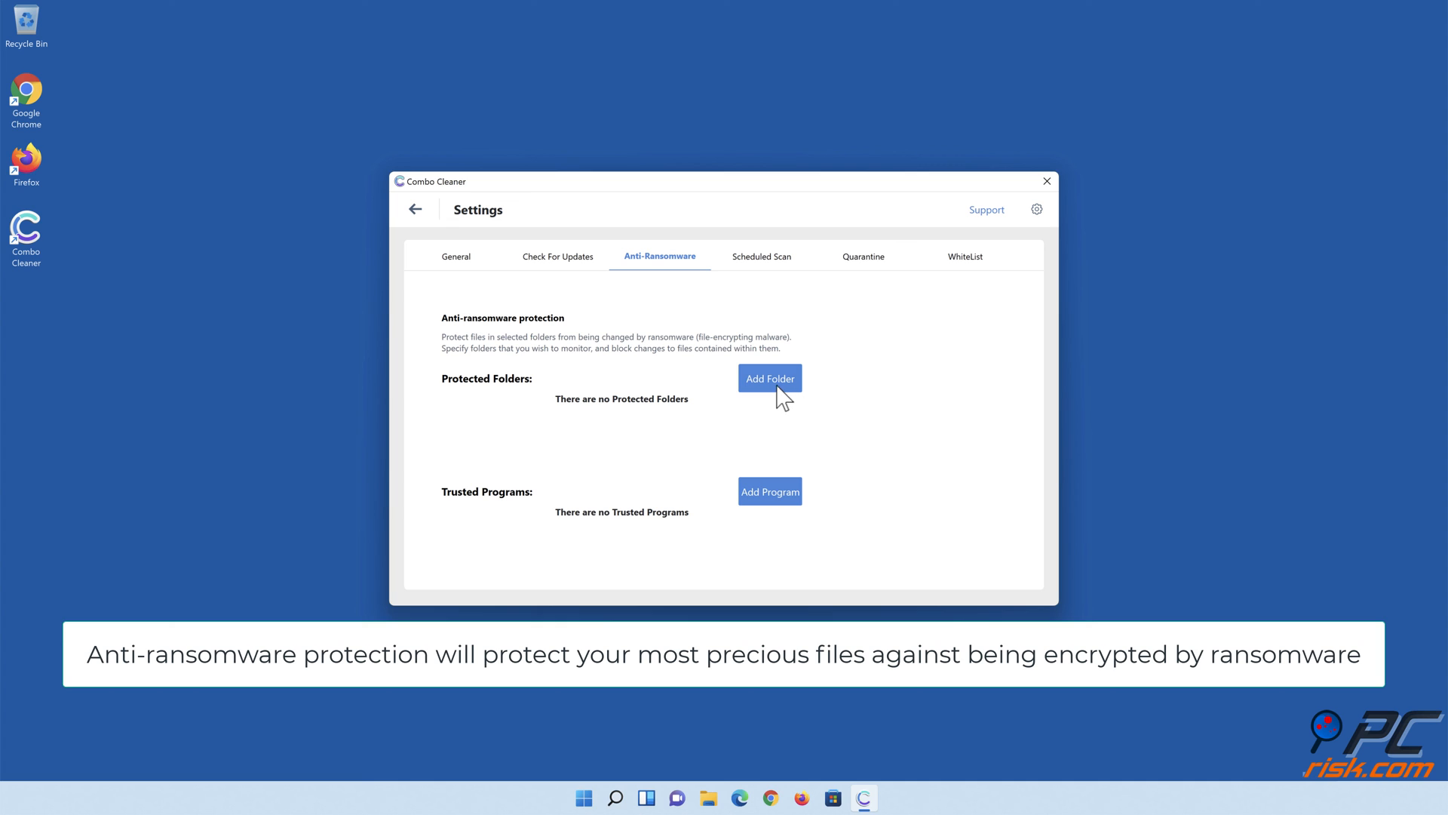
left_click(770, 378)
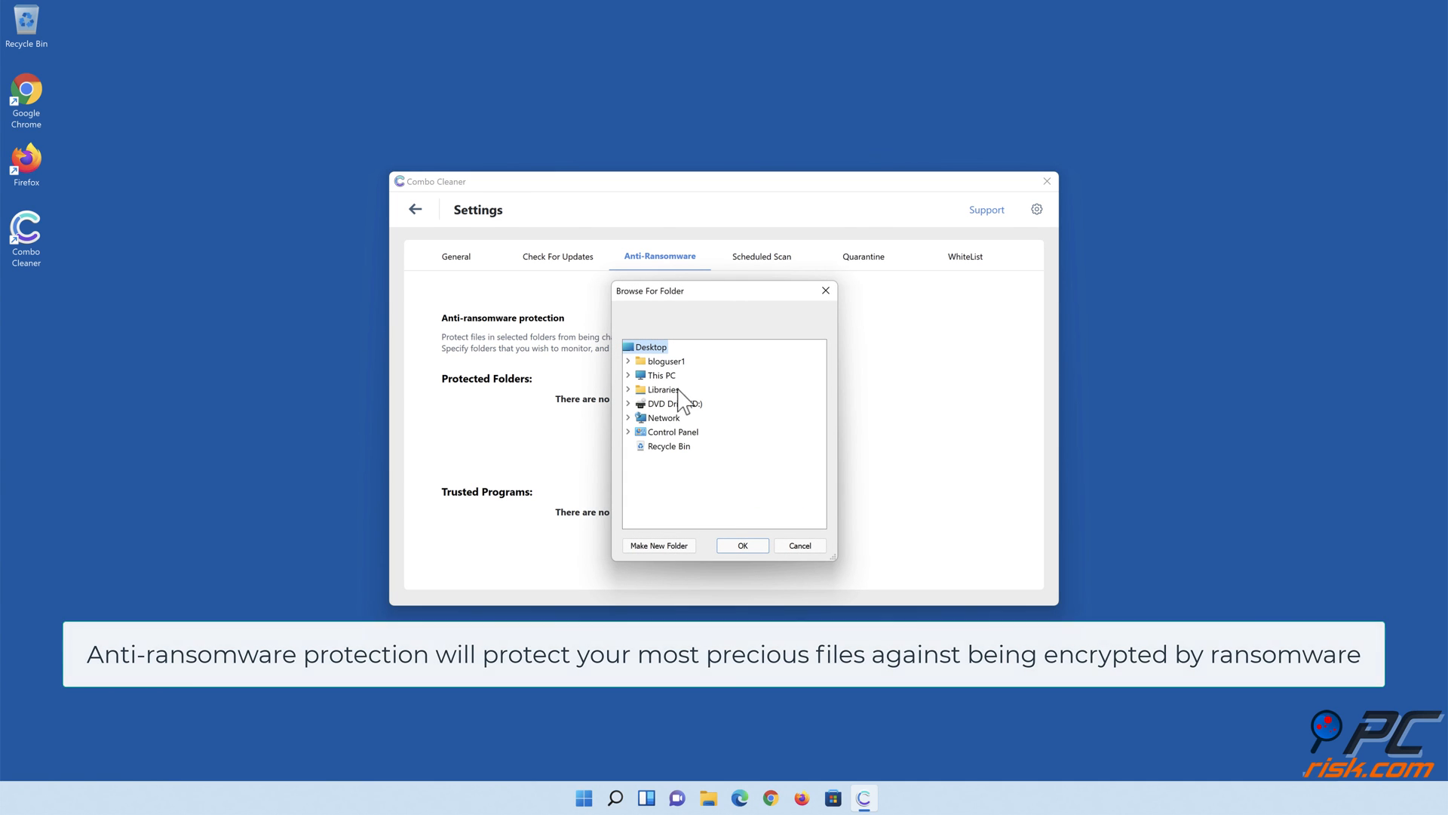
left_click(629, 389)
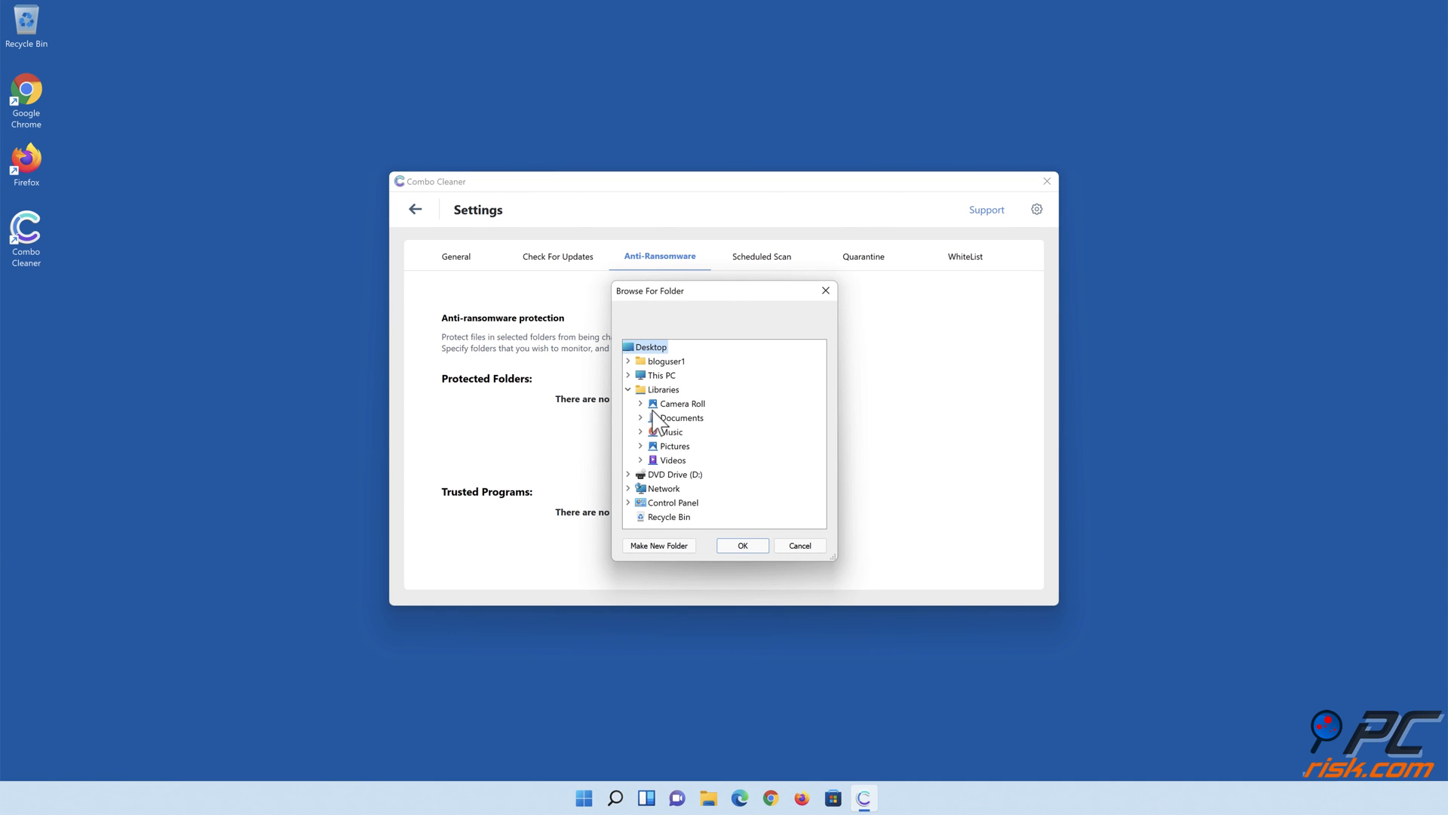
left_click(642, 417)
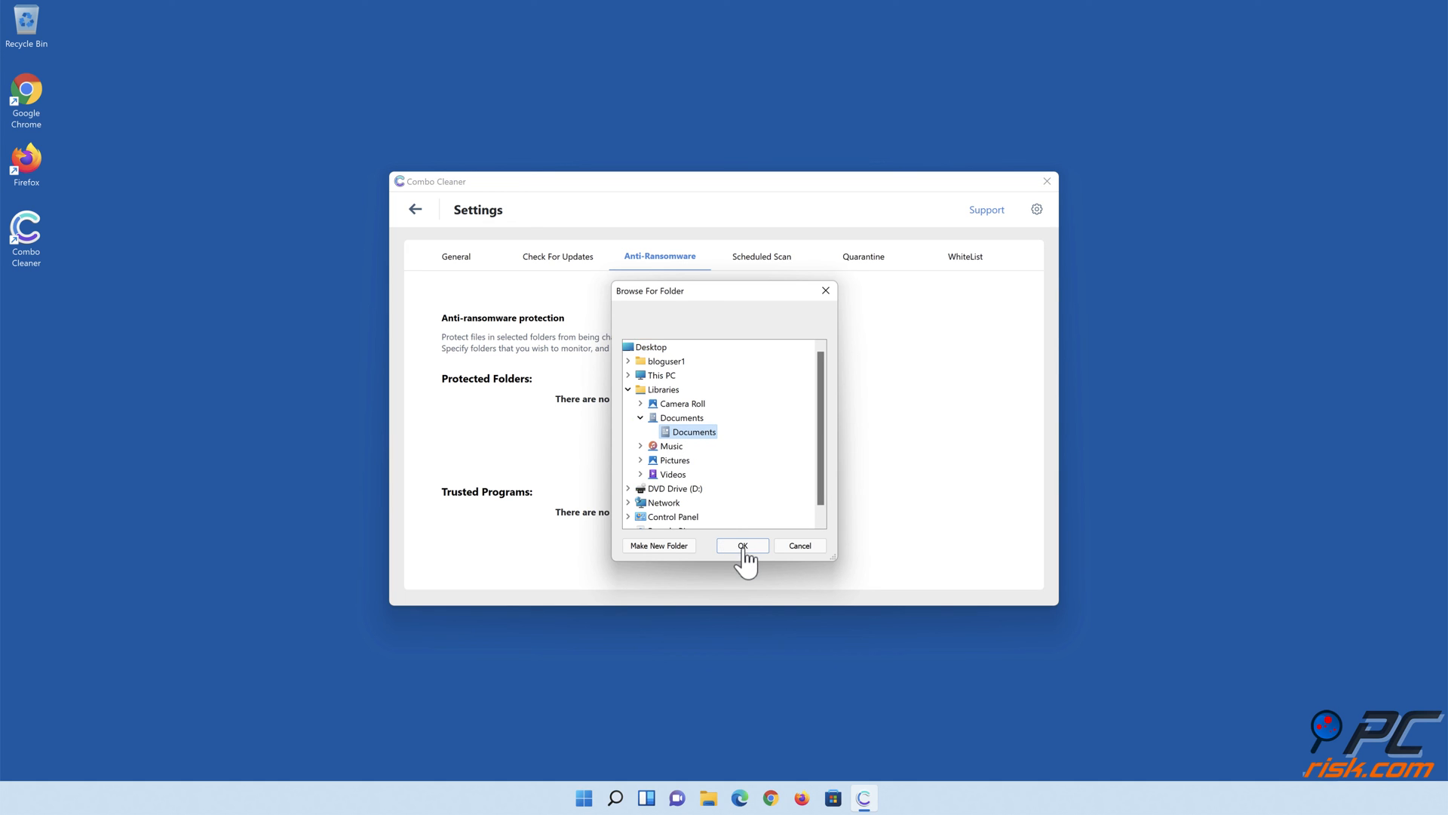
left_click(741, 545)
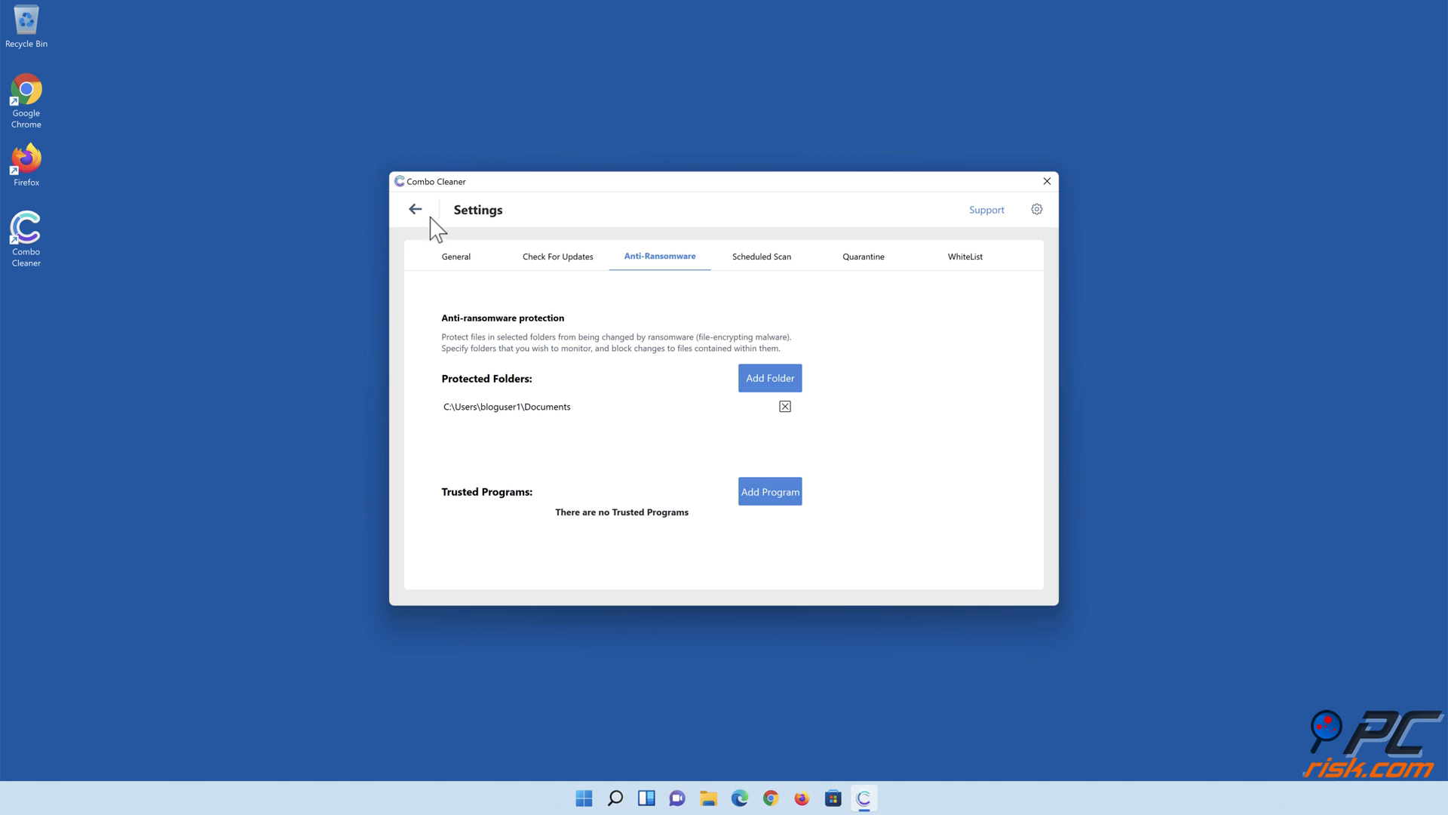
left_click(415, 209)
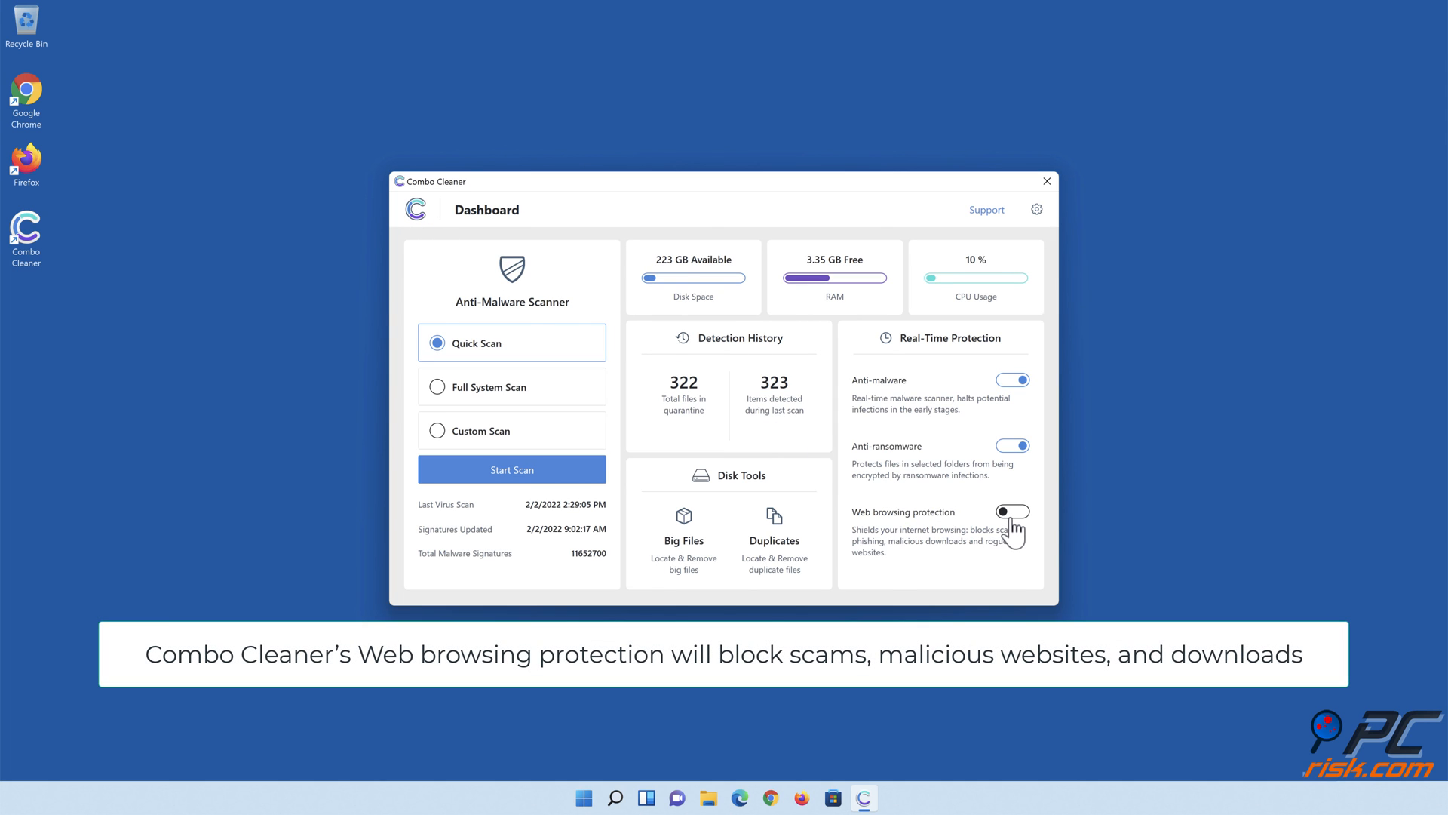
Switch on web browsing protection and close Combo Cleaner.
left_click(1012, 511)
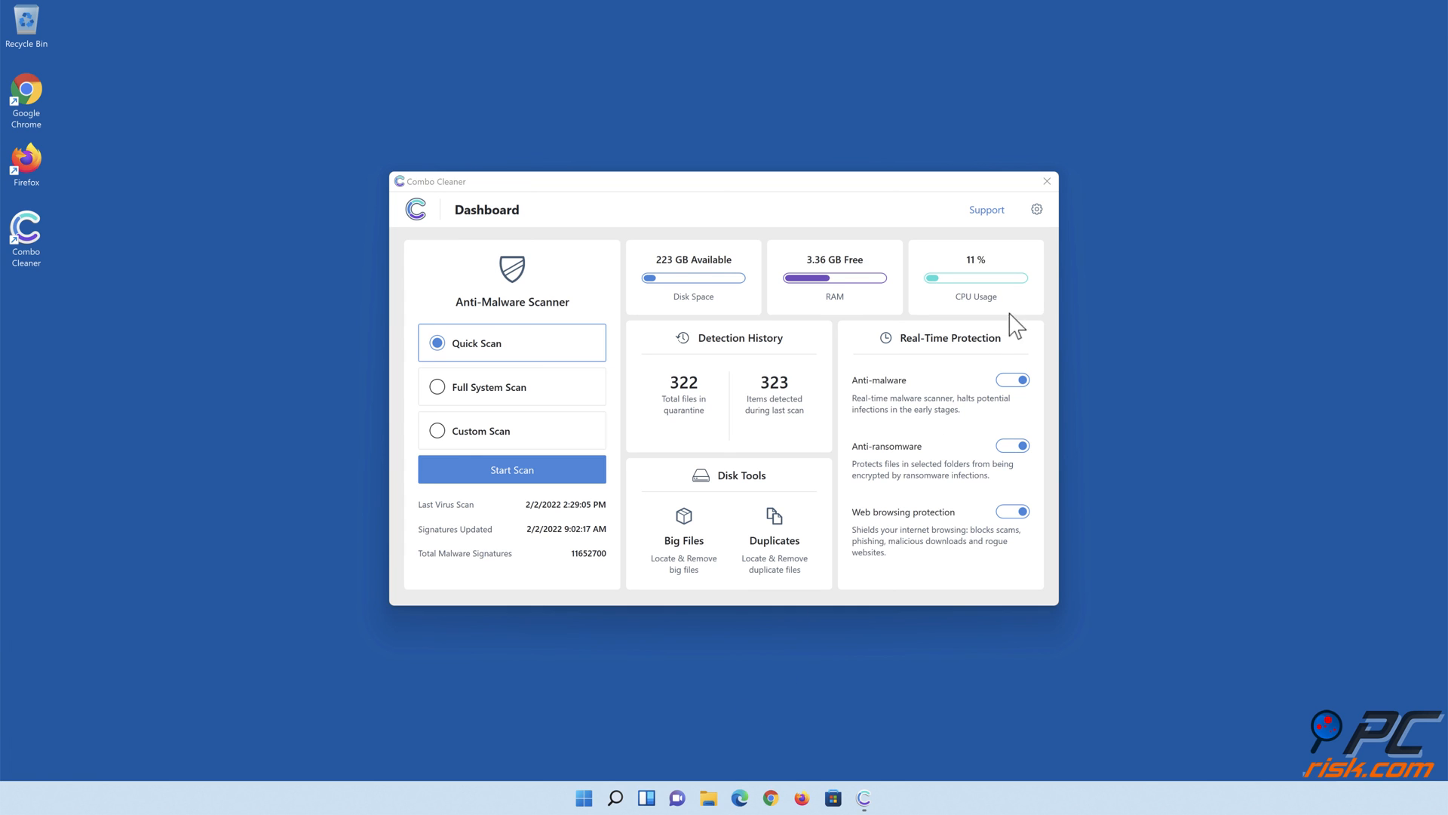
left_click(1045, 181)
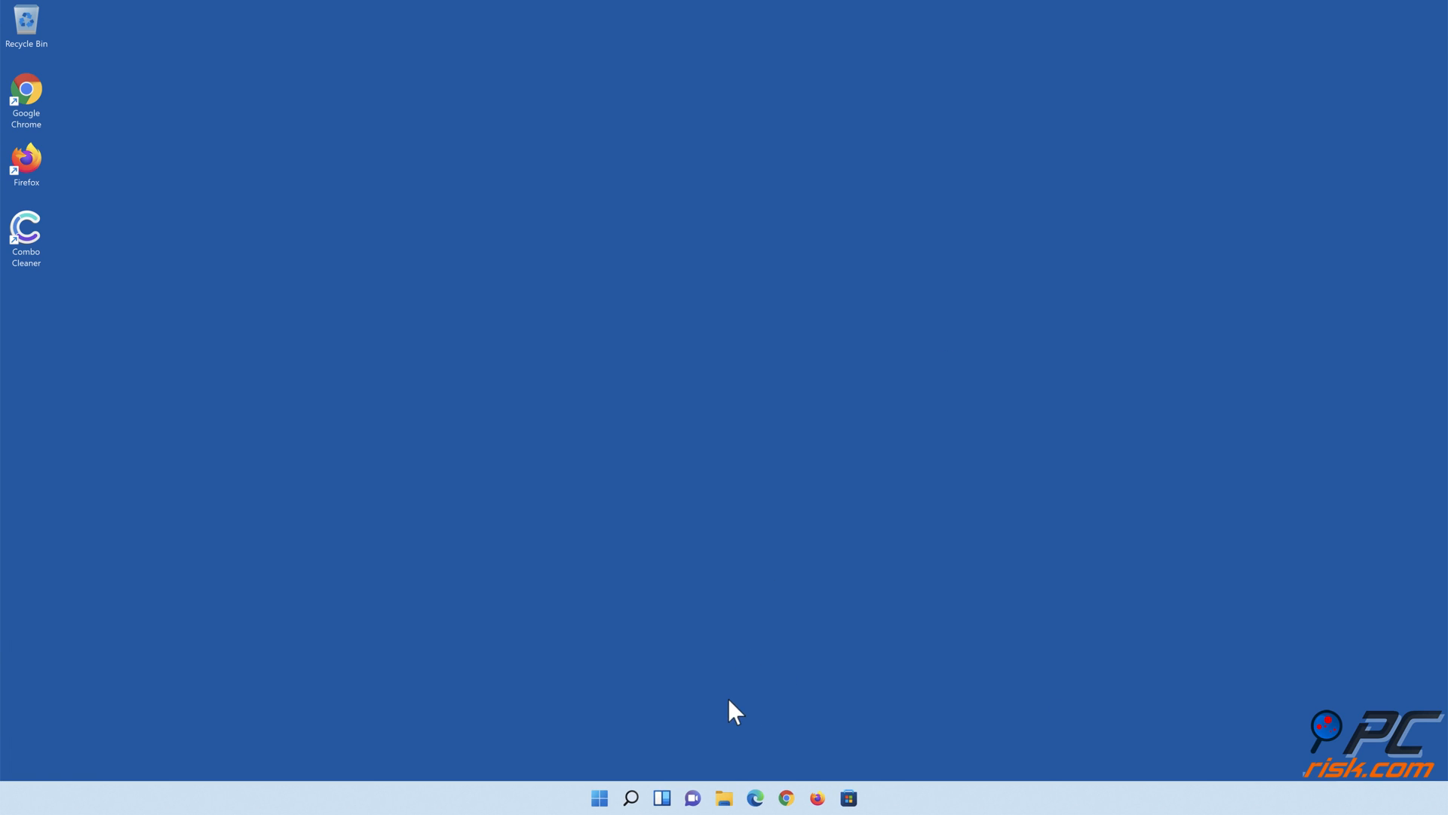